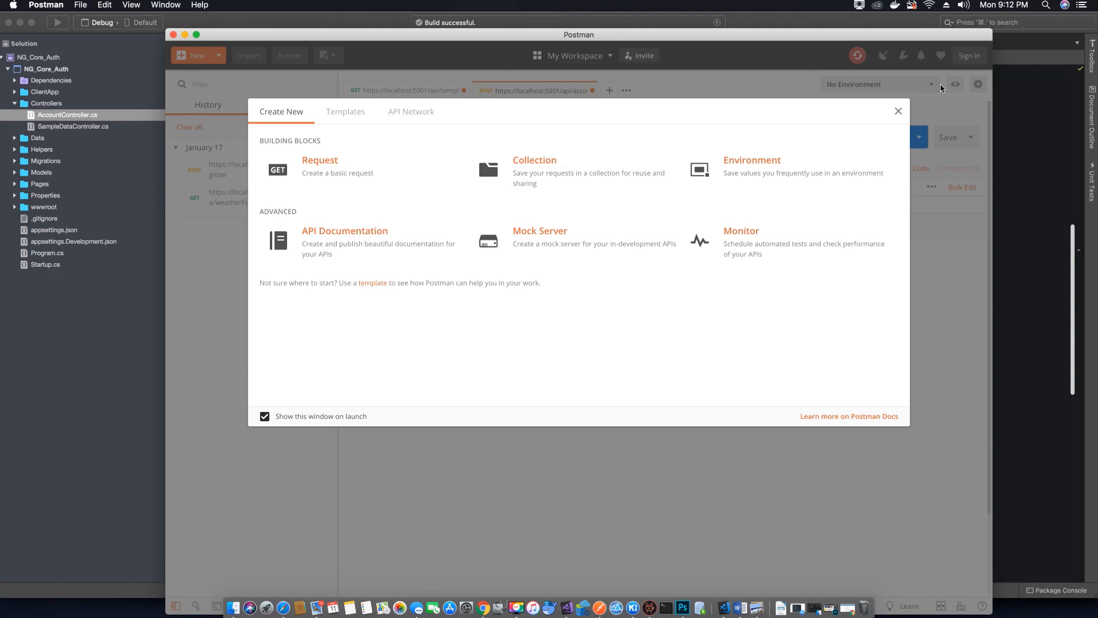
mouse_move(898, 111)
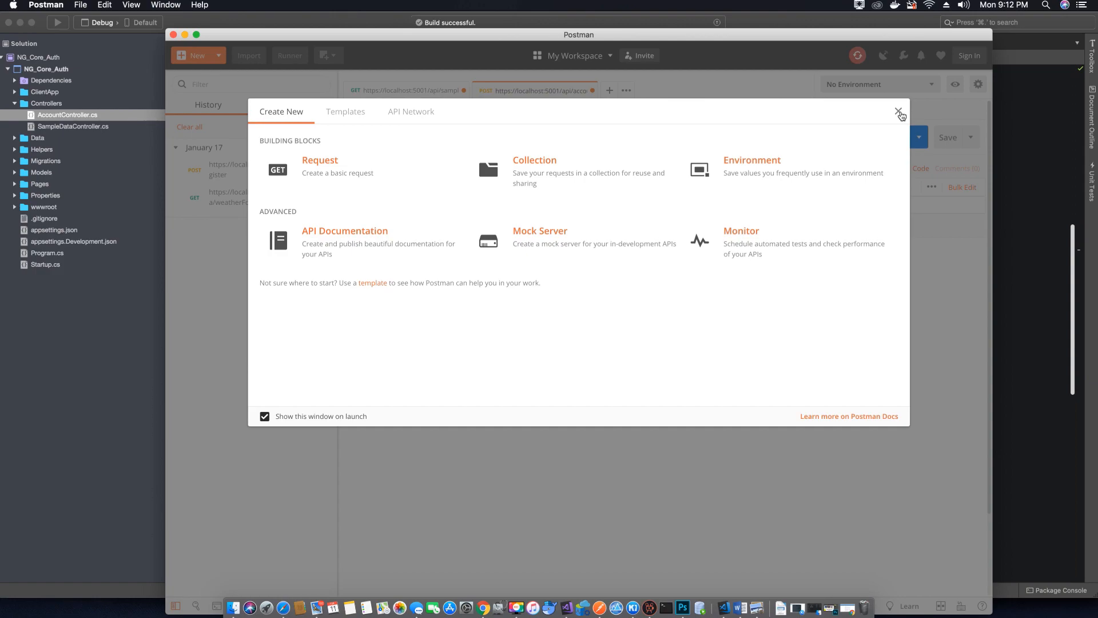
mouse_move(896, 110)
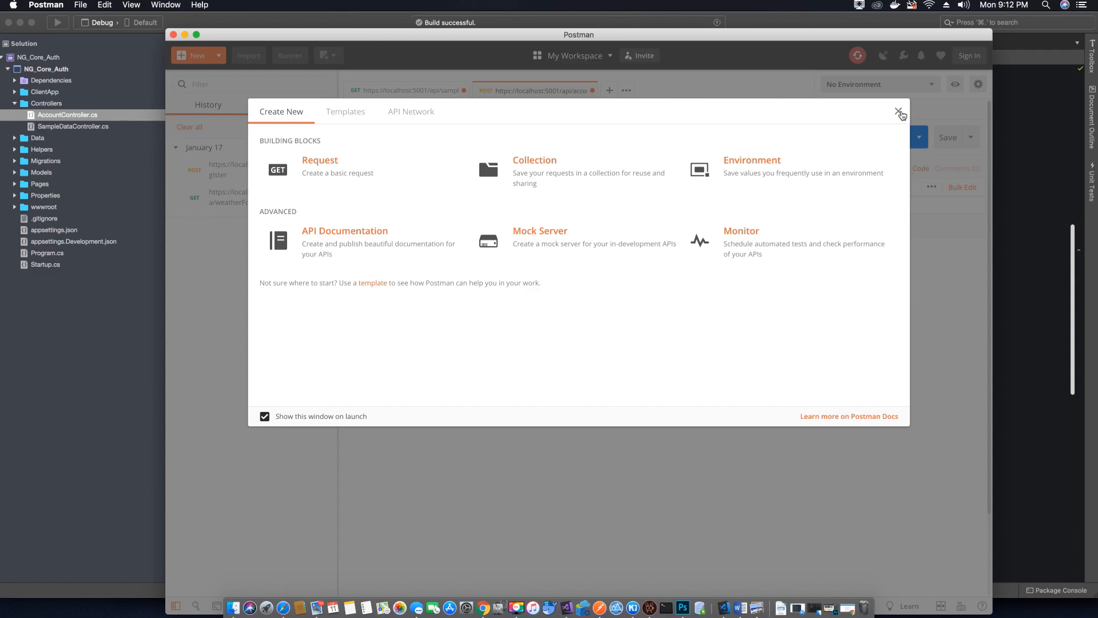
mouse_move(904, 113)
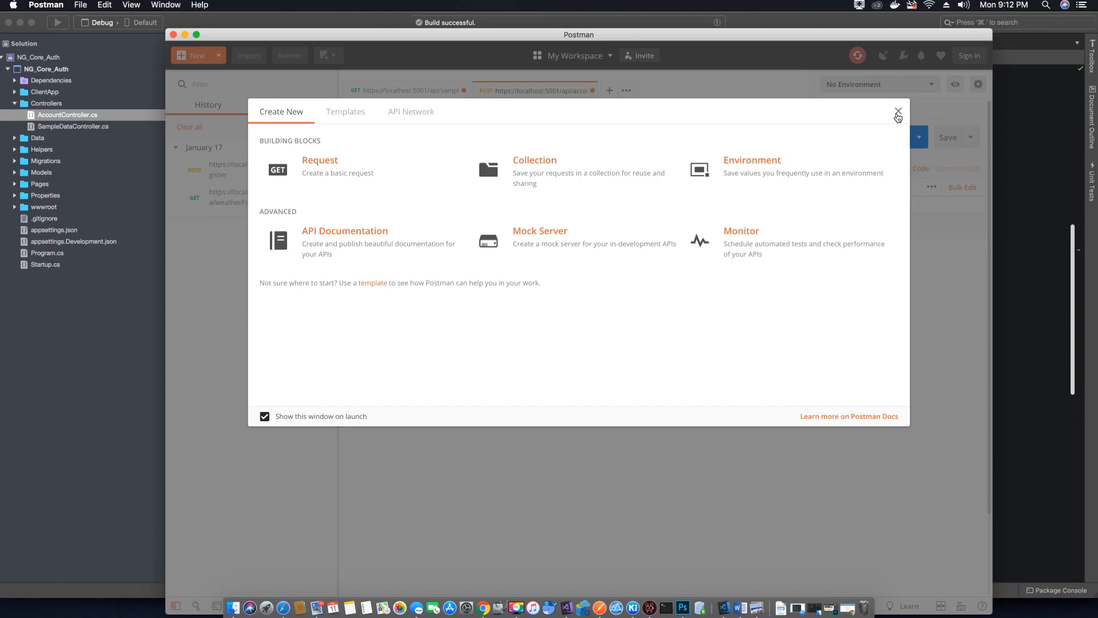
Close the Create New start-up window, then open and dismiss the request method list twice.
click(898, 111)
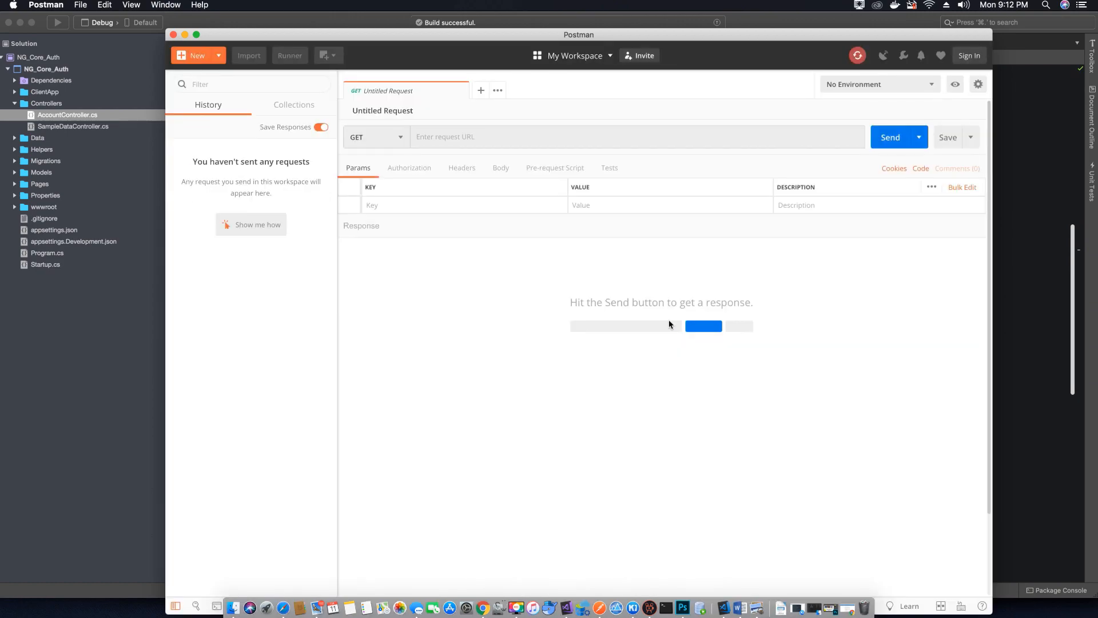
click(400, 137)
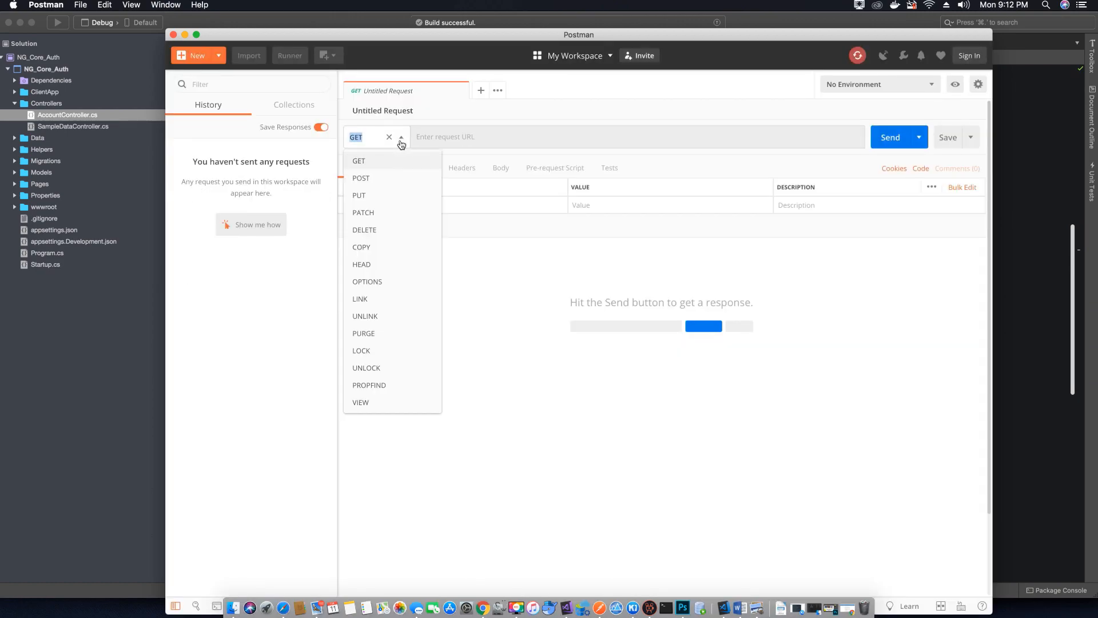
click(488, 136)
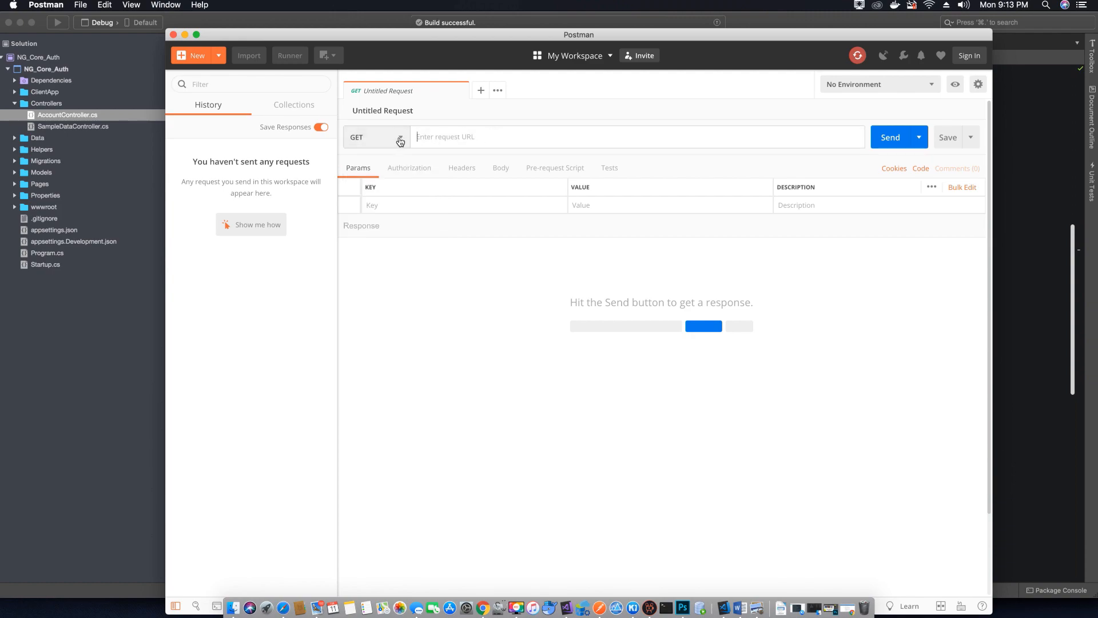
click(394, 137)
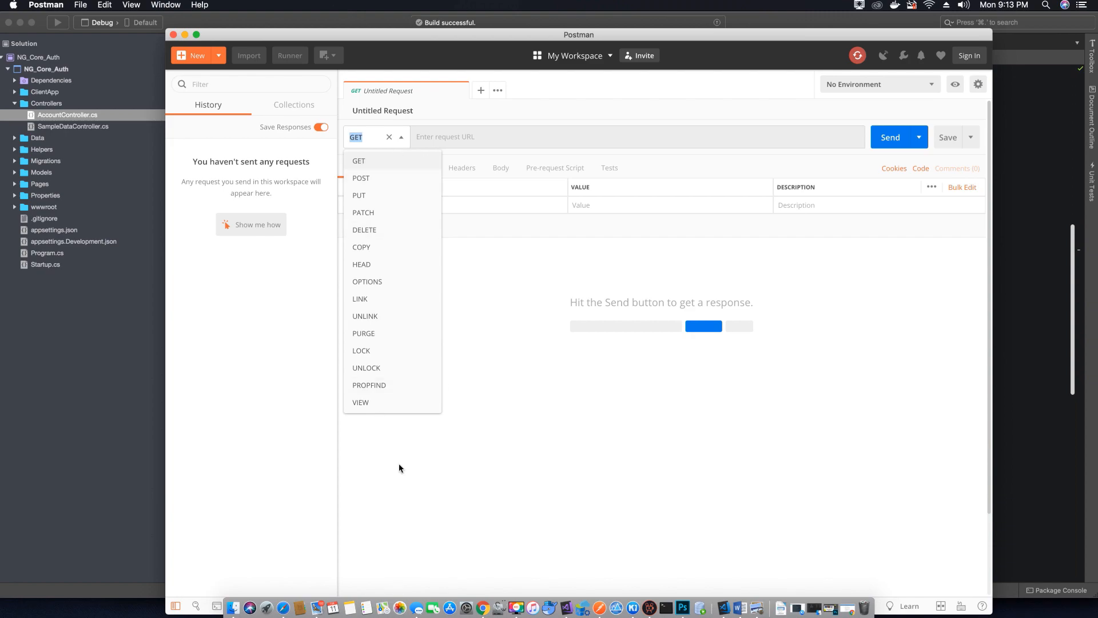
click(359, 160)
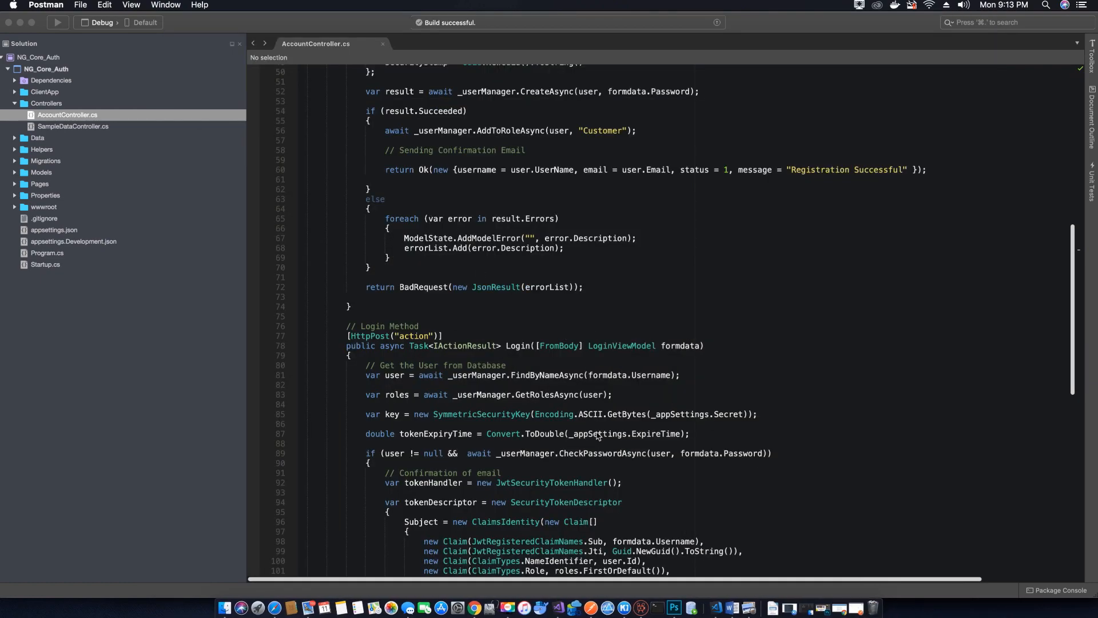
mouse_move(591, 608)
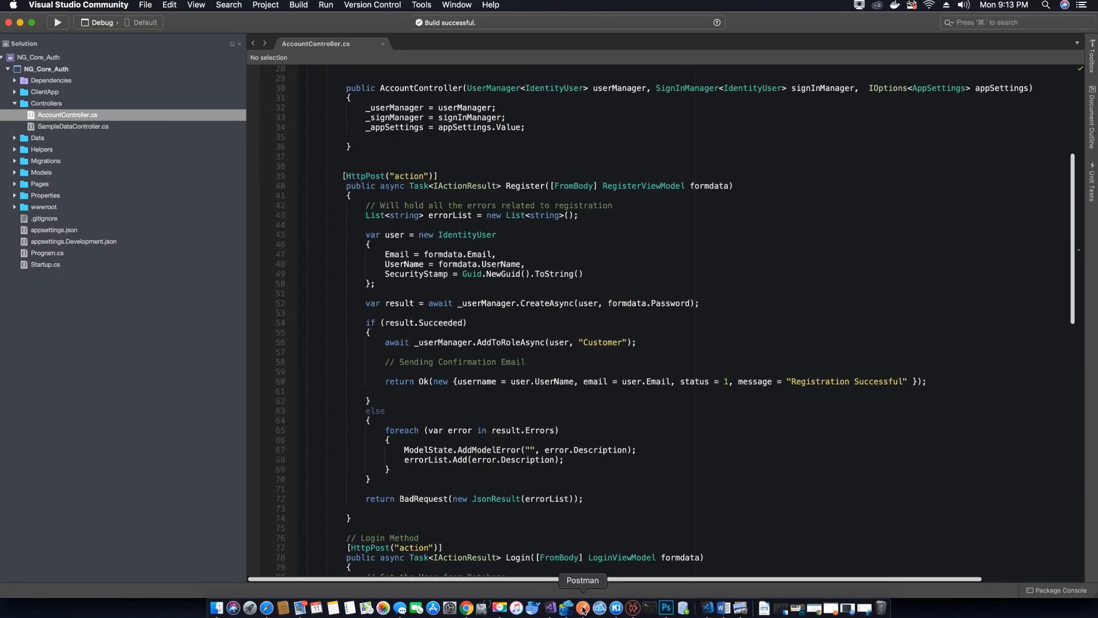
Return to Postman and switch the untitled request's method to POST.
click(583, 608)
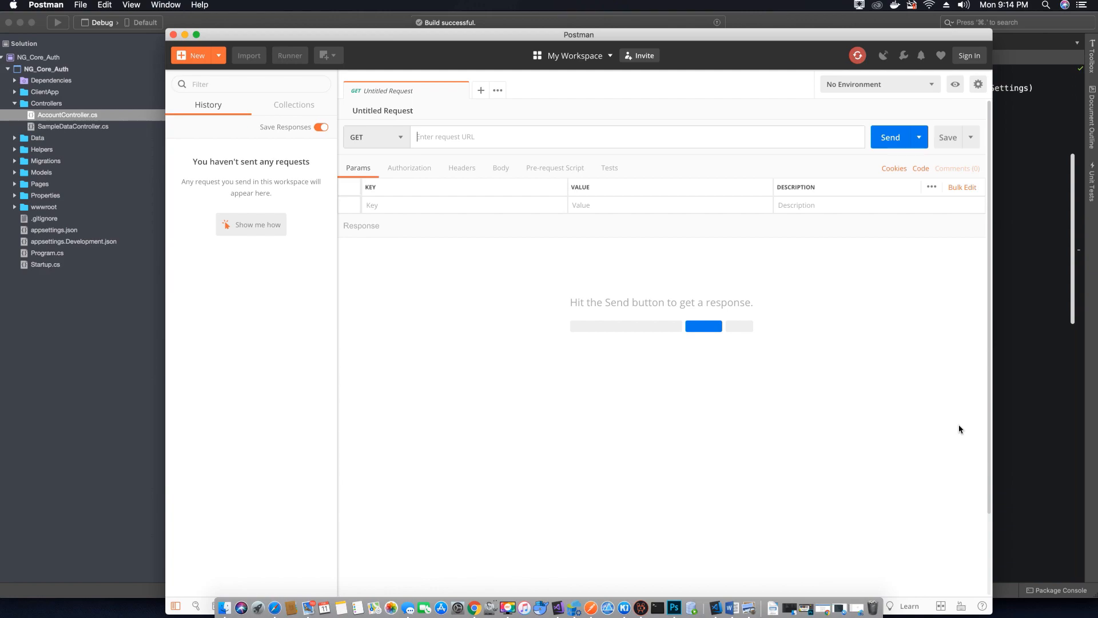
mouse_move(594, 98)
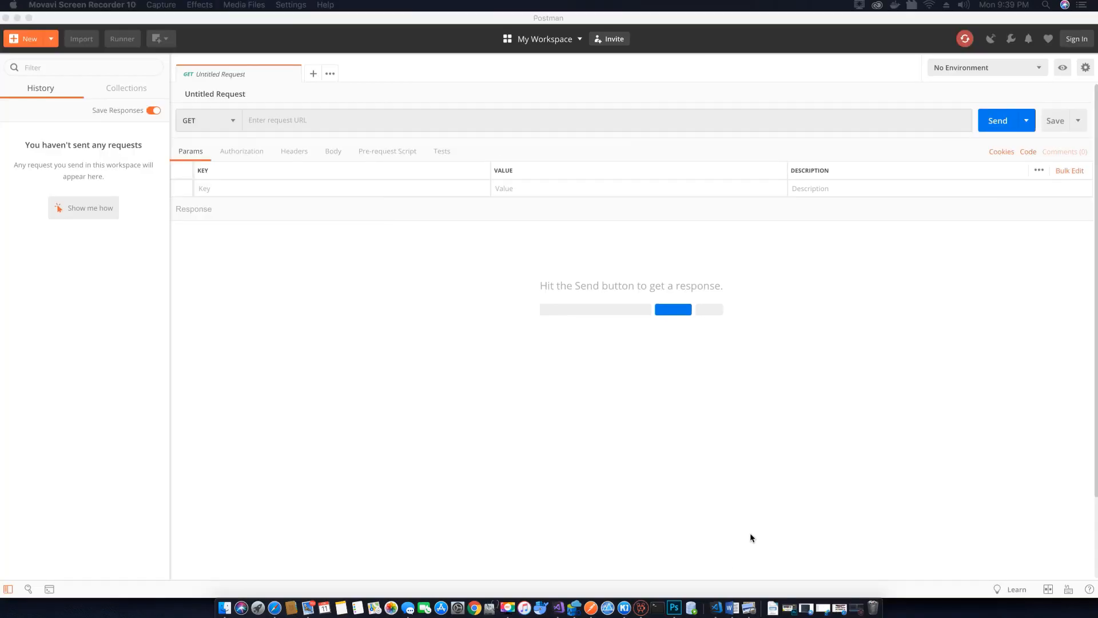
mouse_move(747, 536)
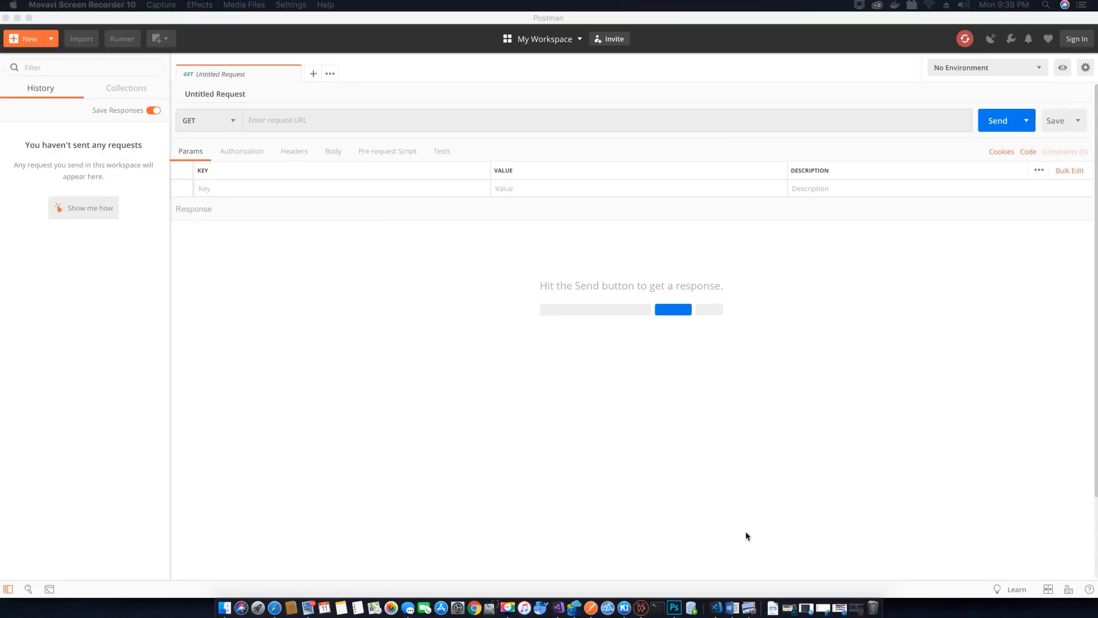
mouse_move(437, 171)
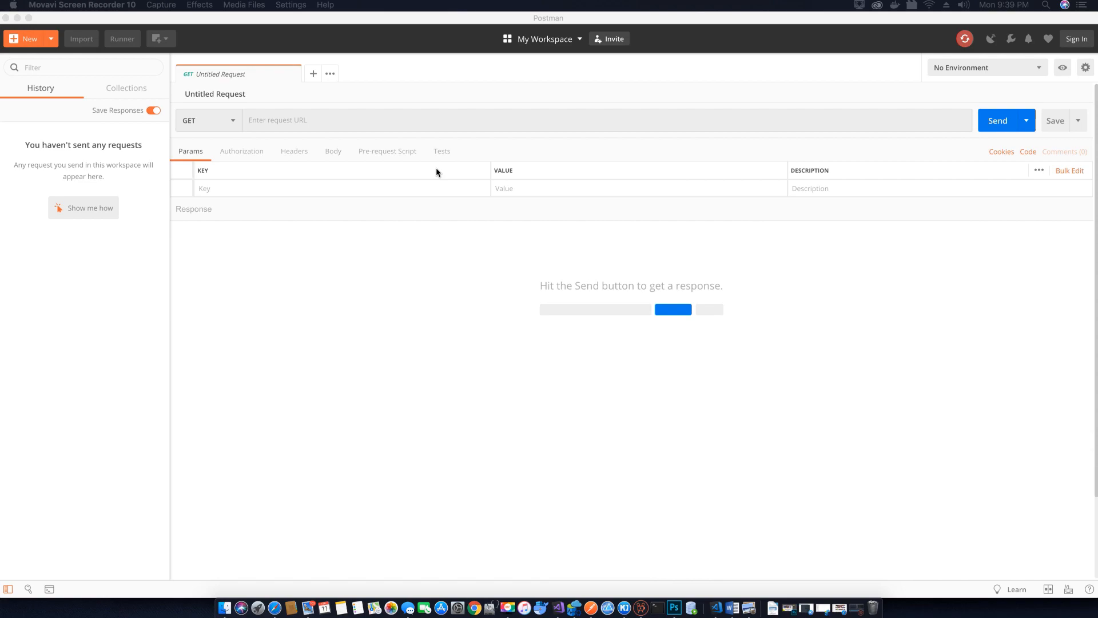
mouse_move(233, 123)
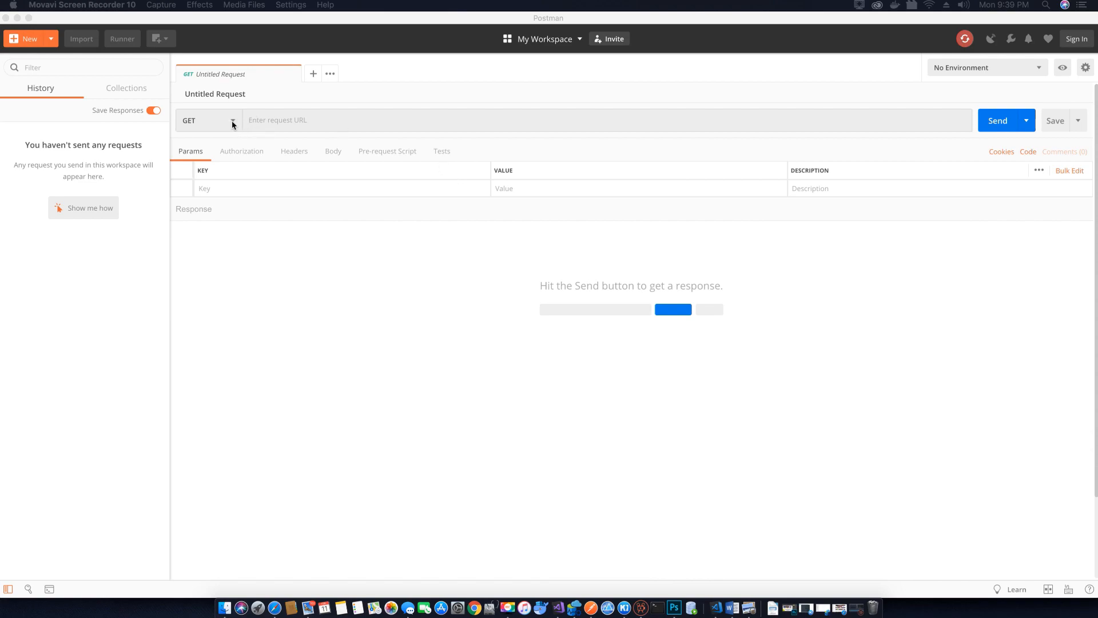
click(233, 120)
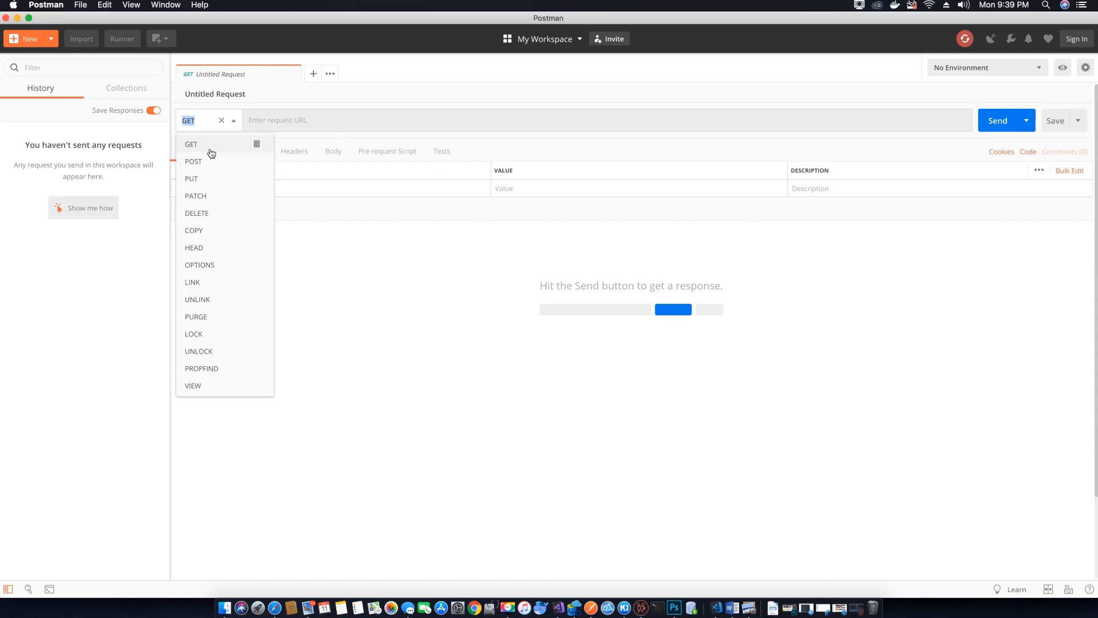
click(193, 161)
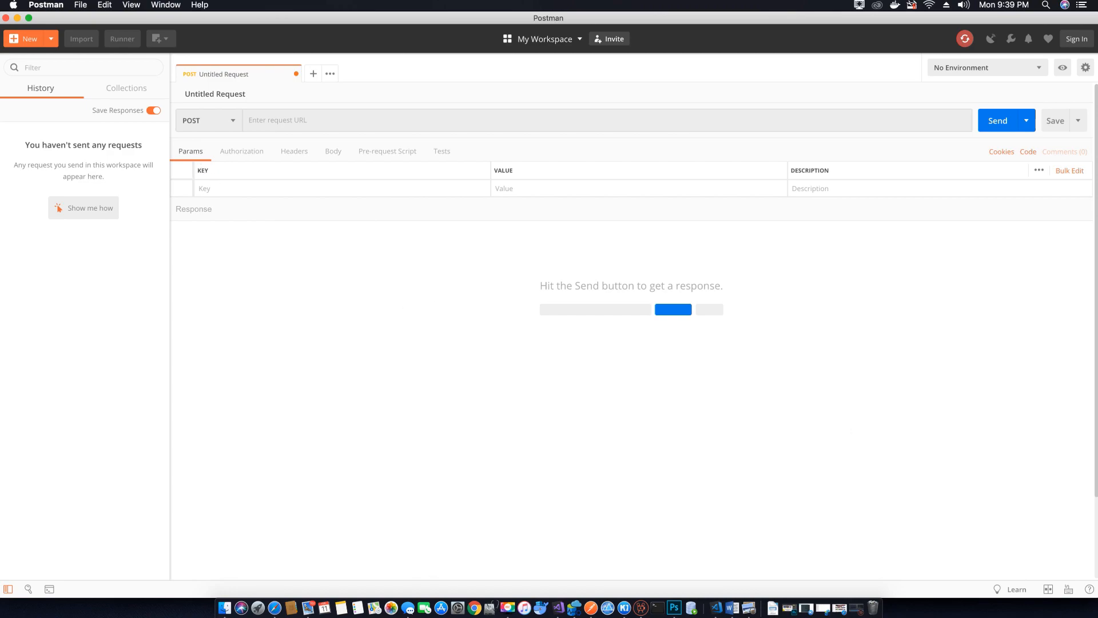
mouse_move(300, 279)
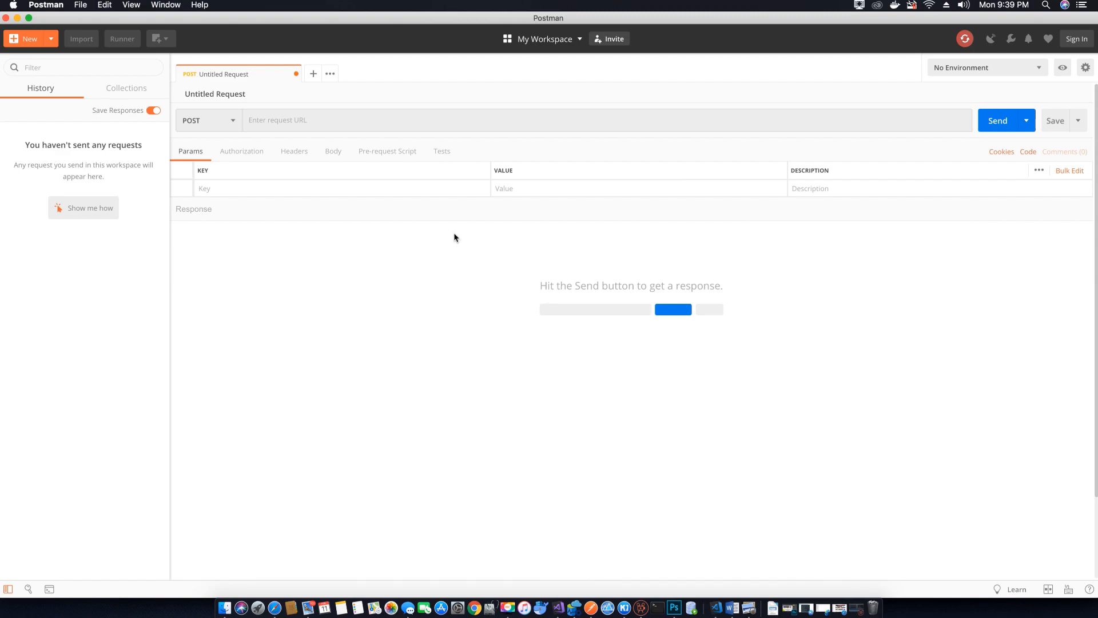
mouse_move(402, 144)
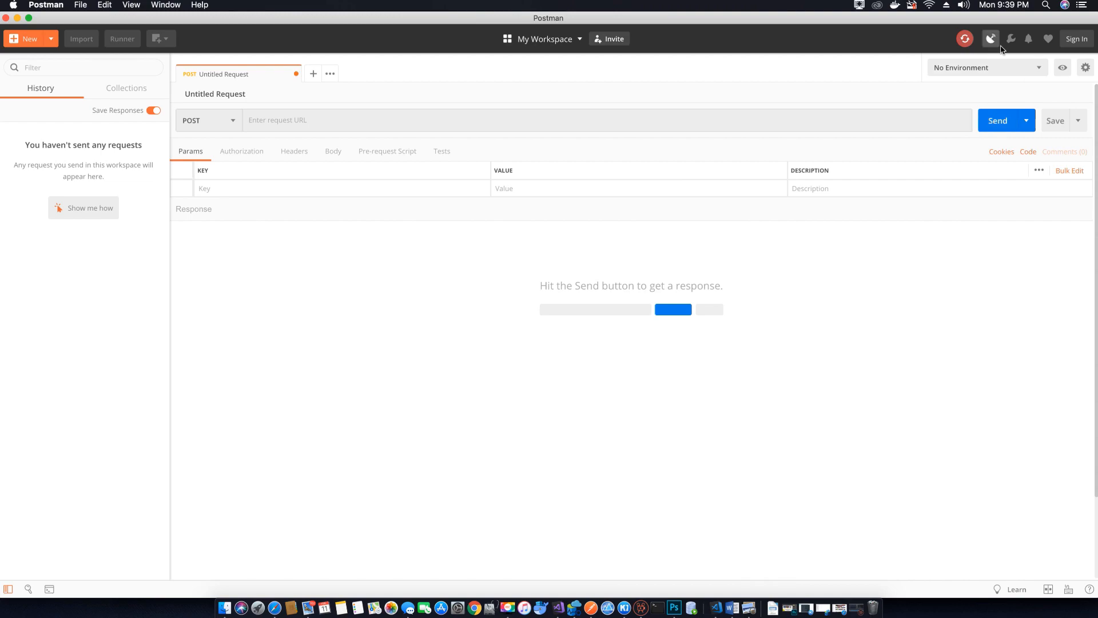
click(992, 39)
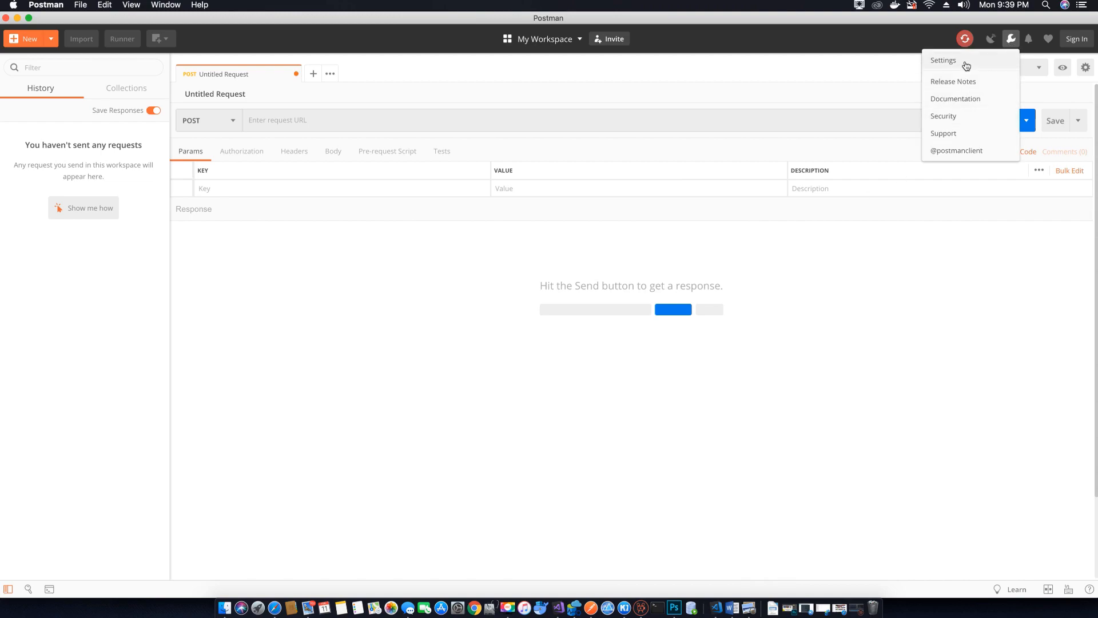
click(942, 60)
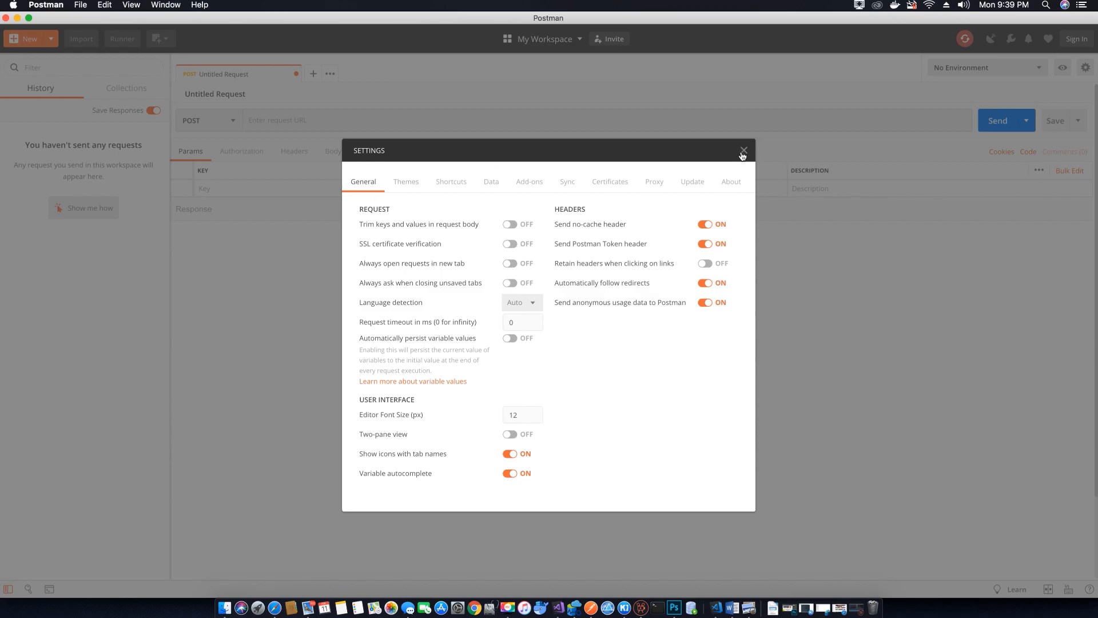
mouse_move(745, 155)
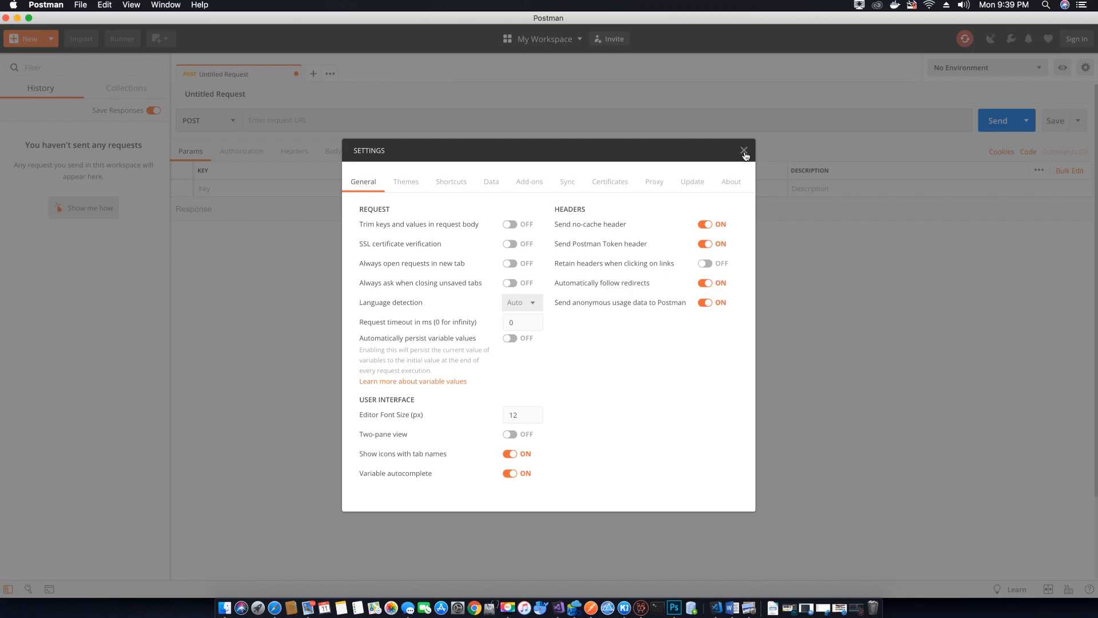
click(744, 152)
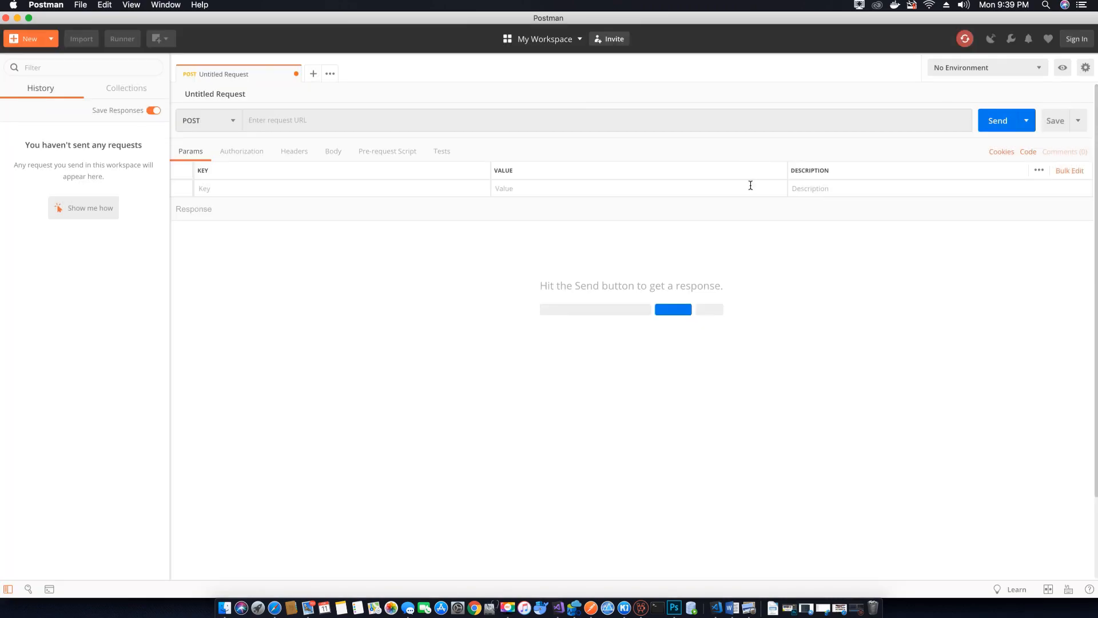
mouse_move(1004, 101)
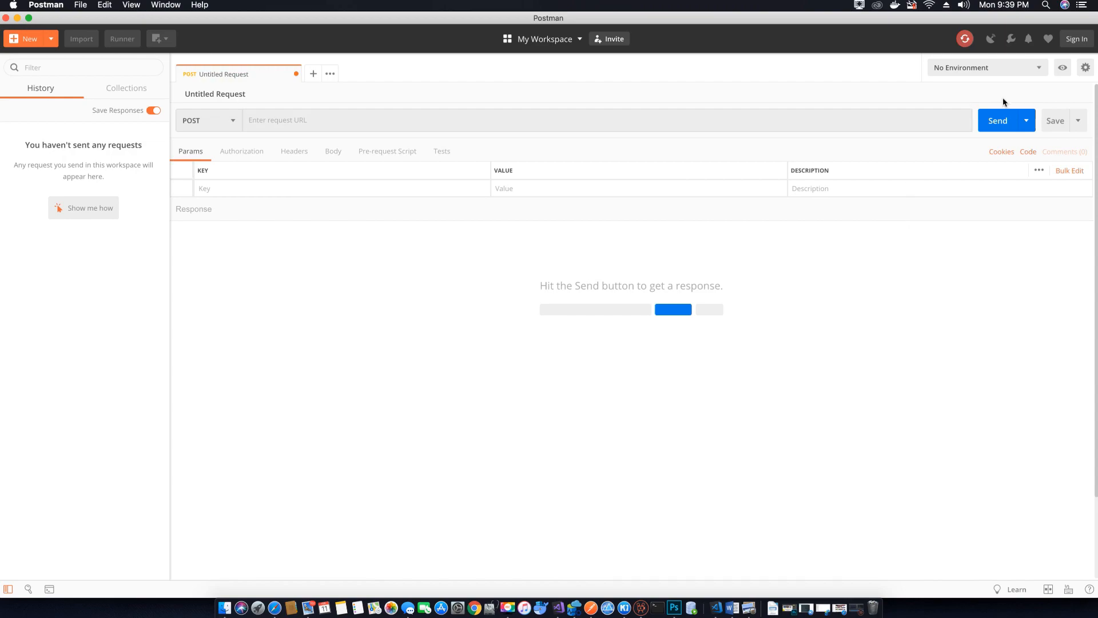
click(279, 119)
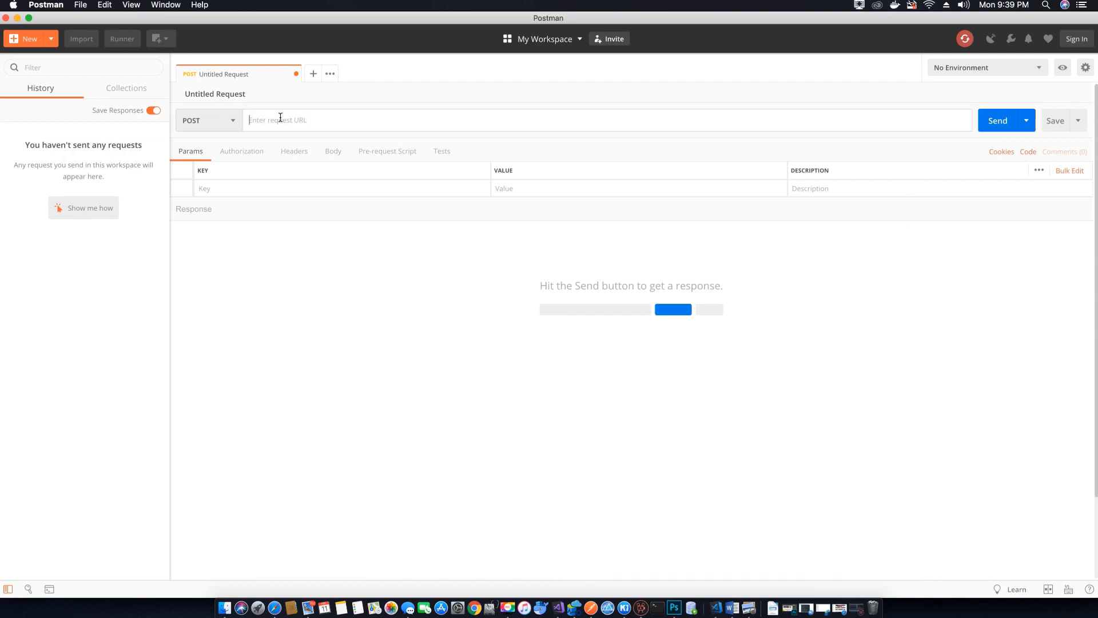
mouse_move(562, 607)
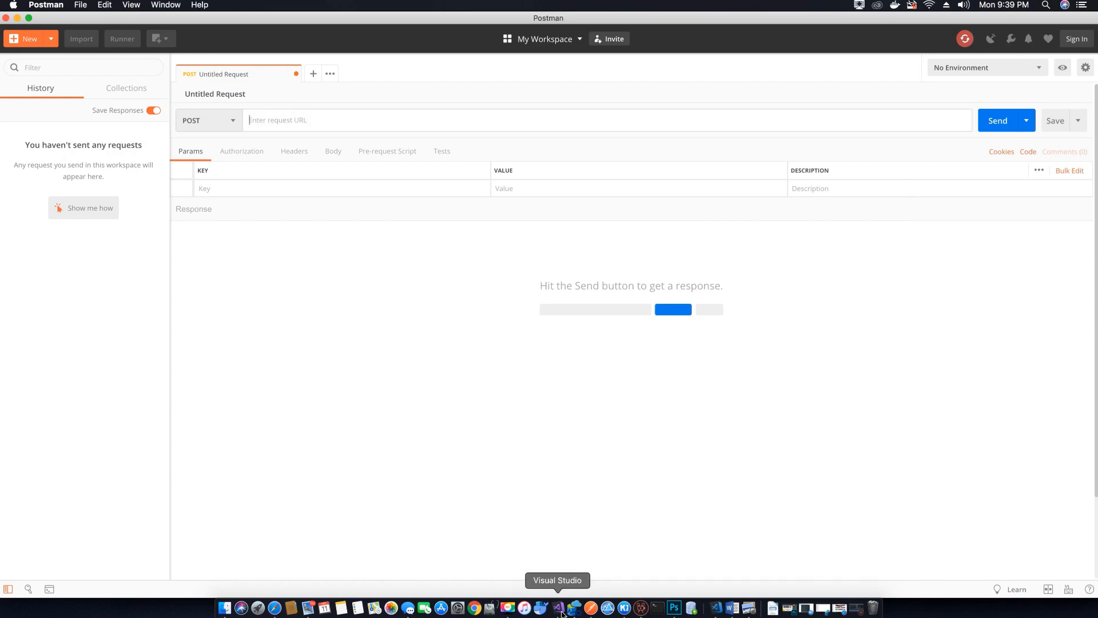
Run the NG_Core_Auth app in debug from Visual Studio, then bring Postman forward.
click(562, 609)
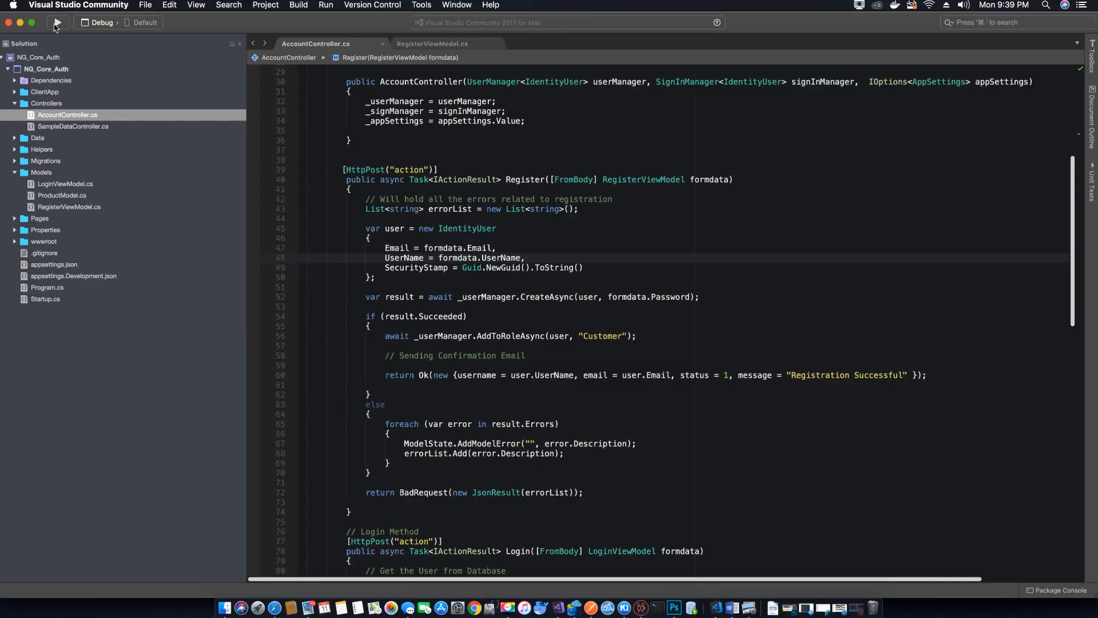
click(56, 22)
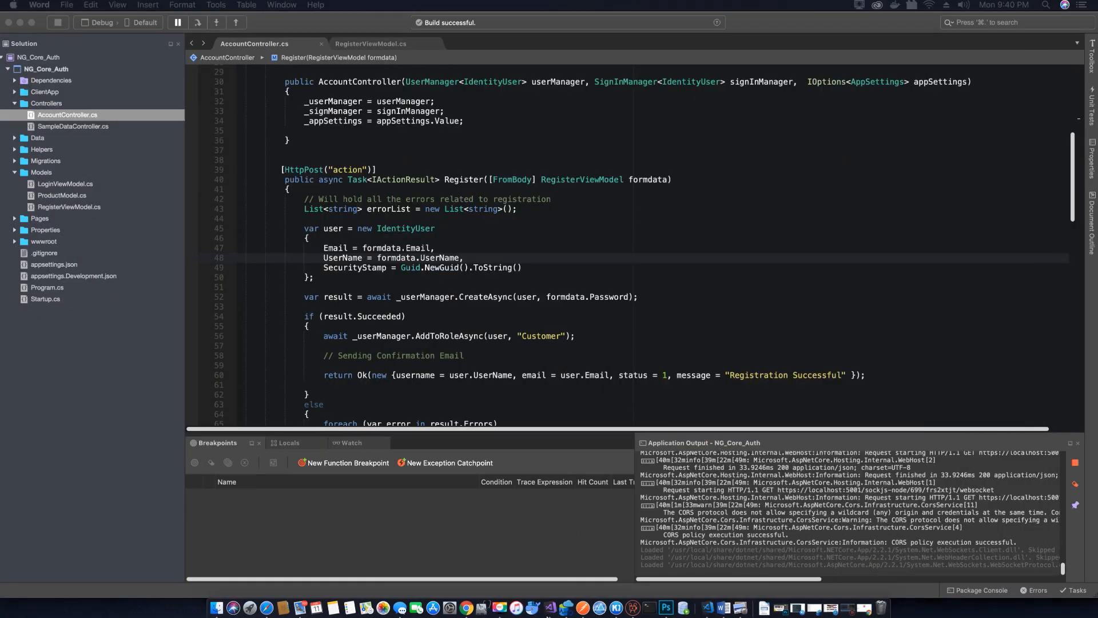
mouse_move(465, 608)
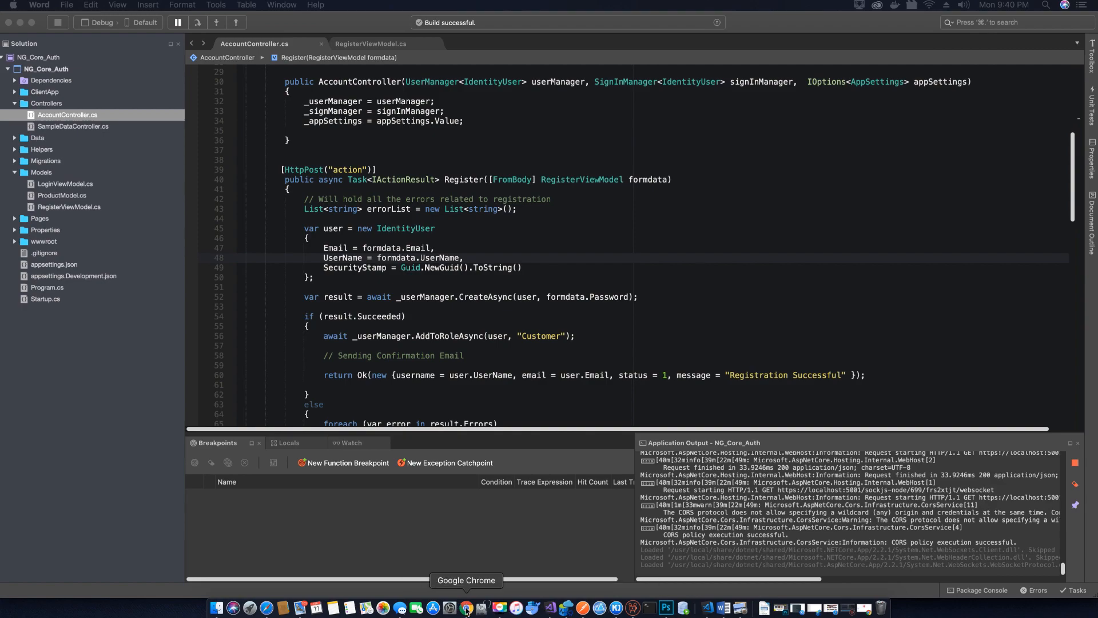
click(466, 611)
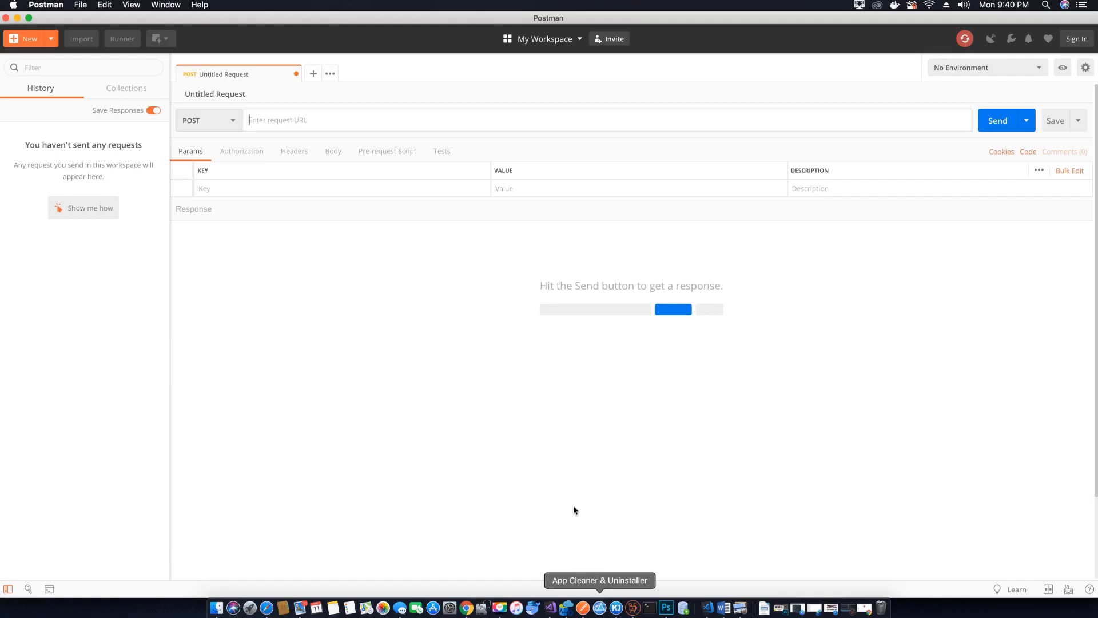
text(https://localhost:5001/)
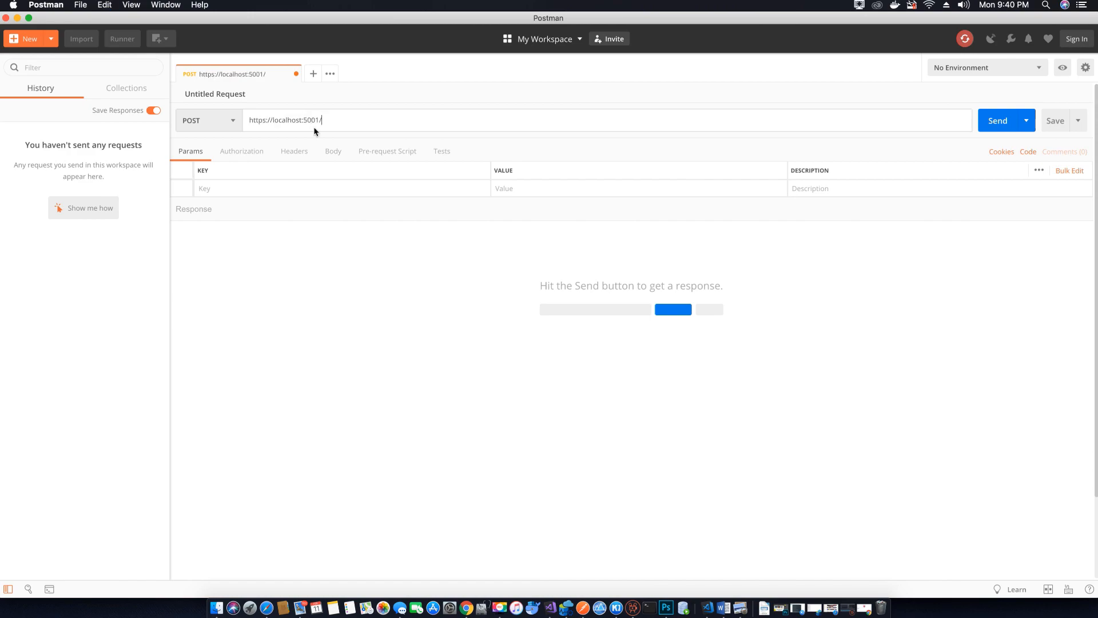
mouse_move(565, 607)
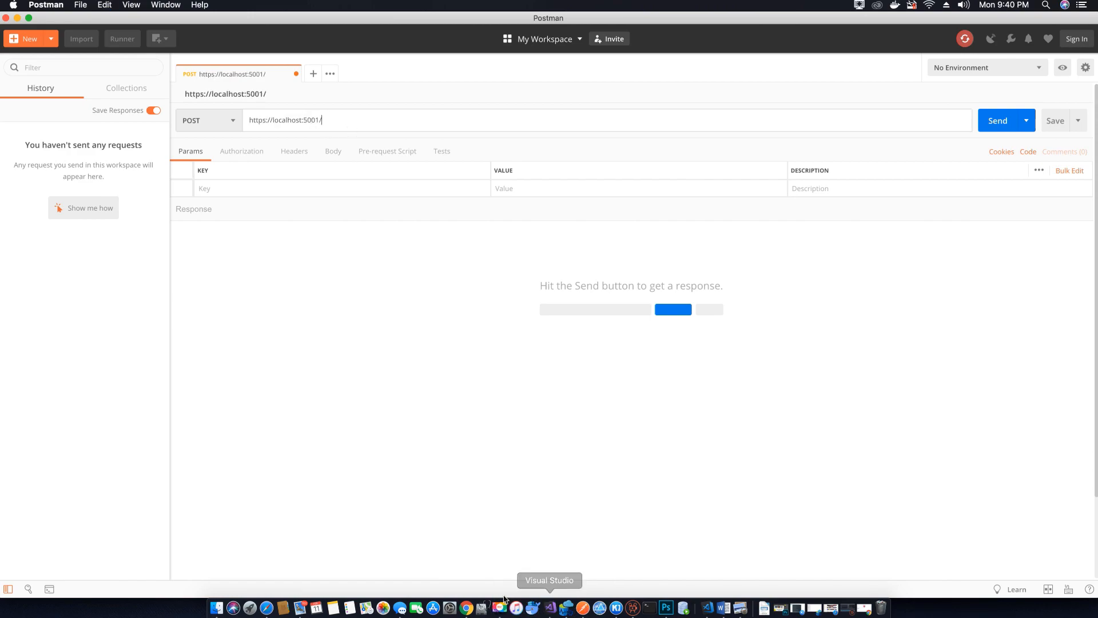
click(549, 606)
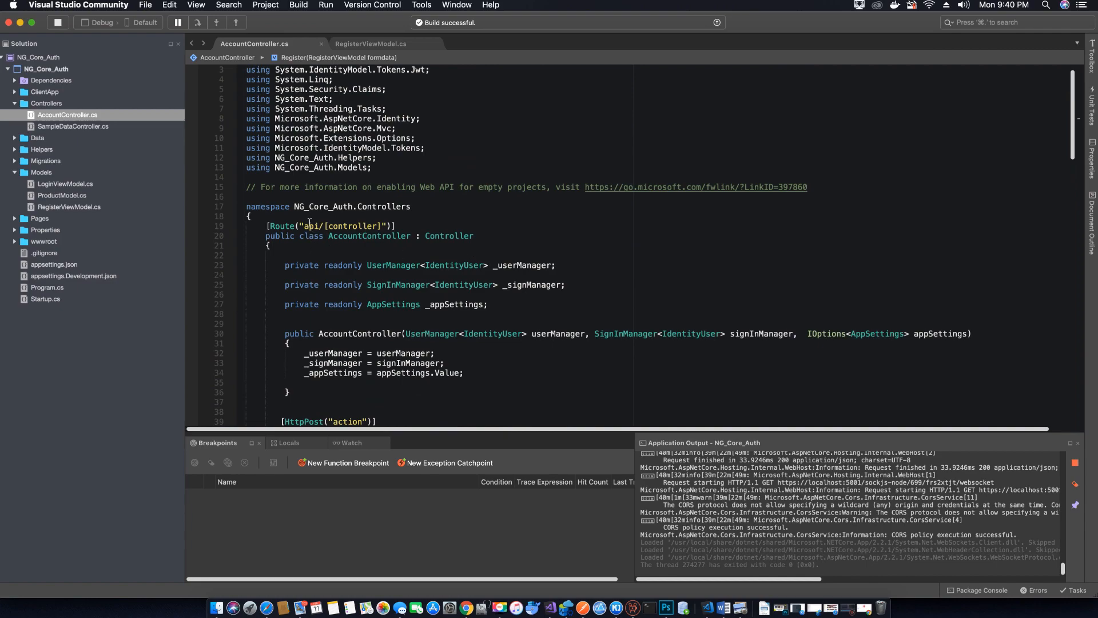
Inspect AccountController's api/[controller] route and scroll down to the action's HttpPost route.
click(307, 226)
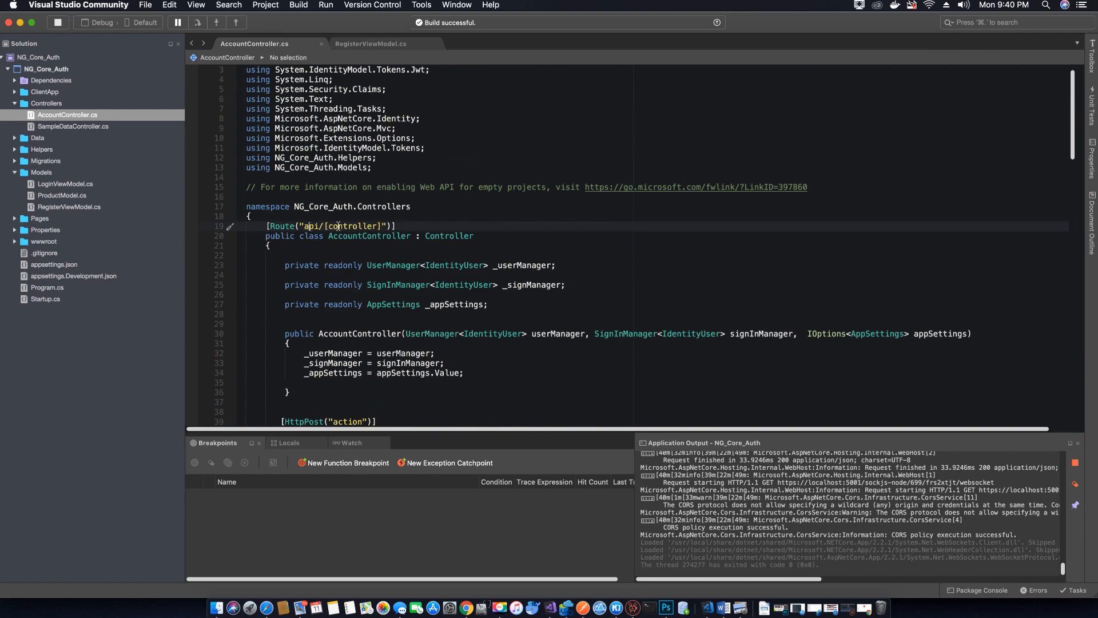
double_click(369, 236)
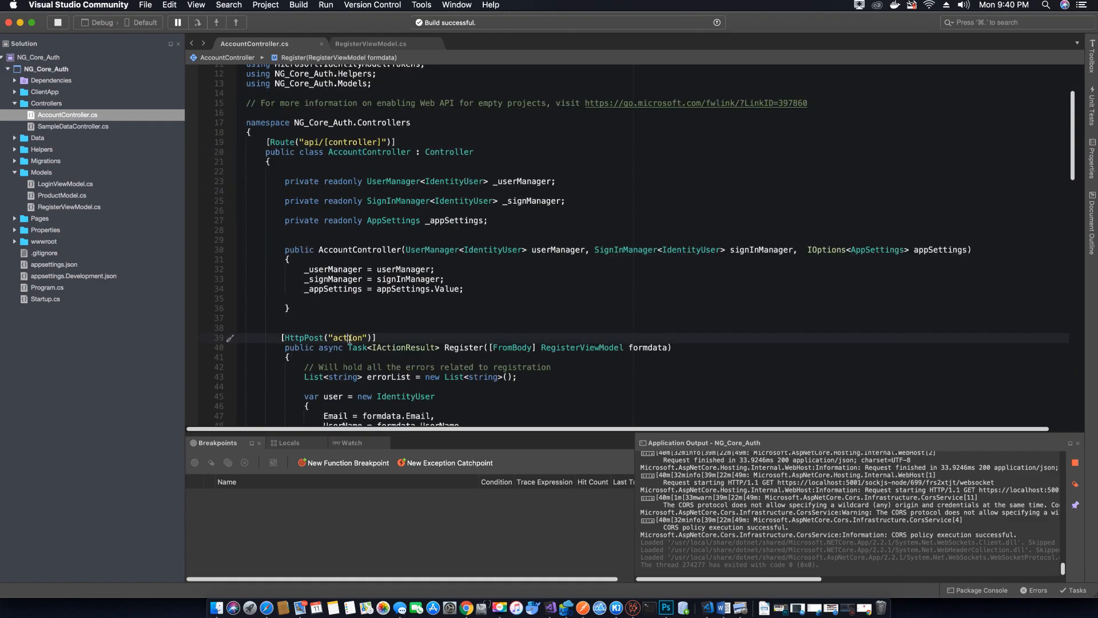
scroll(down, 3)
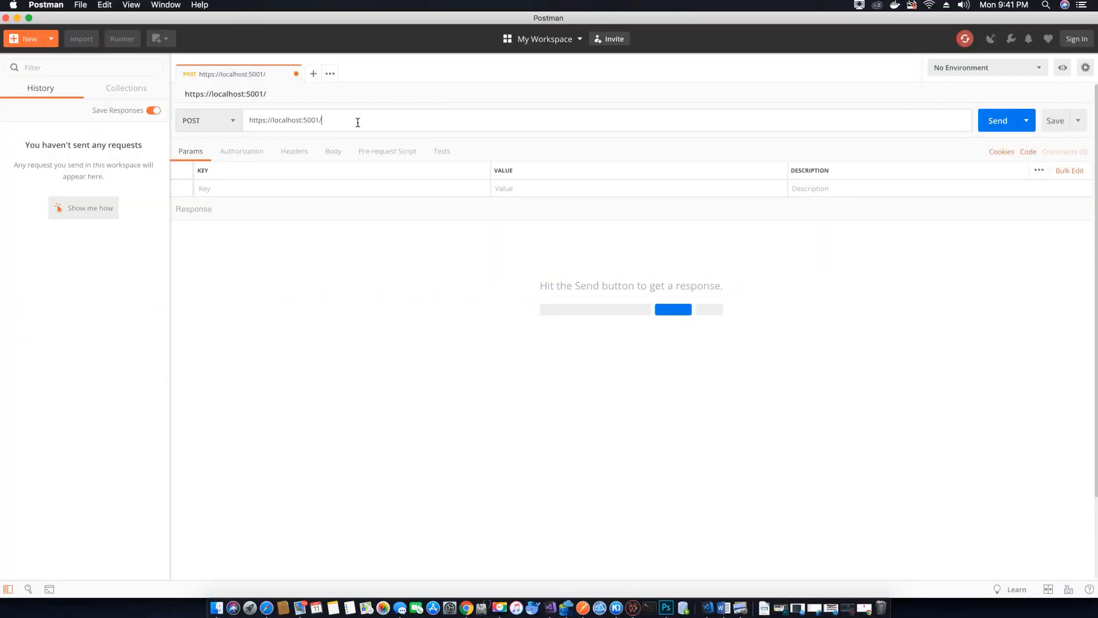
text(api/)
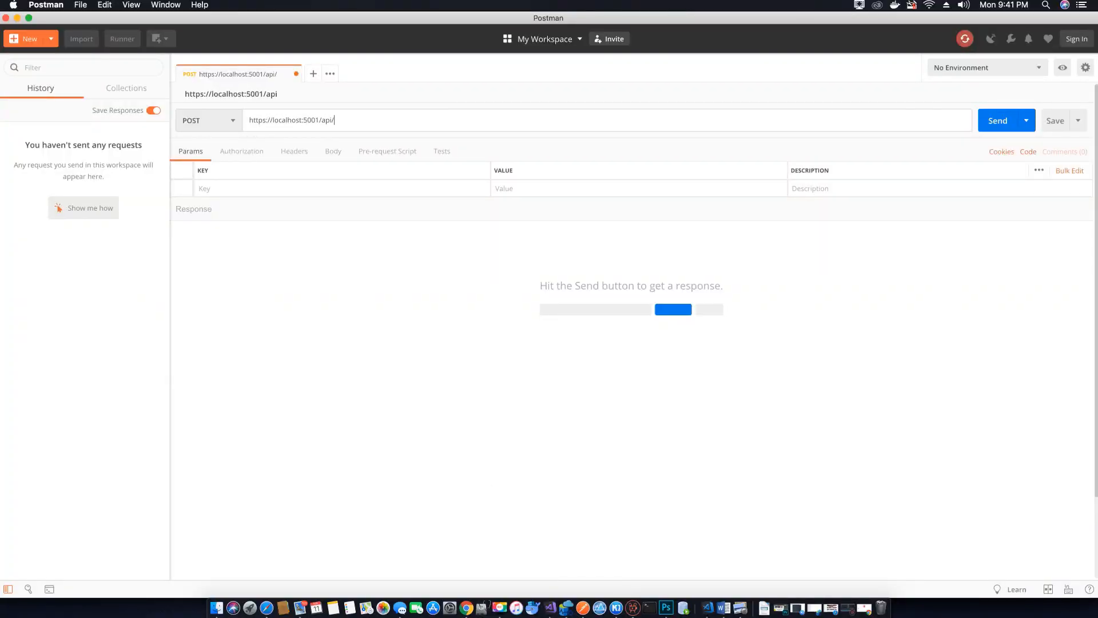
text(account/)
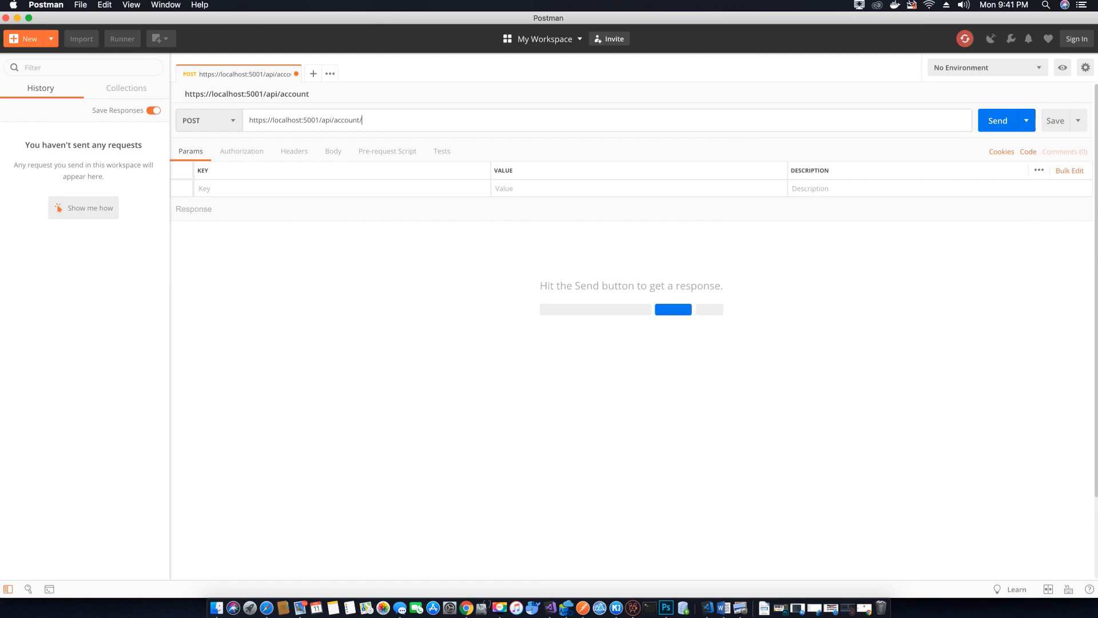
text(register)
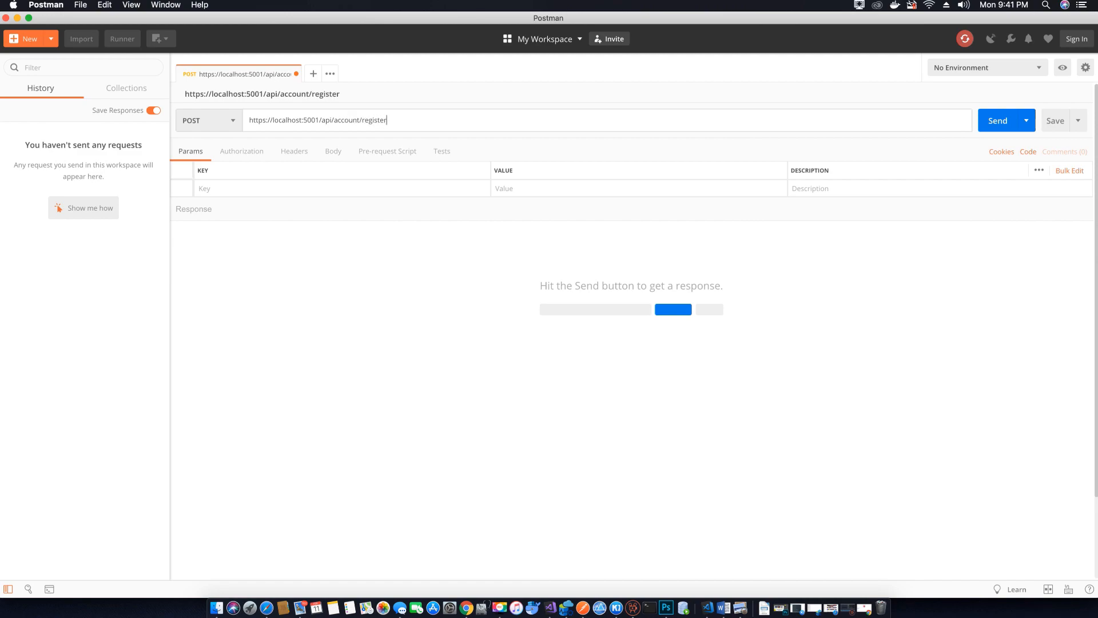
mouse_move(549, 609)
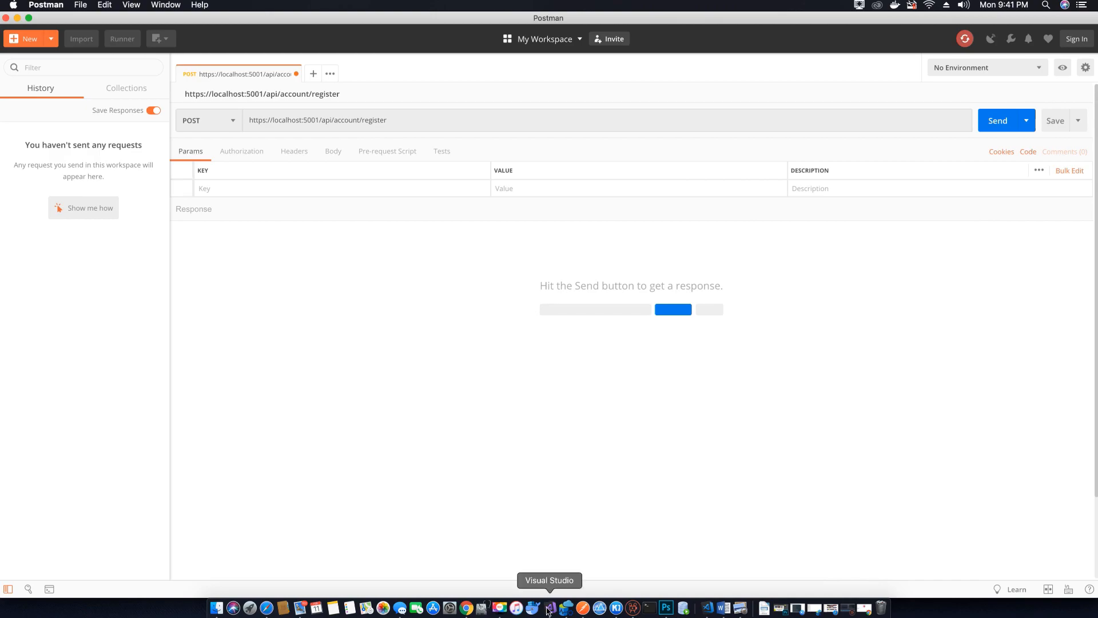
Back in Visual Studio, scroll the controller and open RegisterViewModel.cs.
click(551, 607)
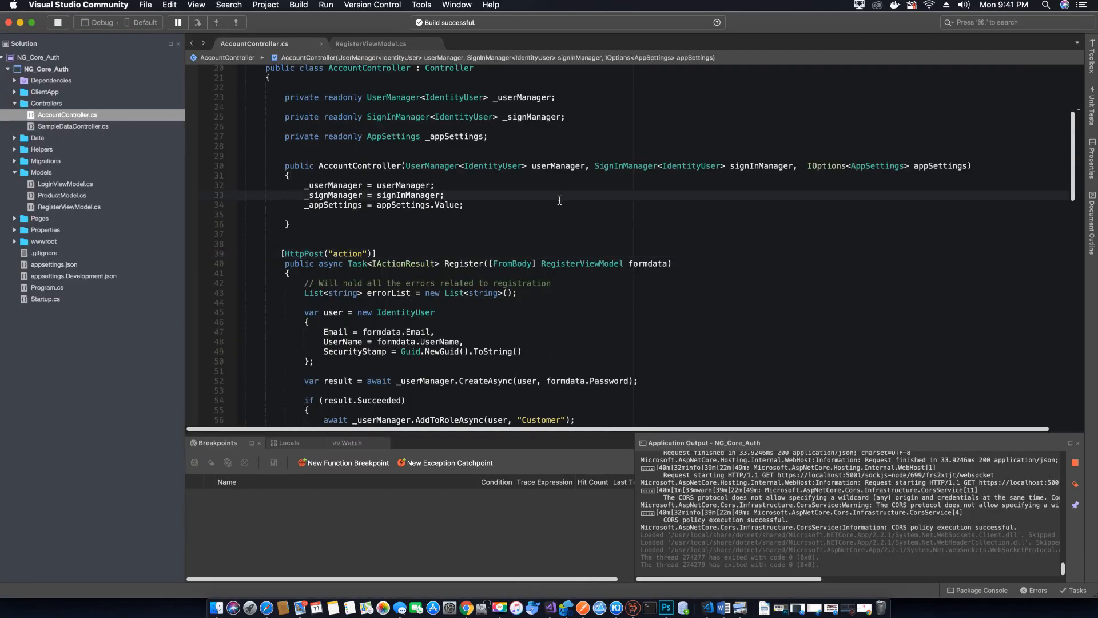
scroll(down, 3)
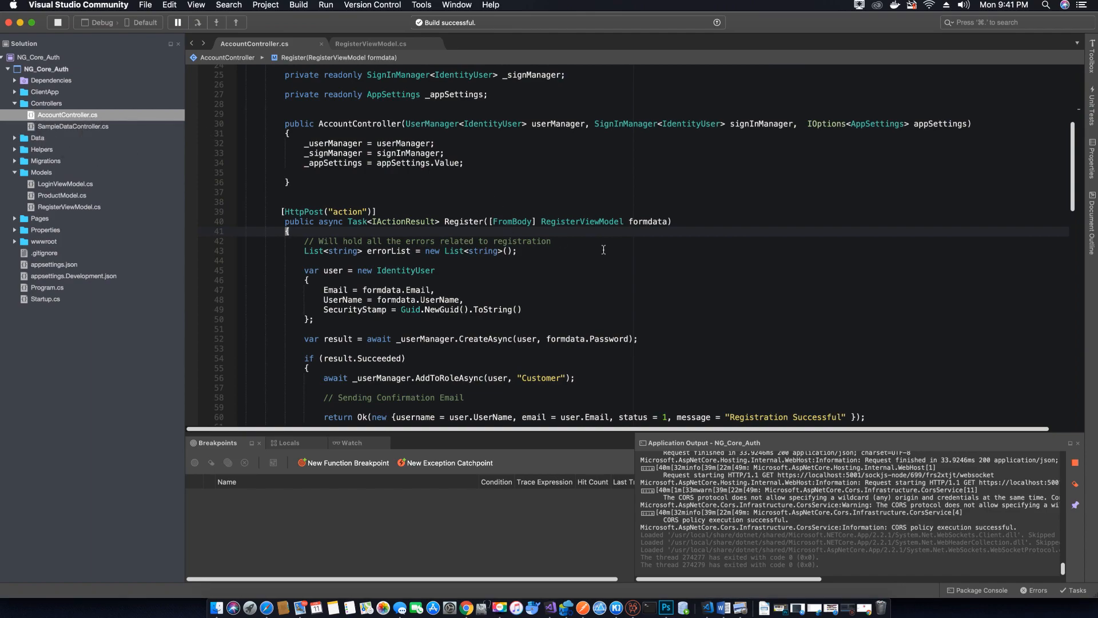
click(377, 44)
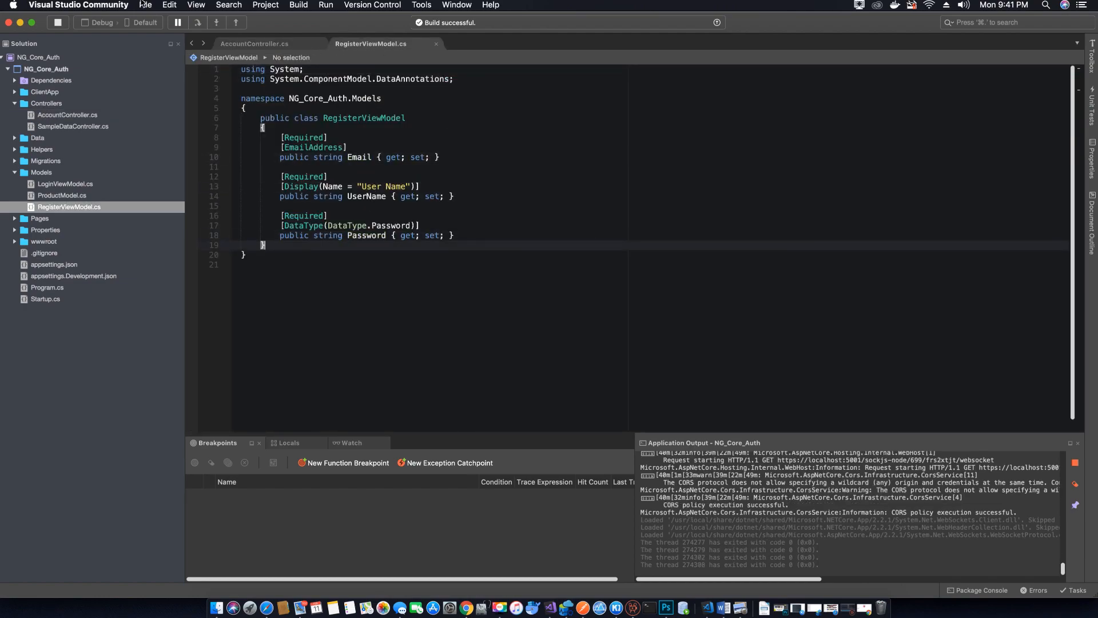
mouse_move(582, 605)
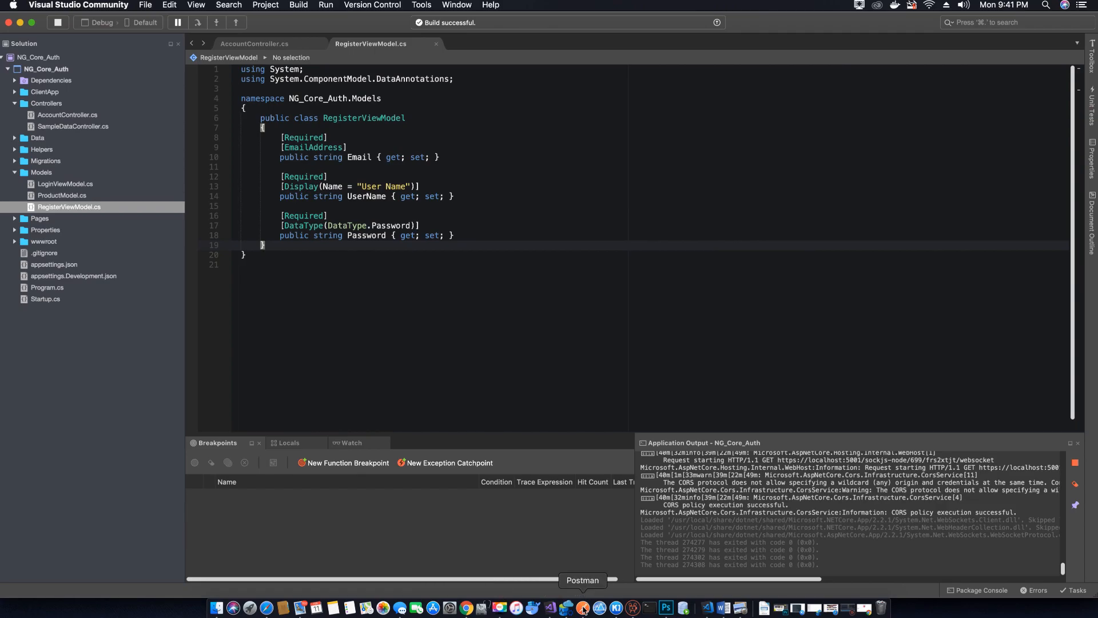
Add a Content-Type header with an application value, then move to the Body tab.
click(585, 606)
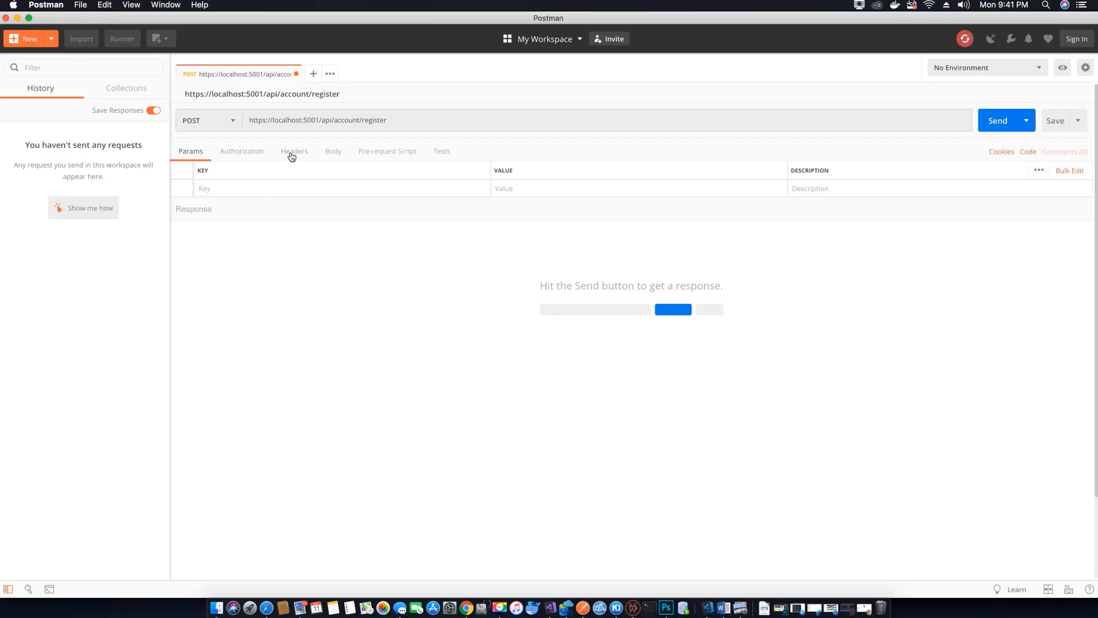
click(294, 151)
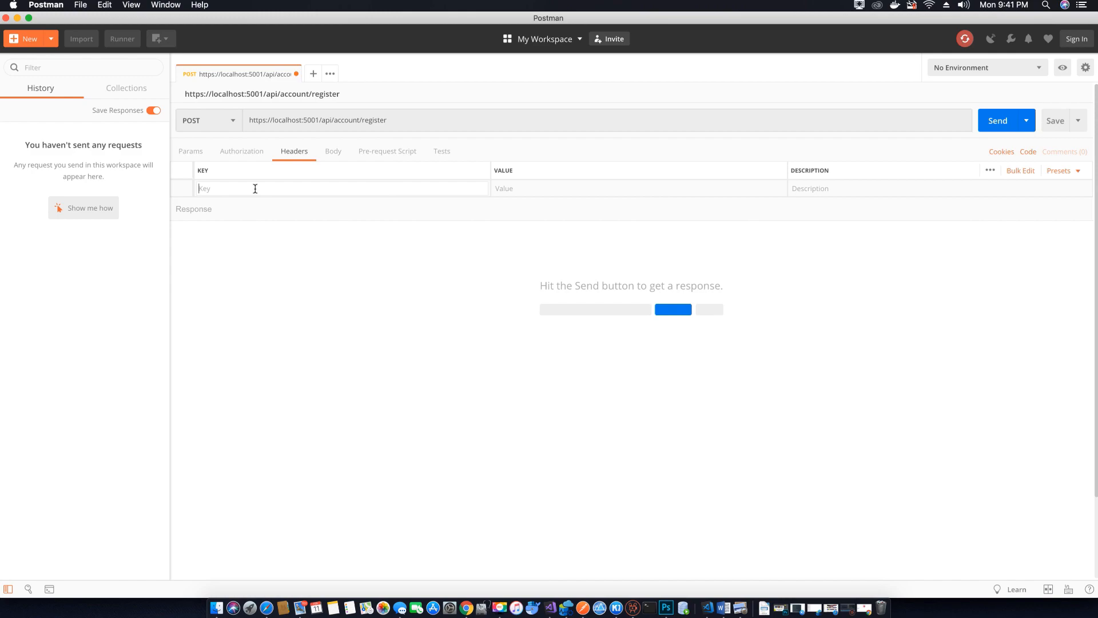
text(conteb)
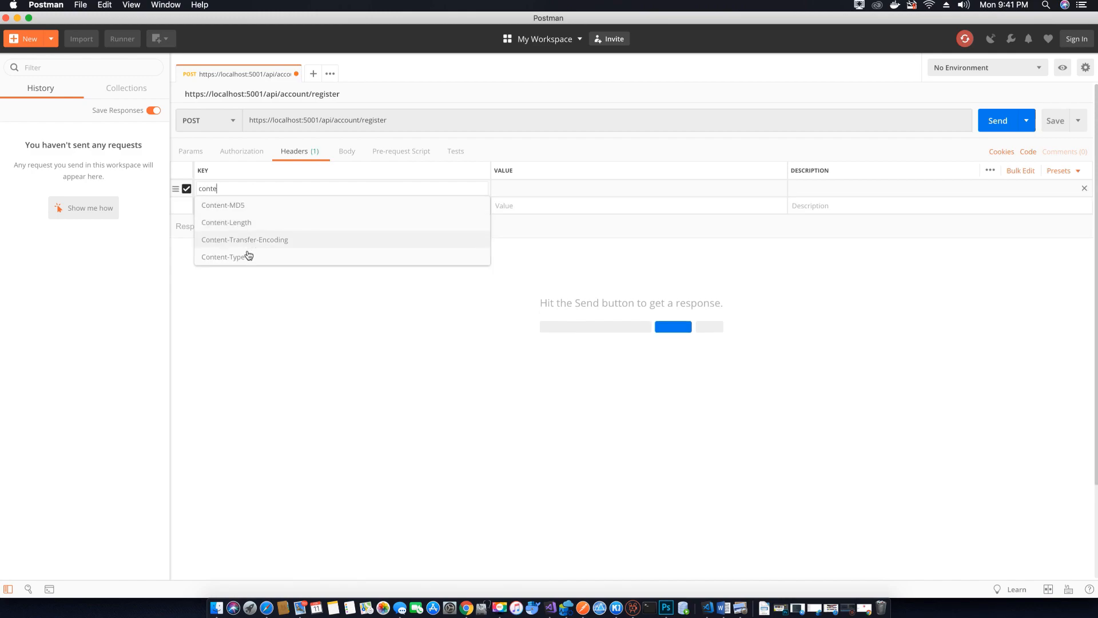
click(222, 257)
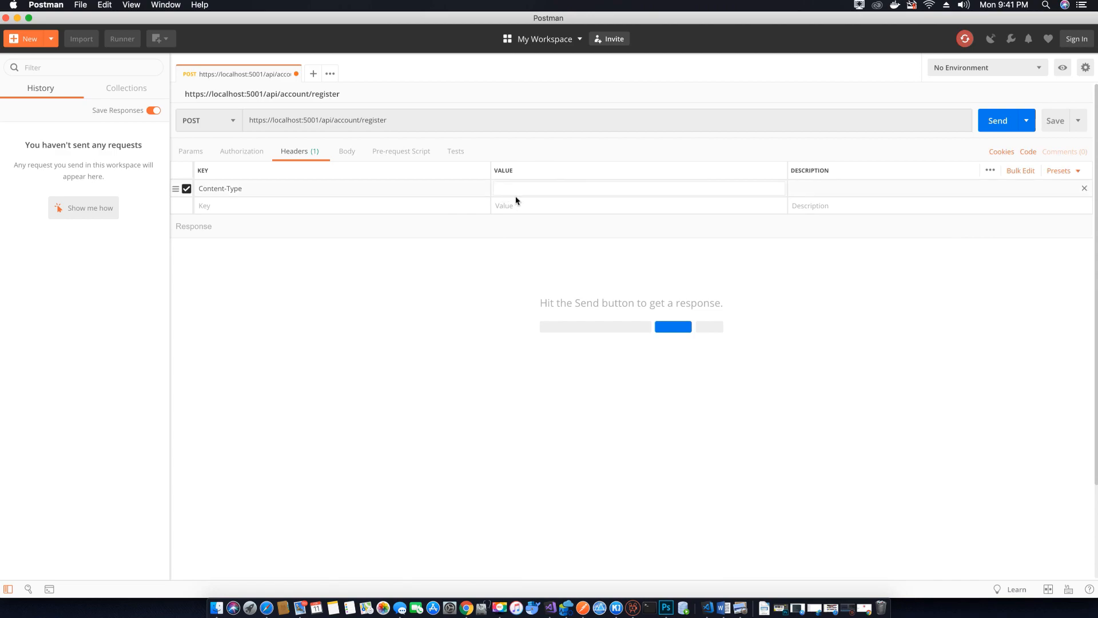
text(app)
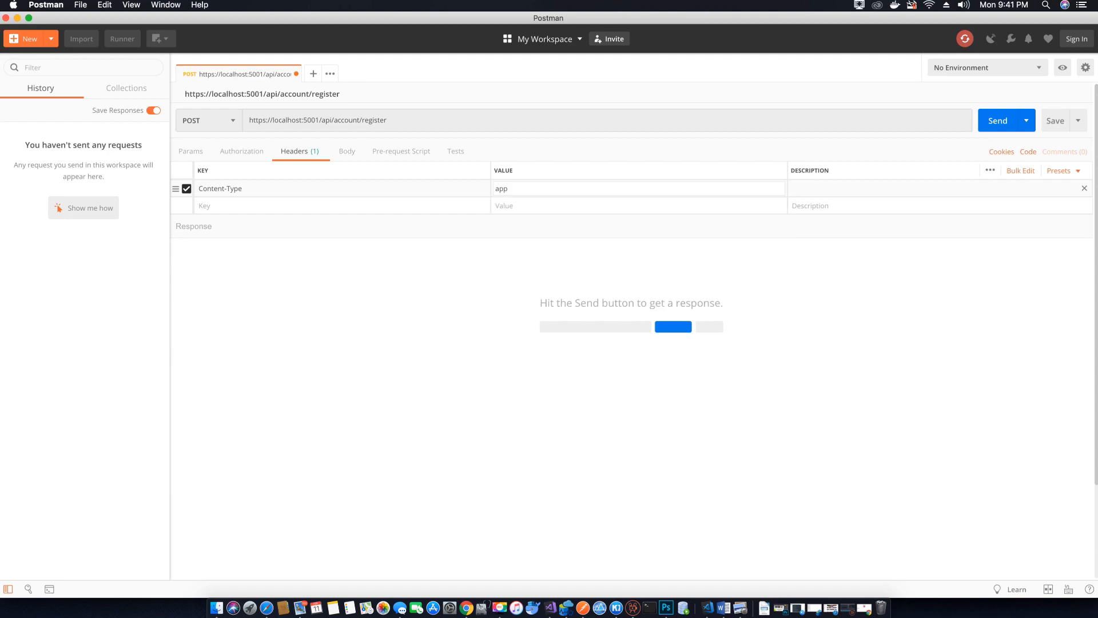
click(347, 151)
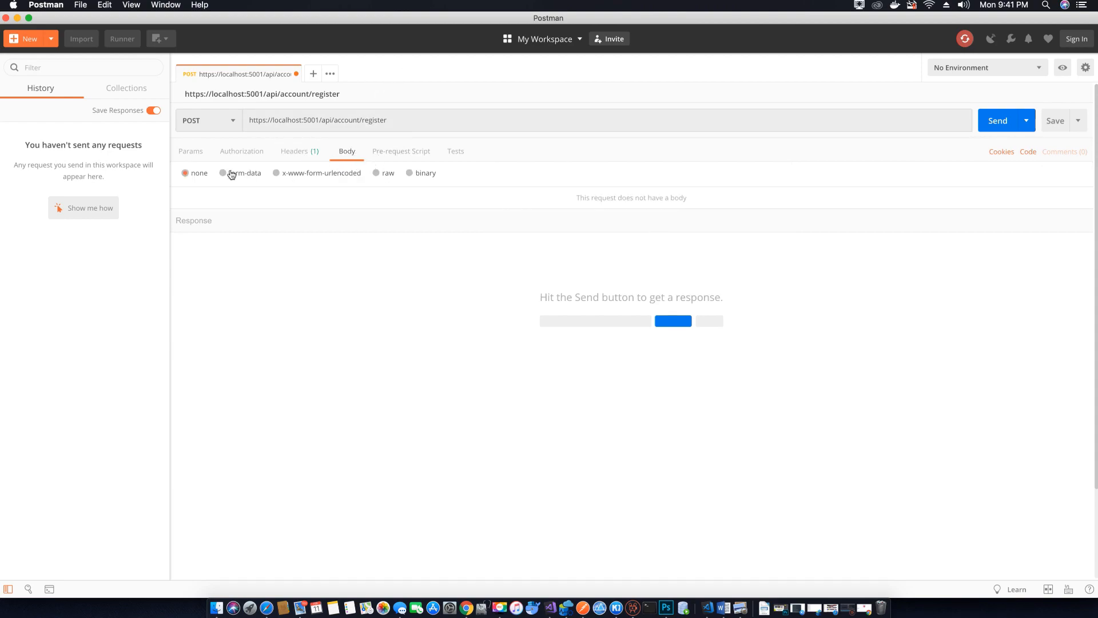
Choose raw JSON for the body and type the email, username and password object.
click(377, 172)
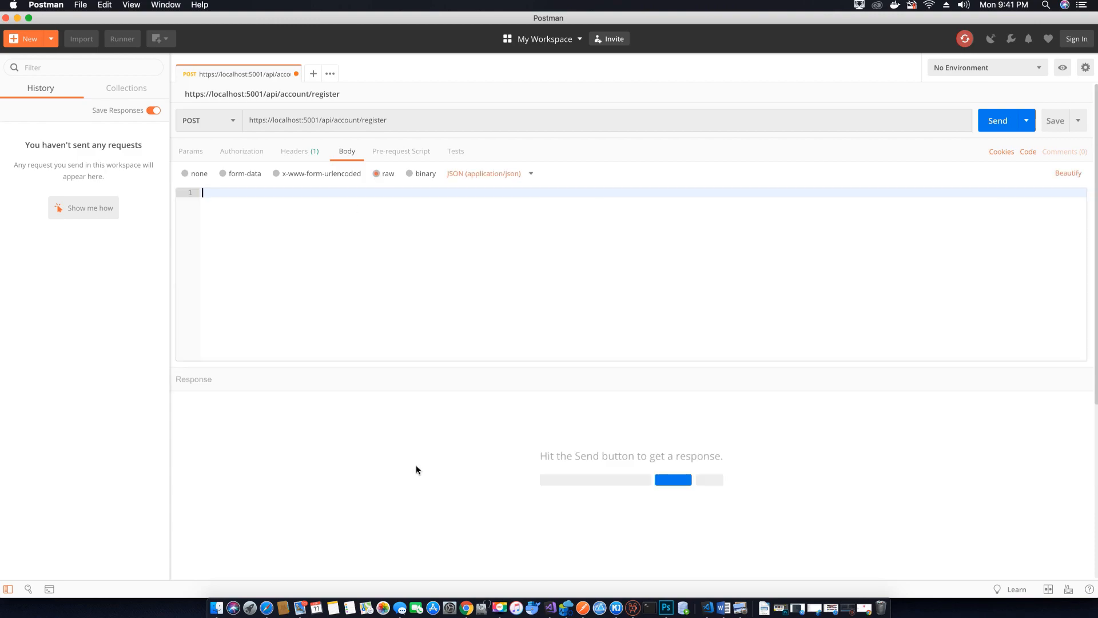
mouse_move(341, 182)
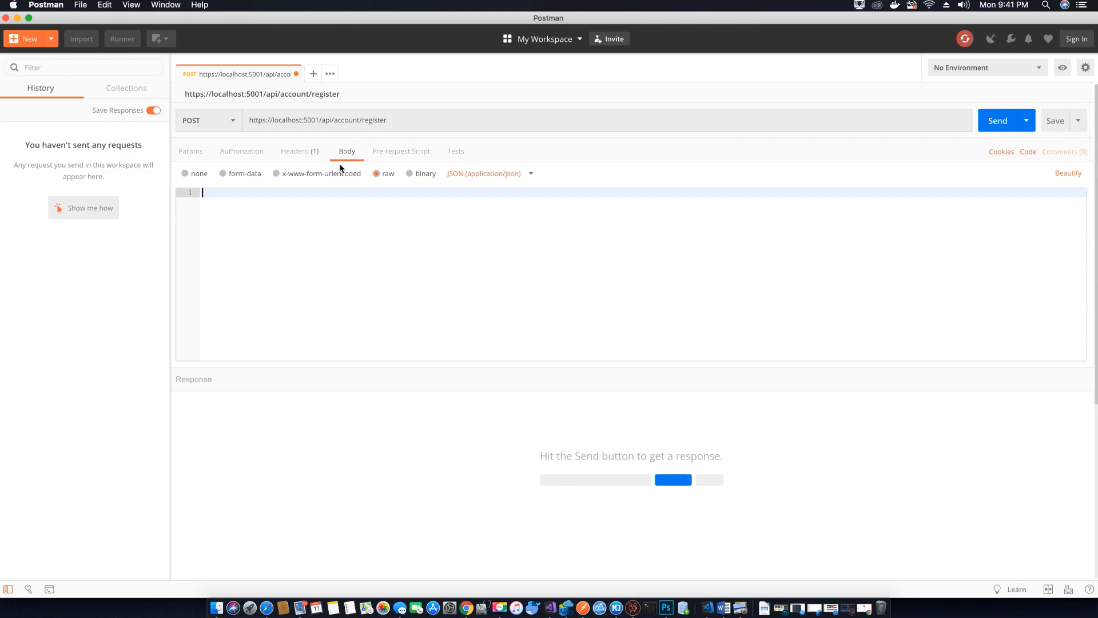
text(https://localhost:5001/)
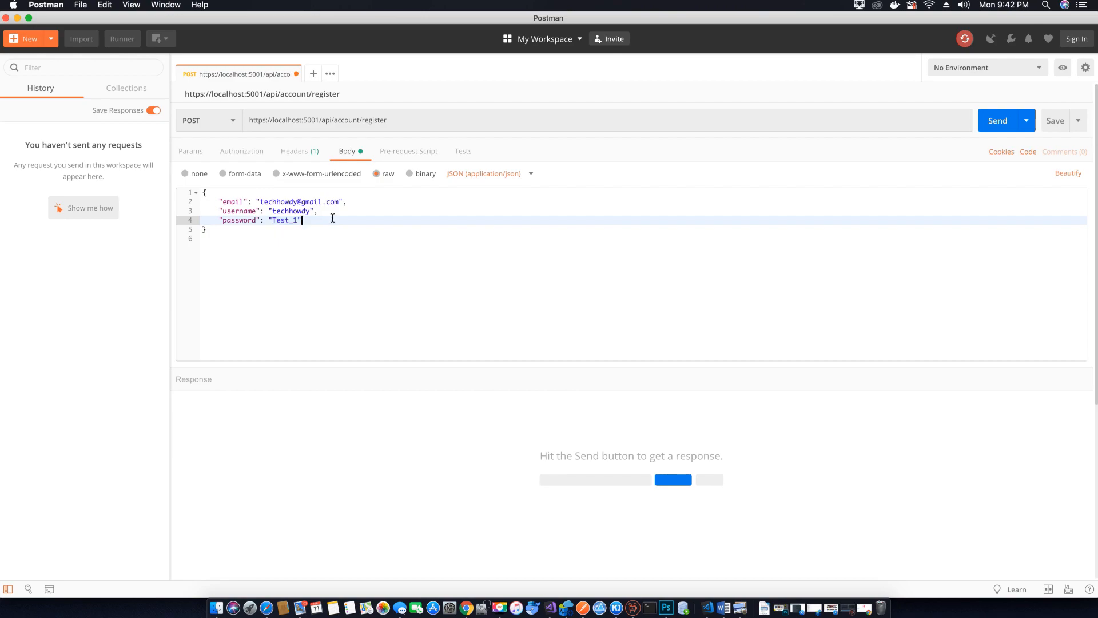
mouse_move(551, 608)
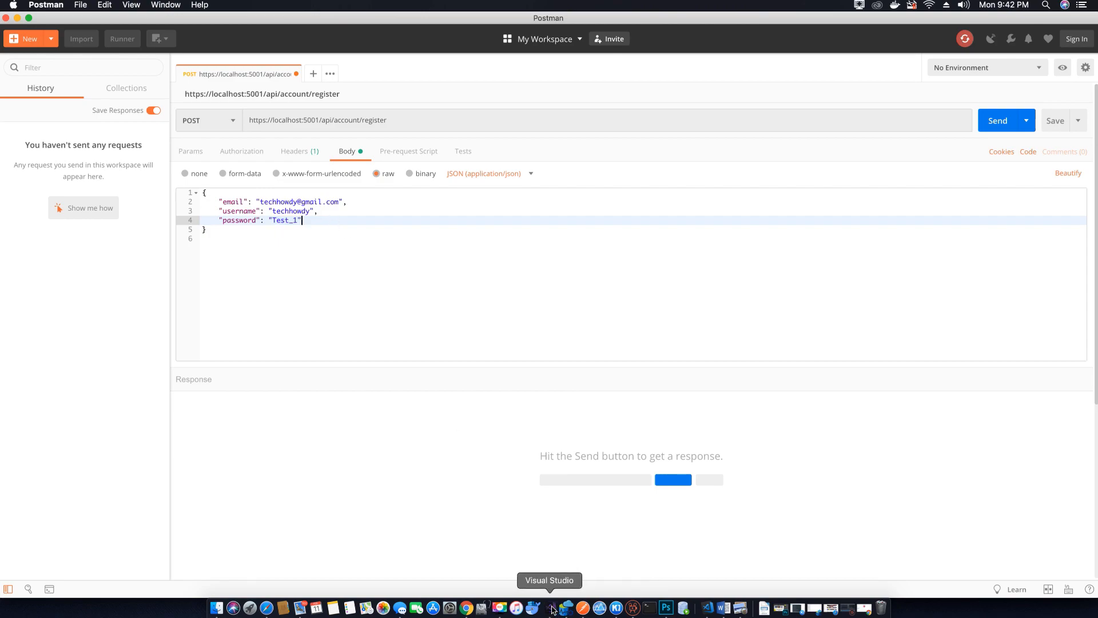
Open Startup.cs in Visual Studio and check the non-alphanumeric password requirement.
click(549, 607)
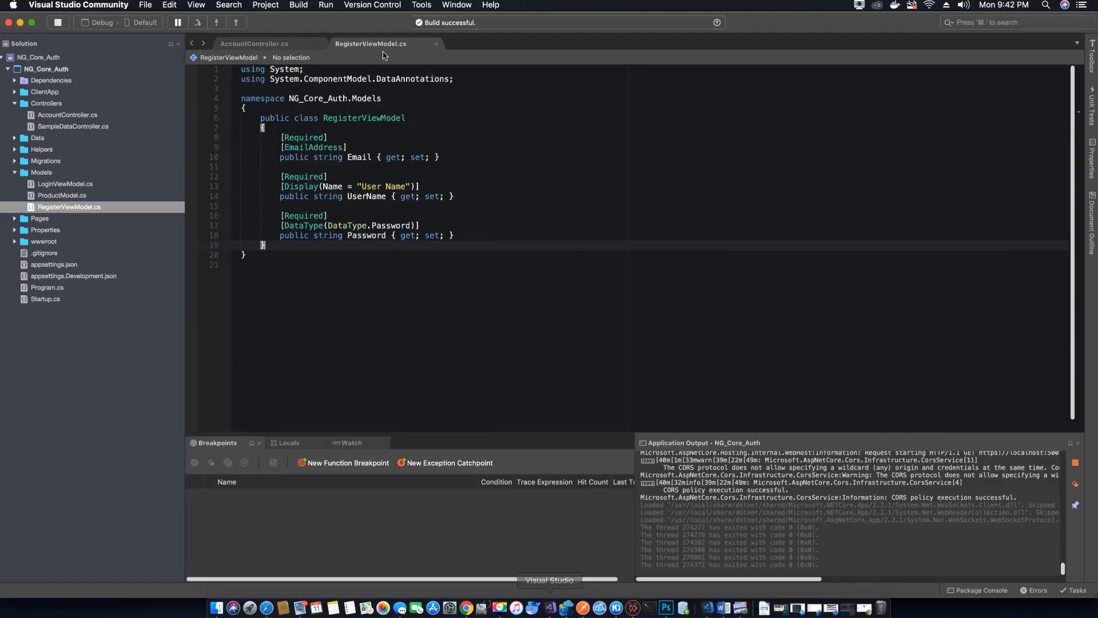
click(44, 299)
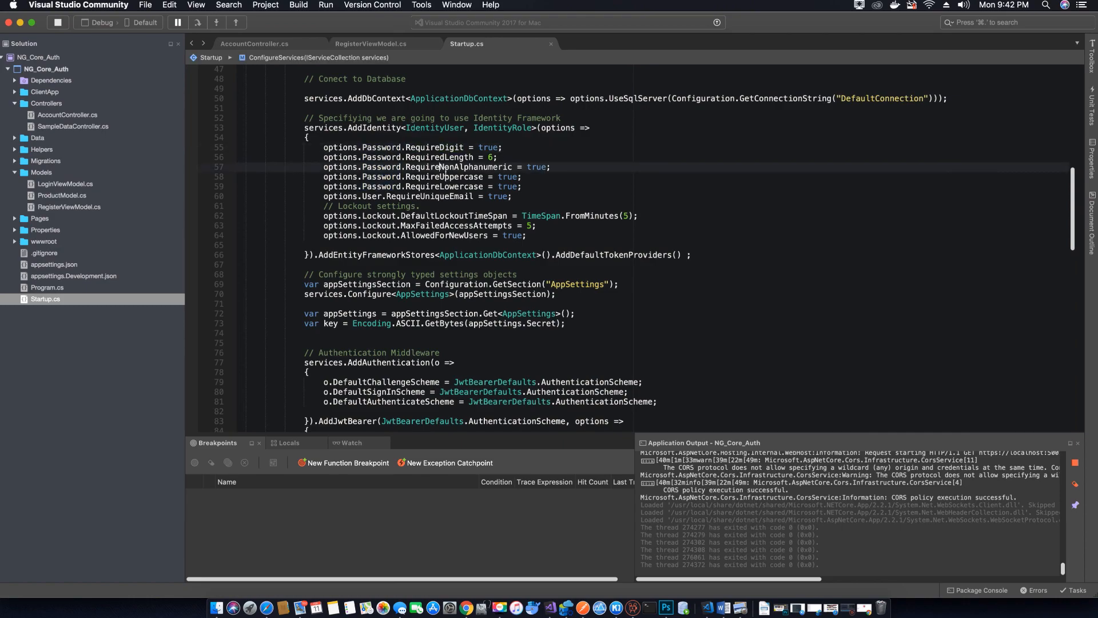
double_click(443, 176)
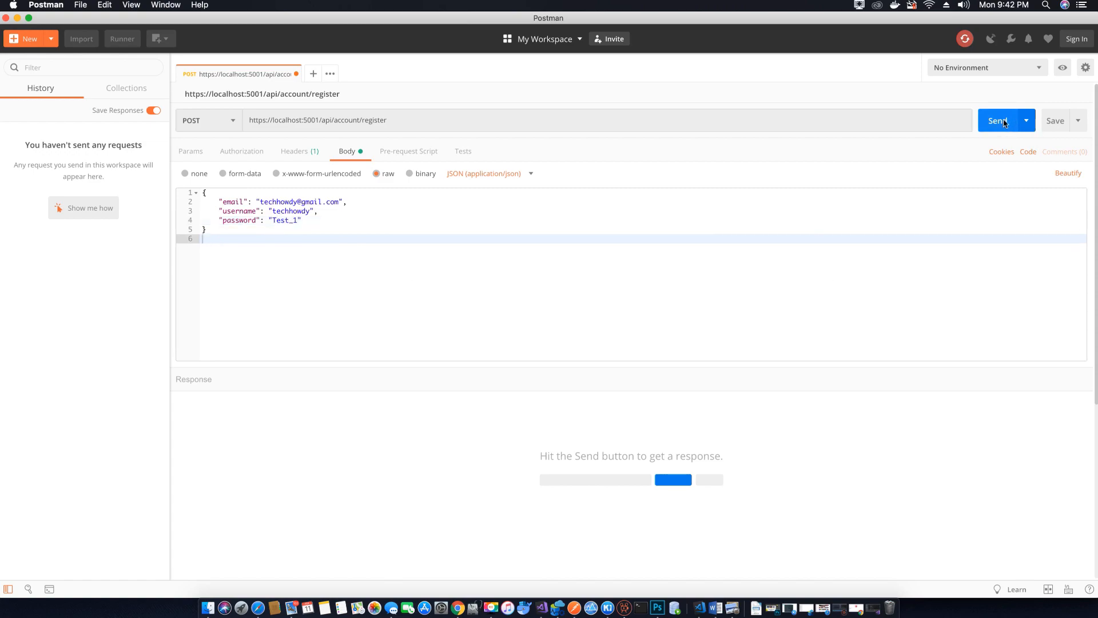
Send the register request, getting 404, and breakpoint Register at line 40 in AccountController.
click(998, 120)
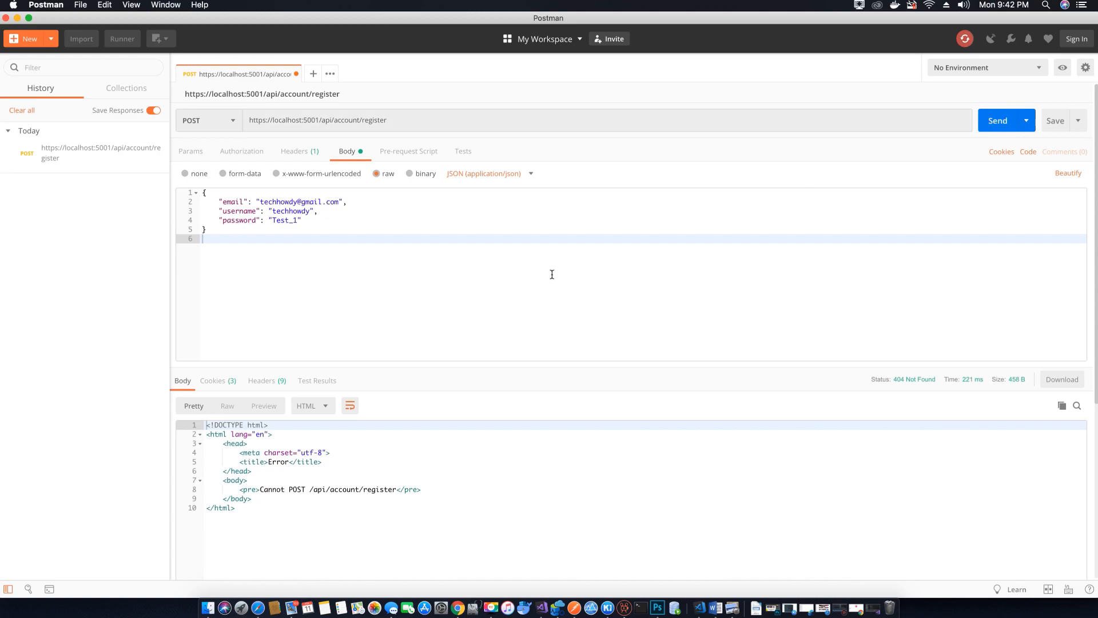
mouse_move(930, 392)
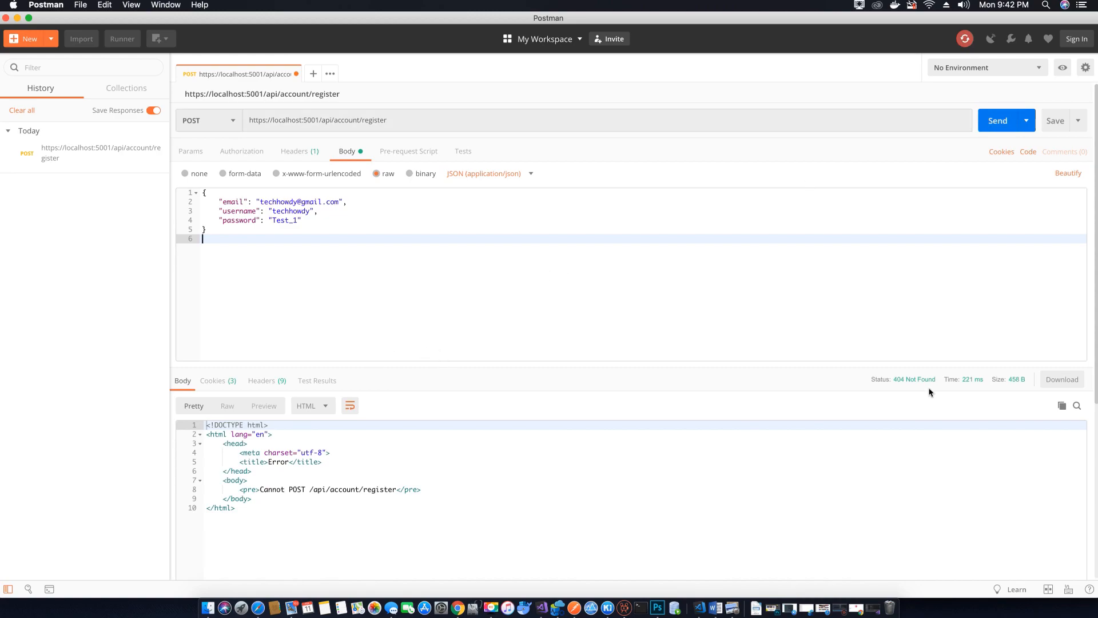
mouse_move(849, 307)
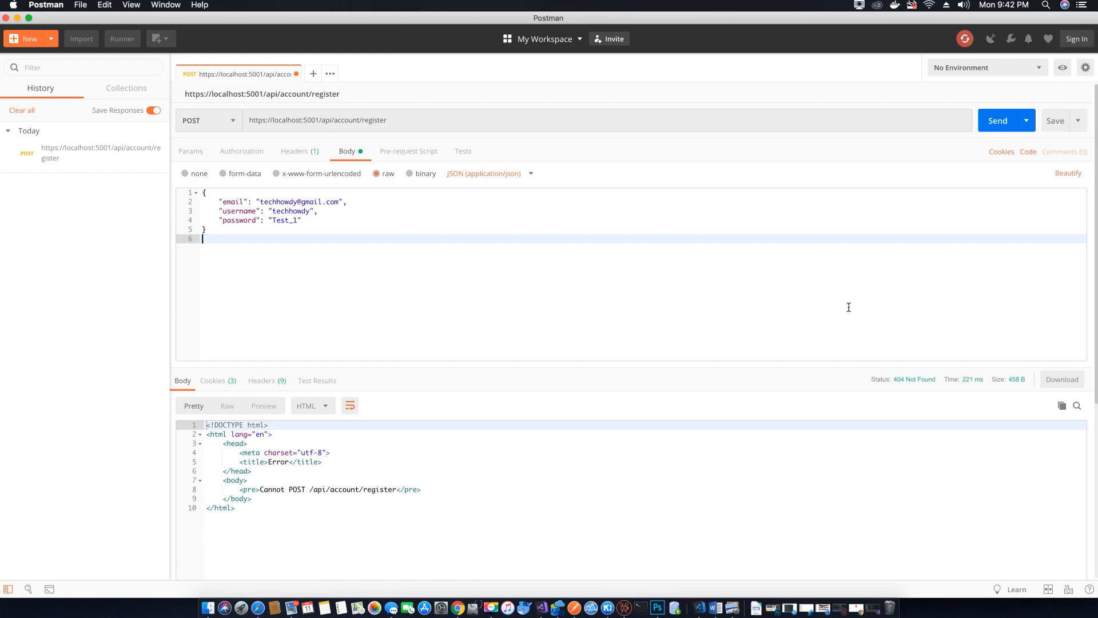
mouse_move(597, 561)
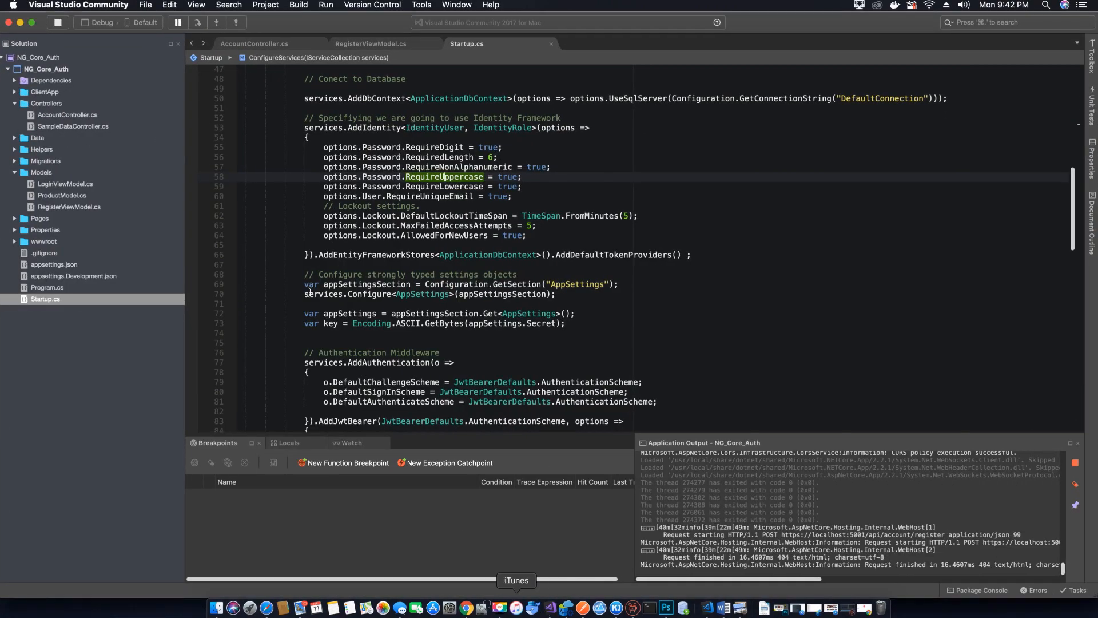
click(255, 43)
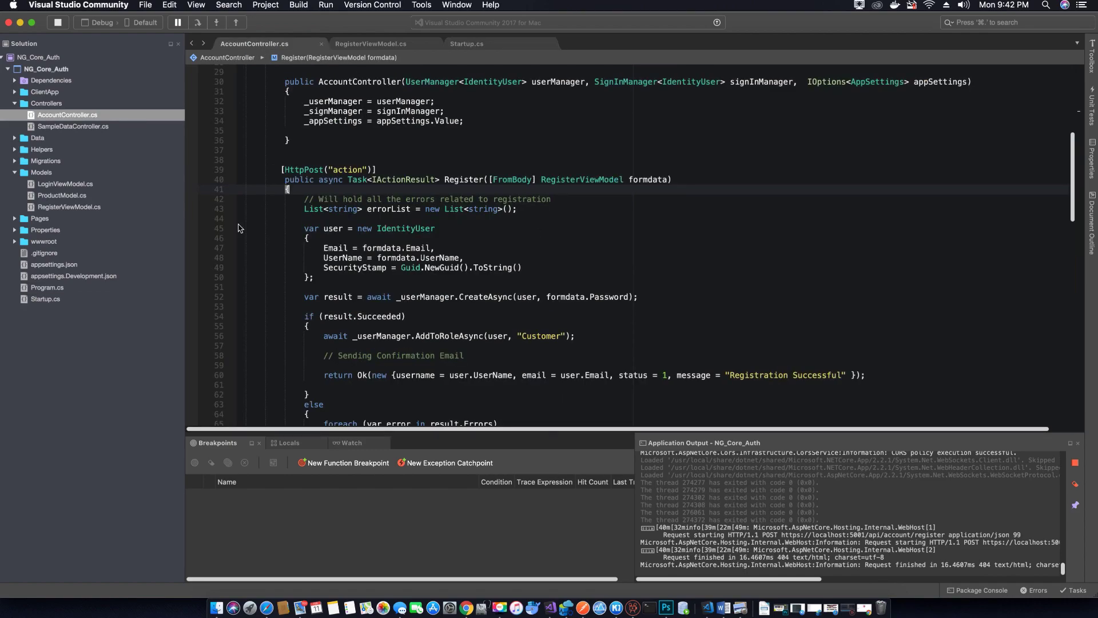
click(192, 179)
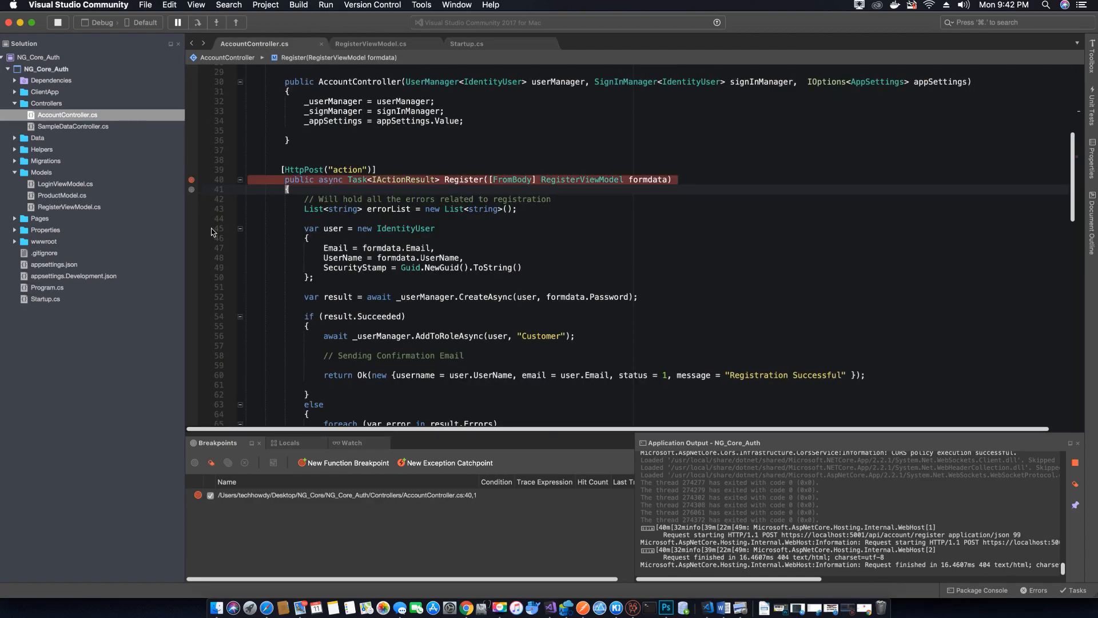
Resend the register request, still 404 Cannot POST /api/account/register, and return to the controller.
click(582, 606)
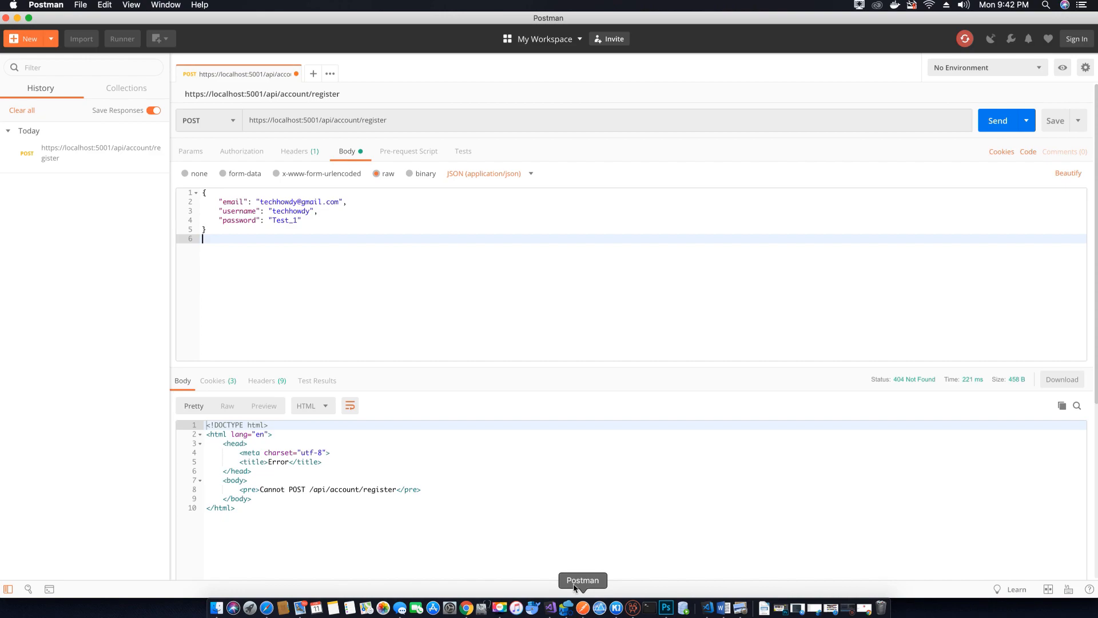
click(997, 120)
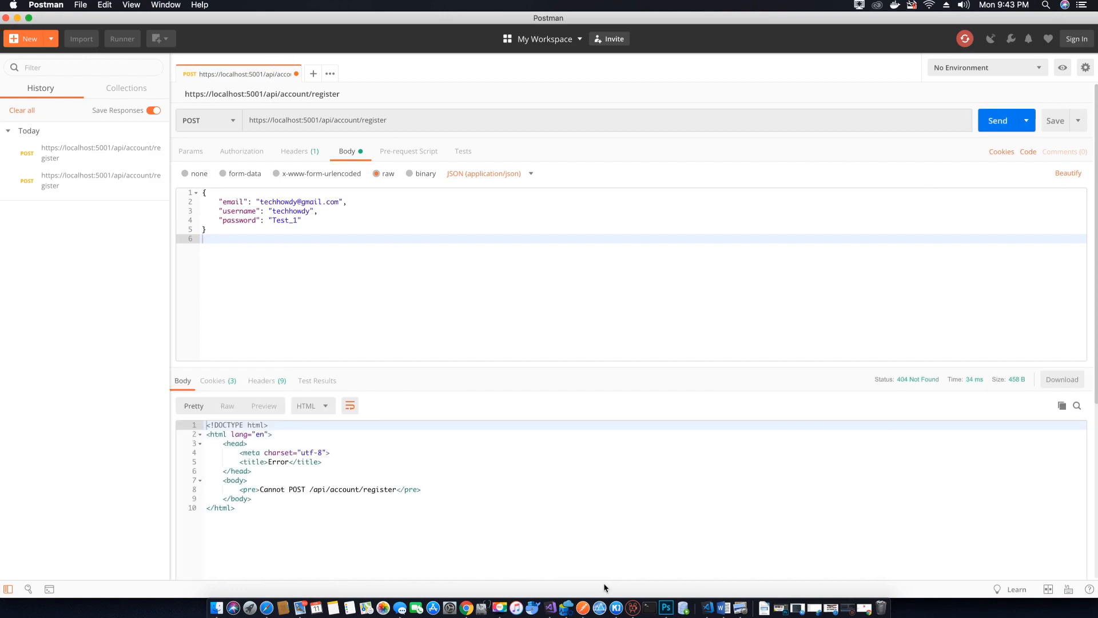
click(550, 608)
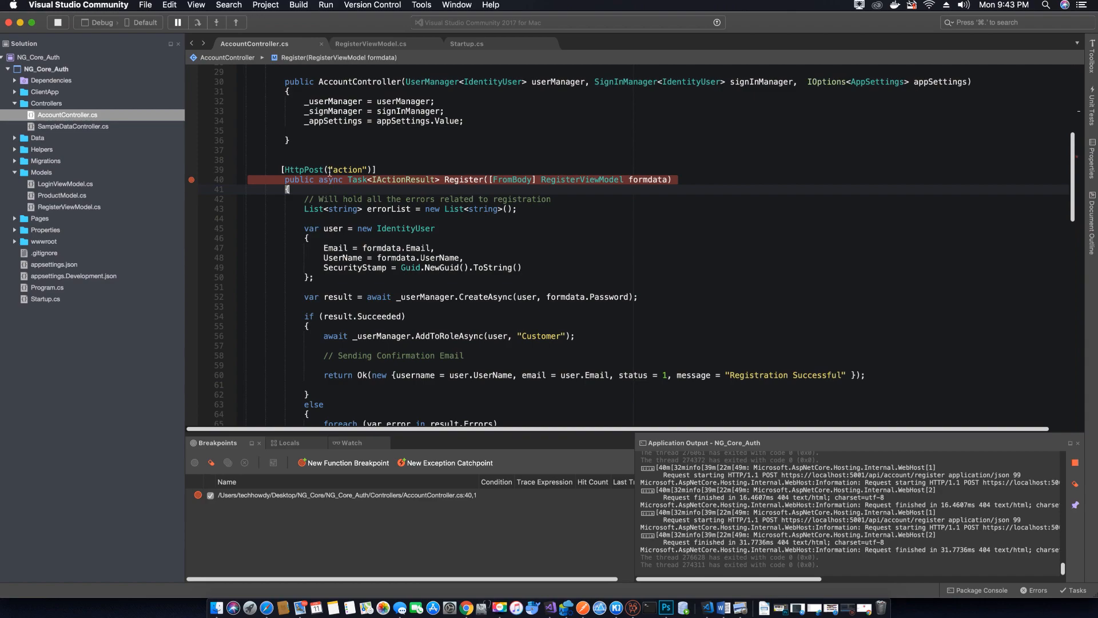
Change Register's route attribute to HttpPost("[action]") and look over the Login method.
double_click(347, 169)
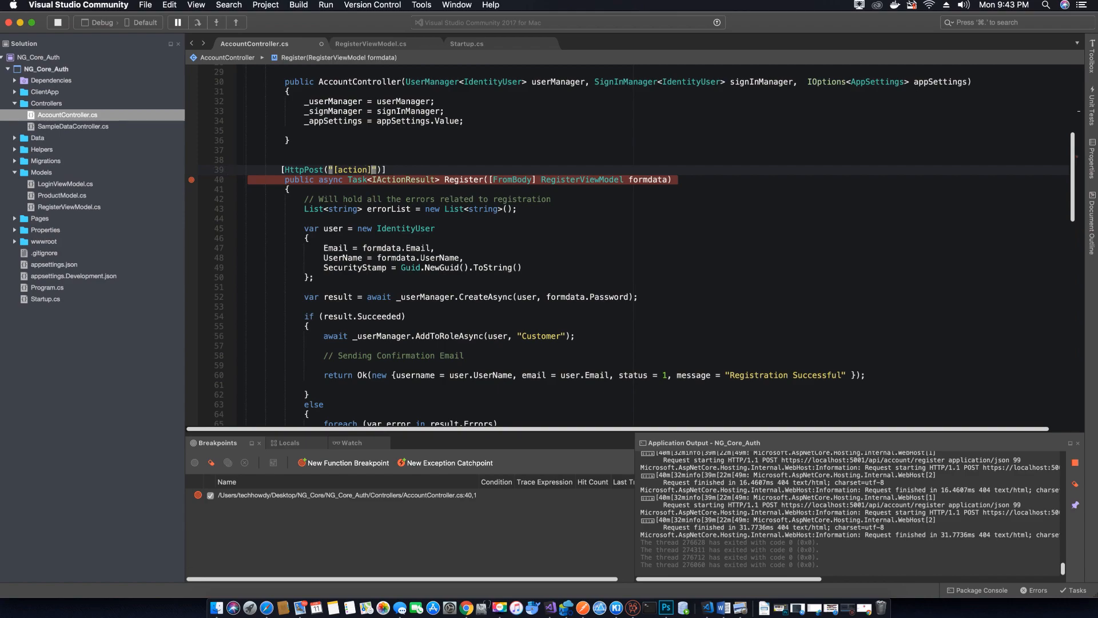
scroll(down, 3)
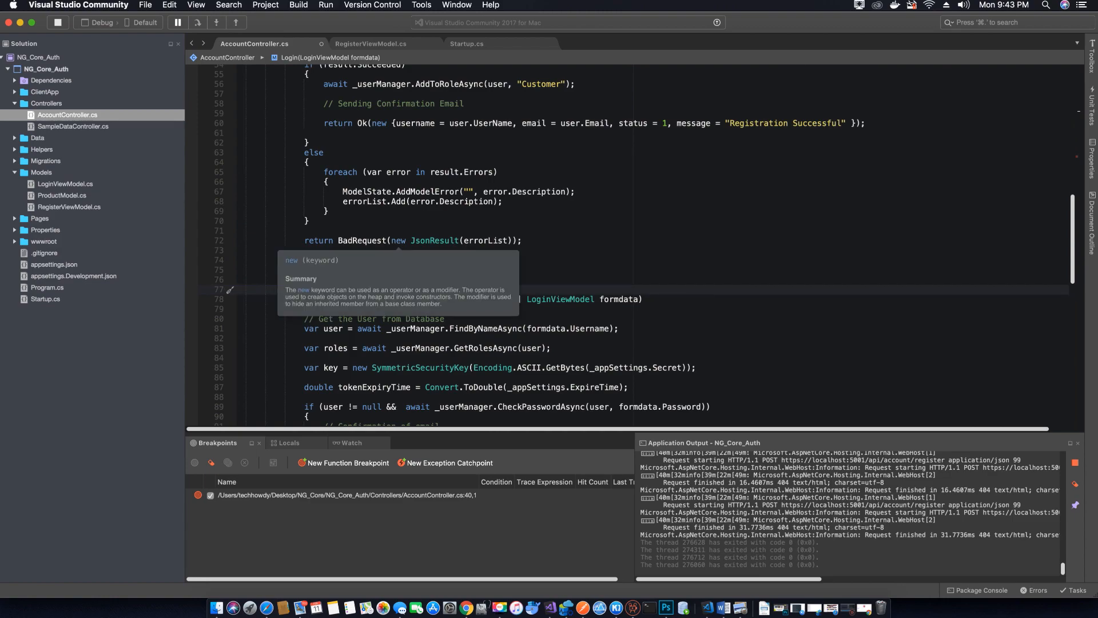
scroll(up, 3)
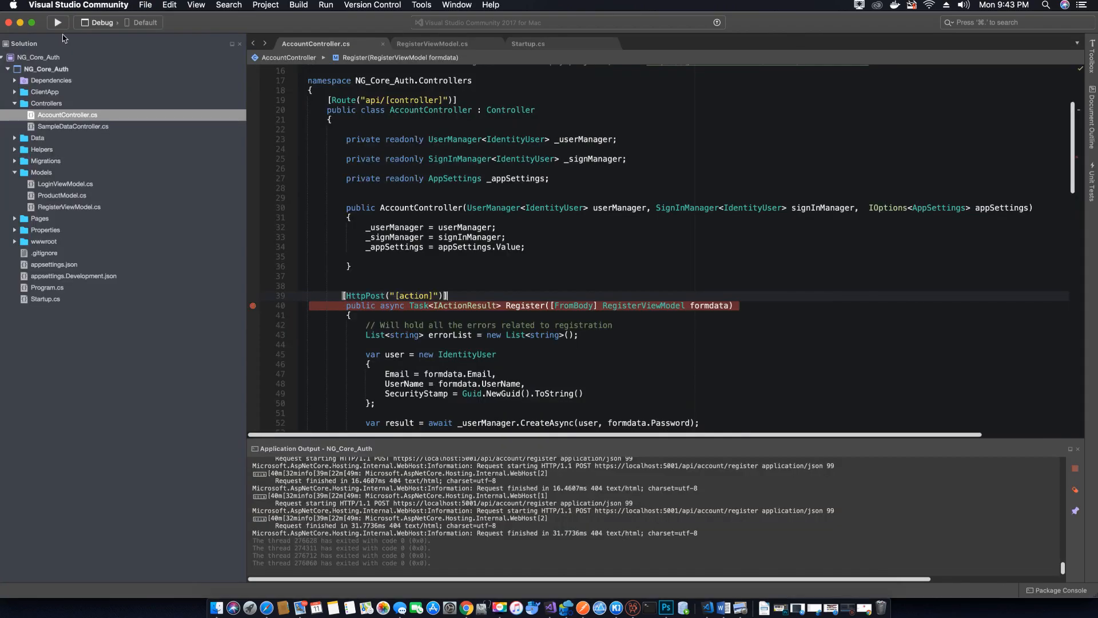
Rebuild and run NG_Core_Auth so ClientApp loads at localhost:5001, then return to Visual Studio.
click(55, 22)
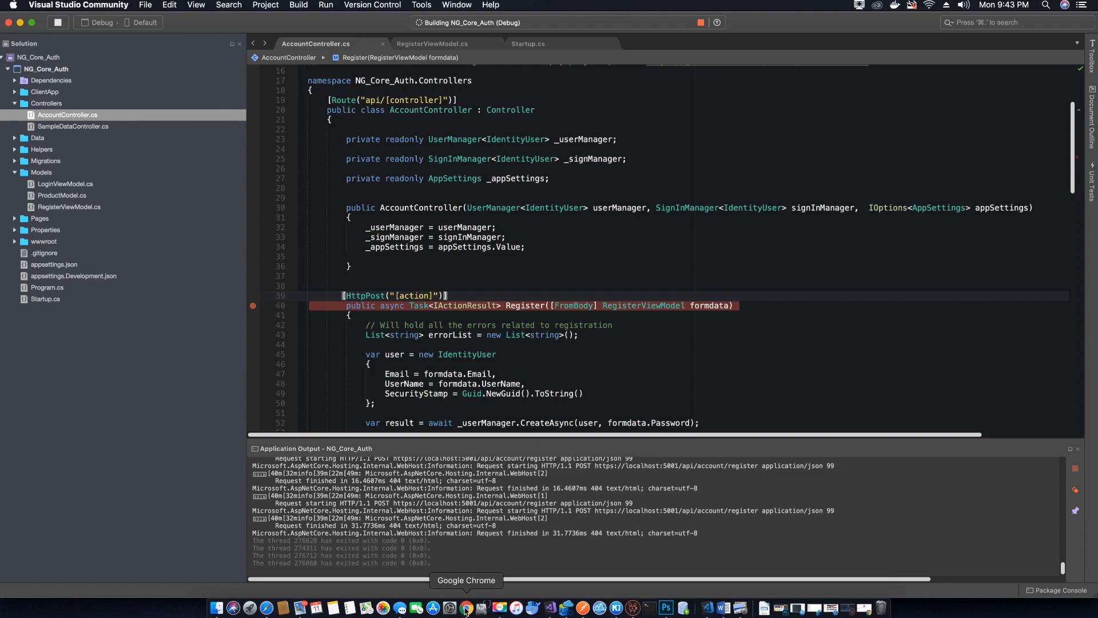
mouse_move(764, 595)
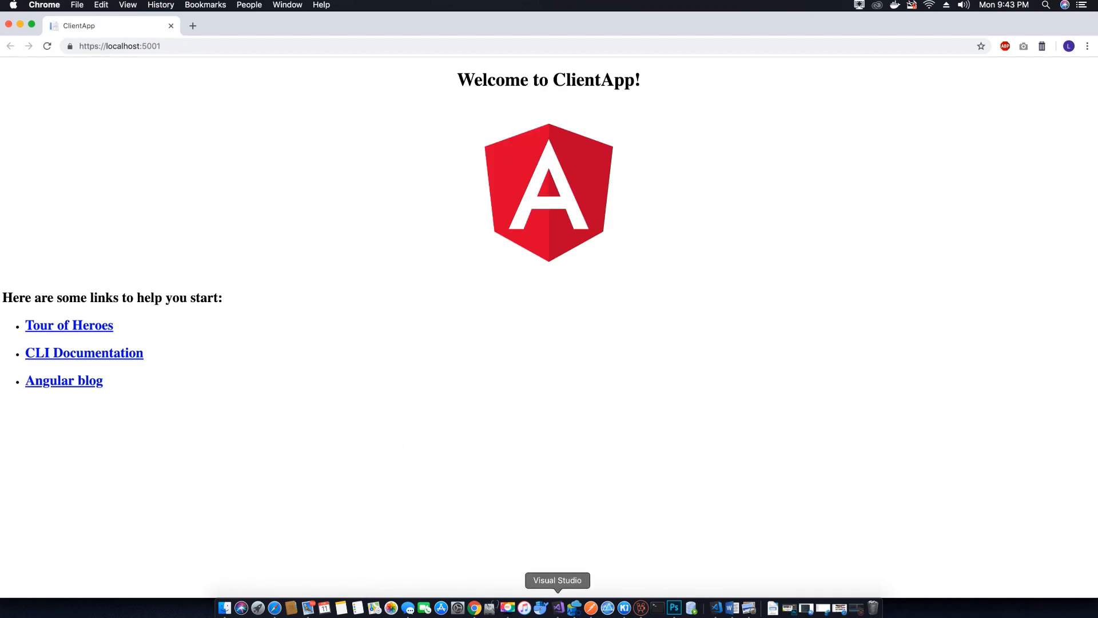
click(557, 608)
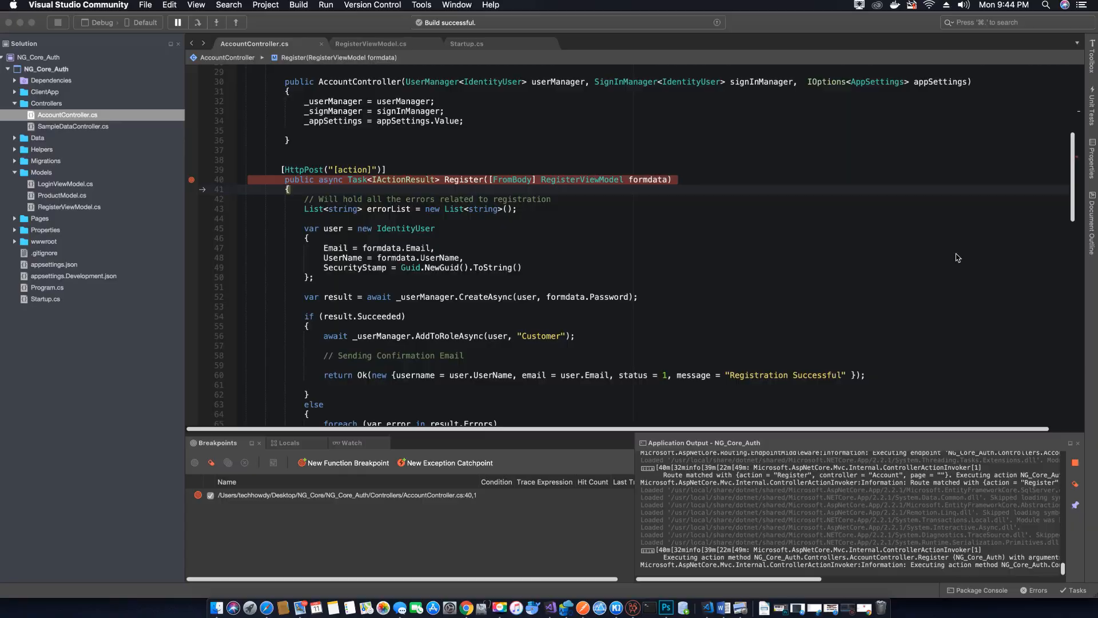
Expand the formdata data tip at the Register breakpoint and continue to a 200 response.
click(177, 23)
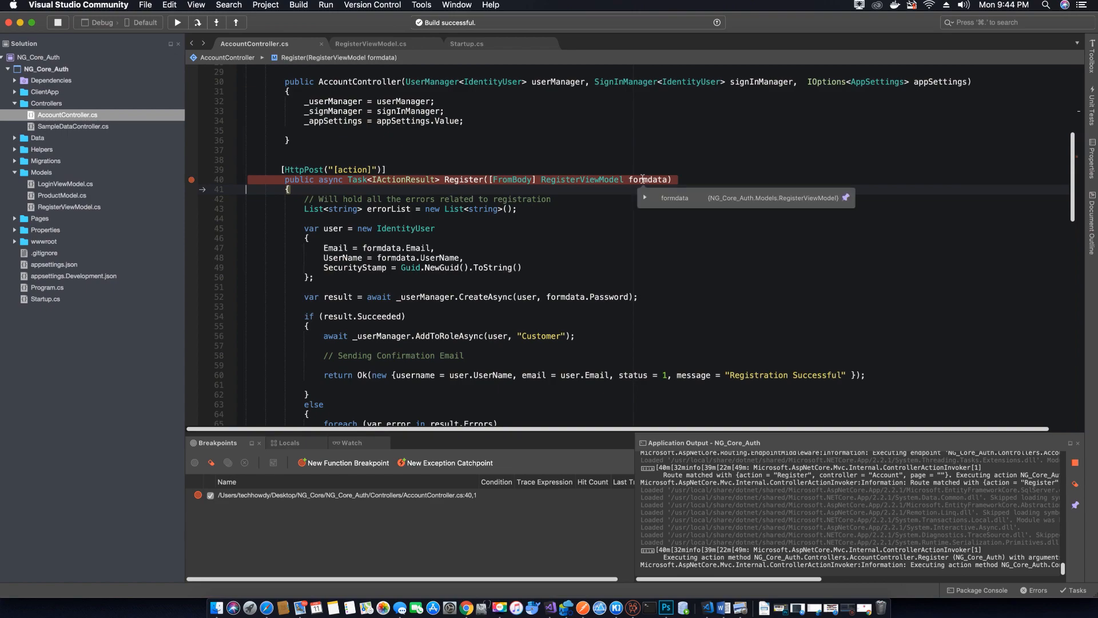
mouse_move(645, 202)
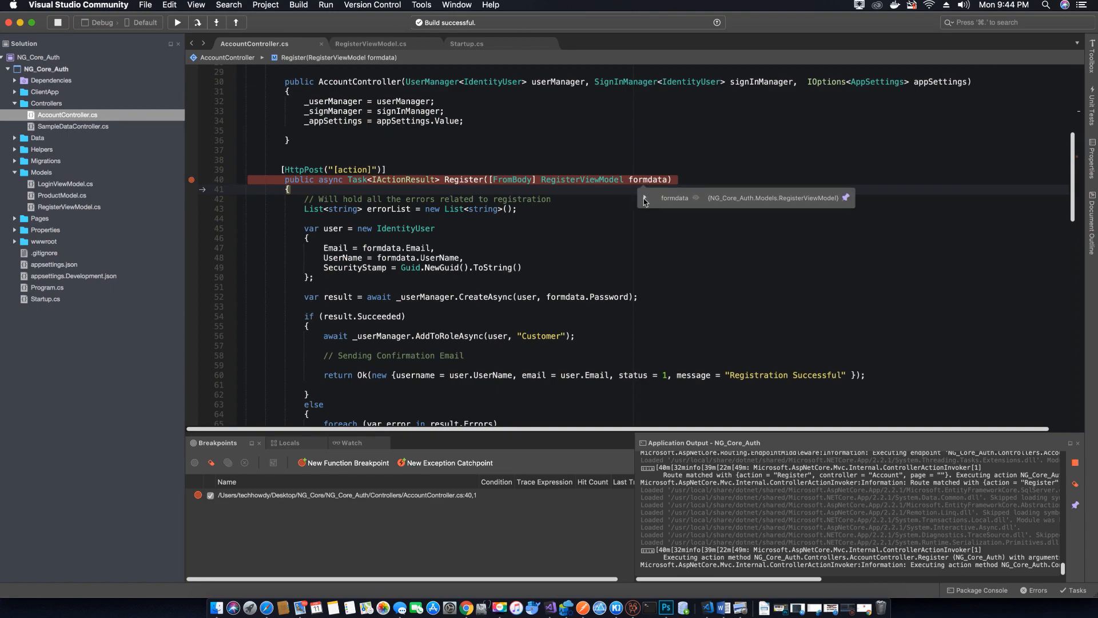
click(645, 200)
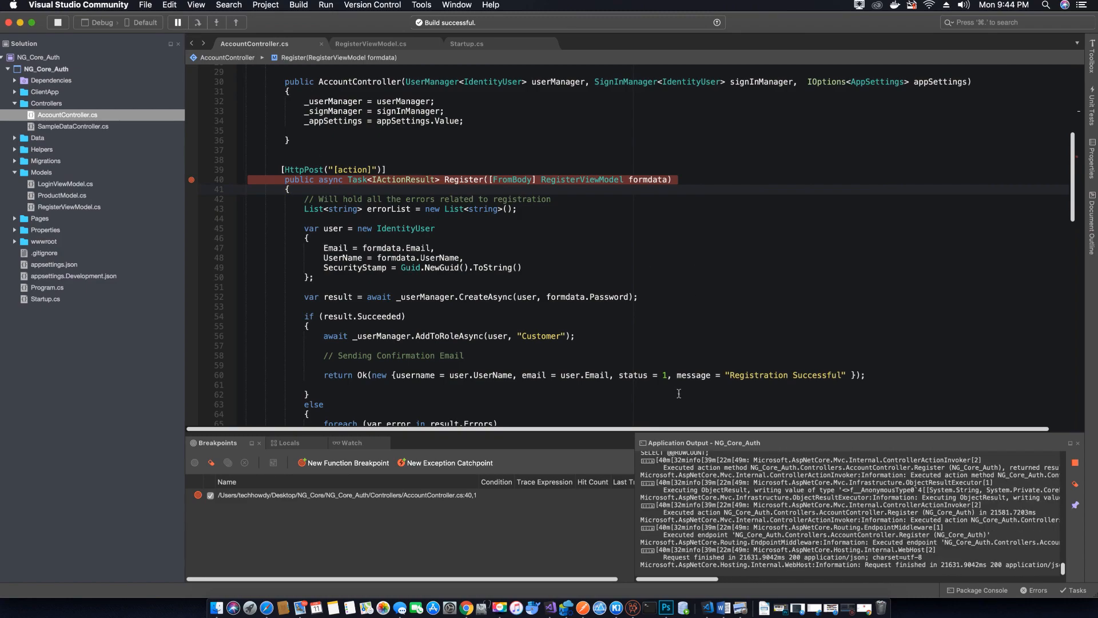
Check Postman's 200 OK 'Registration Successful' response against the return Ok line in the code.
click(582, 606)
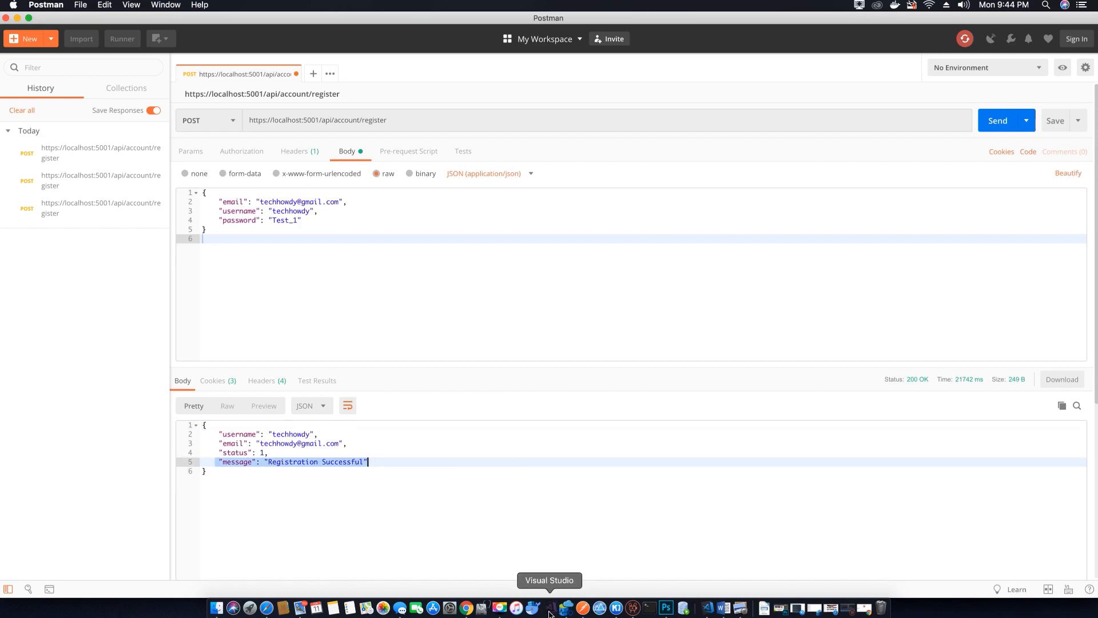
click(549, 608)
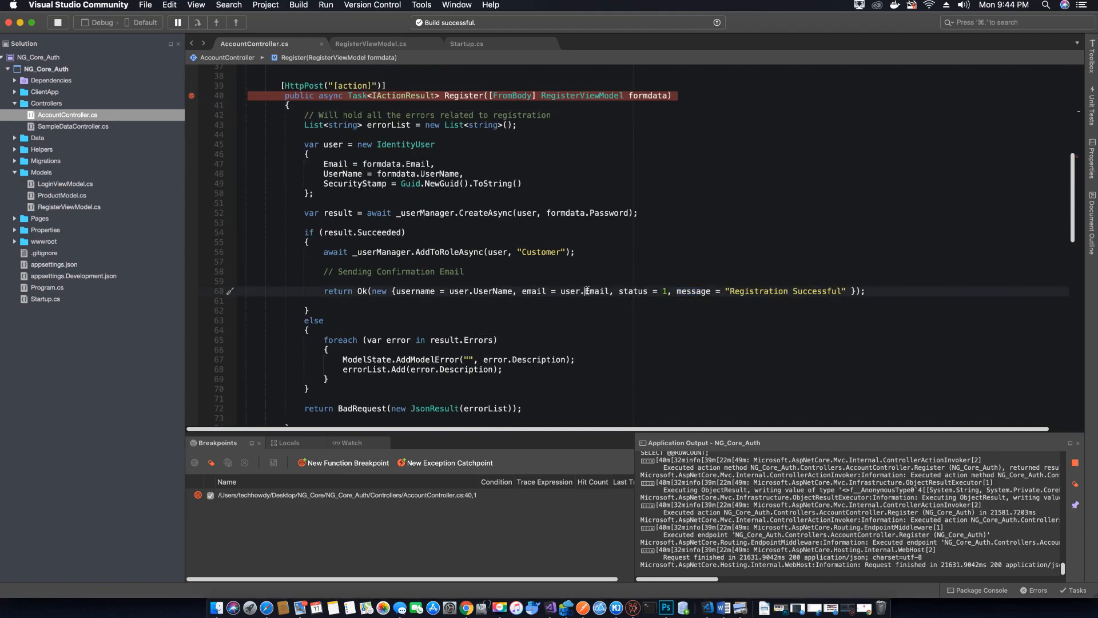
double_click(414, 291)
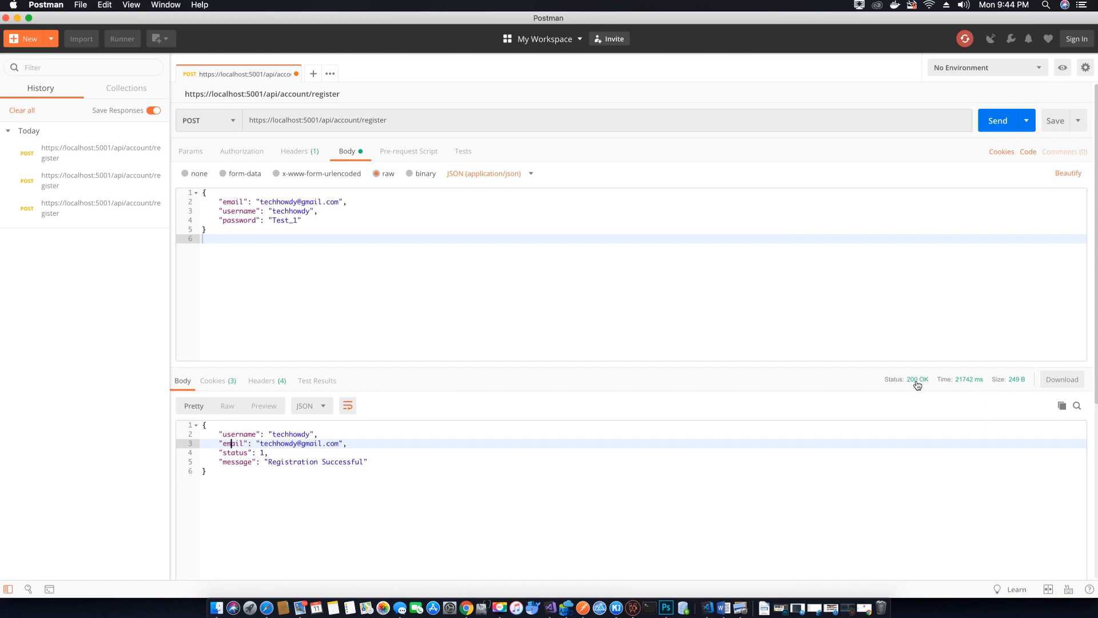
mouse_move(617, 488)
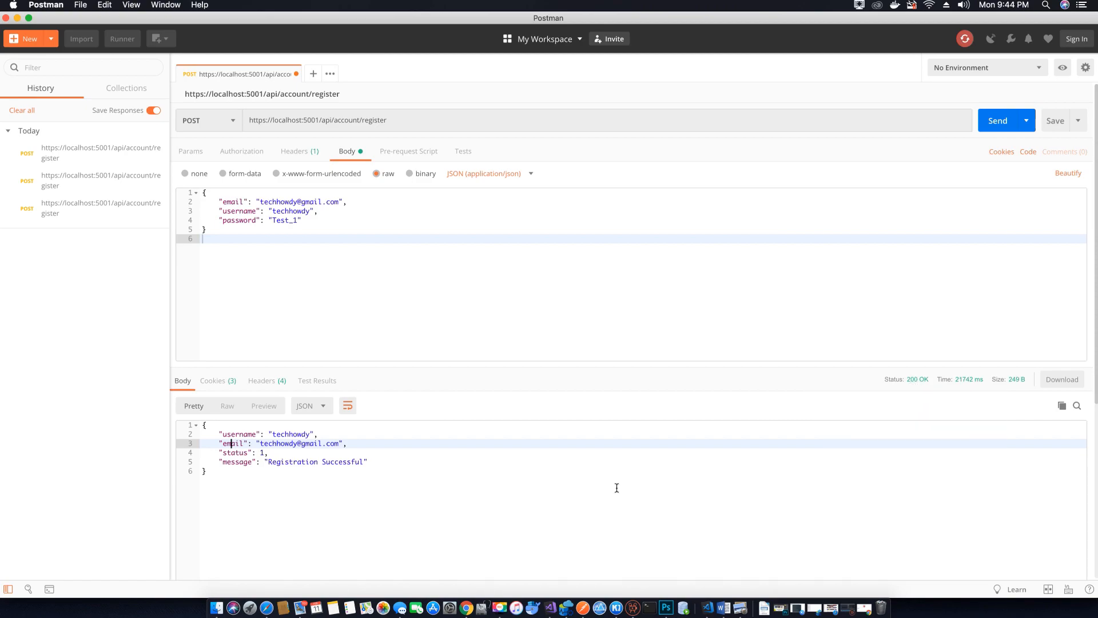
mouse_move(597, 514)
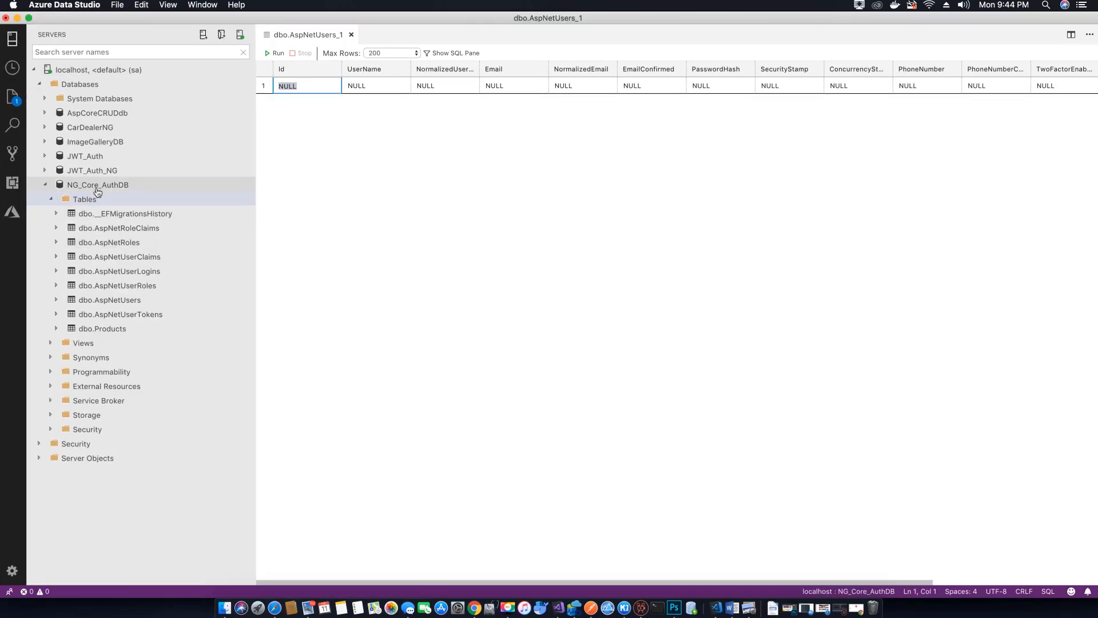
Query NG_Core_AuthDB's AspNetUsers table to find the techhowdy row, then close Azure Data Studio.
click(84, 199)
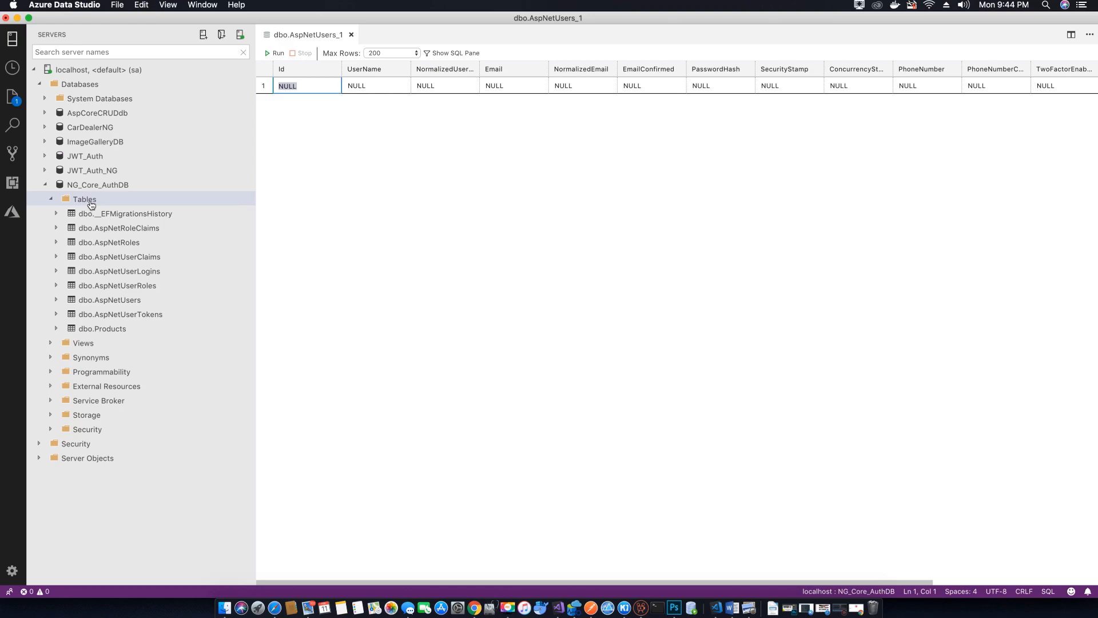
click(83, 198)
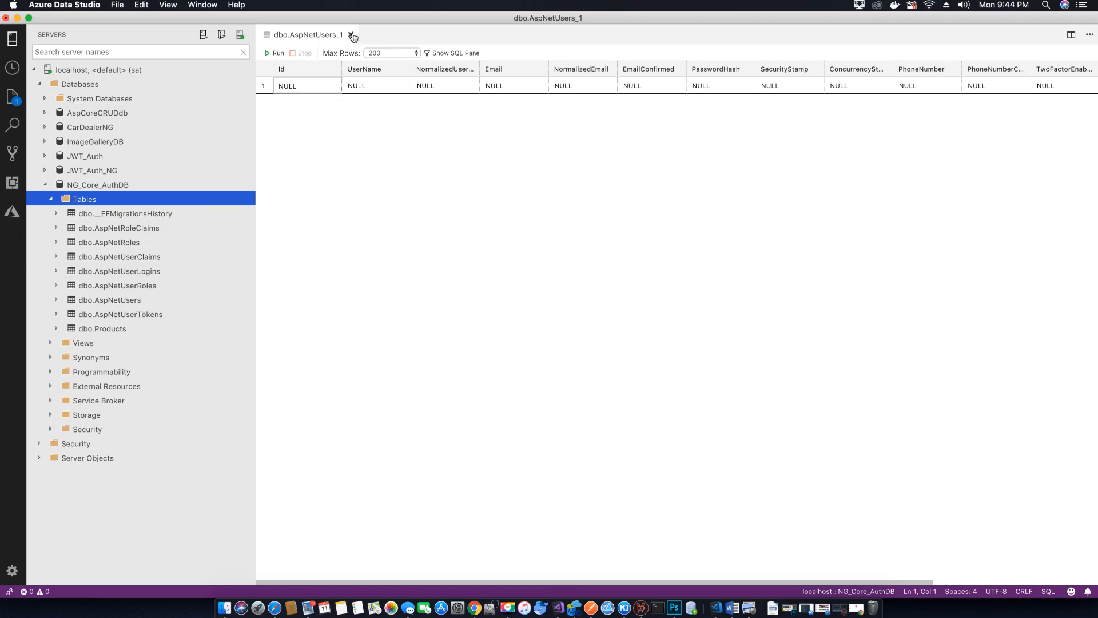
right_click(110, 300)
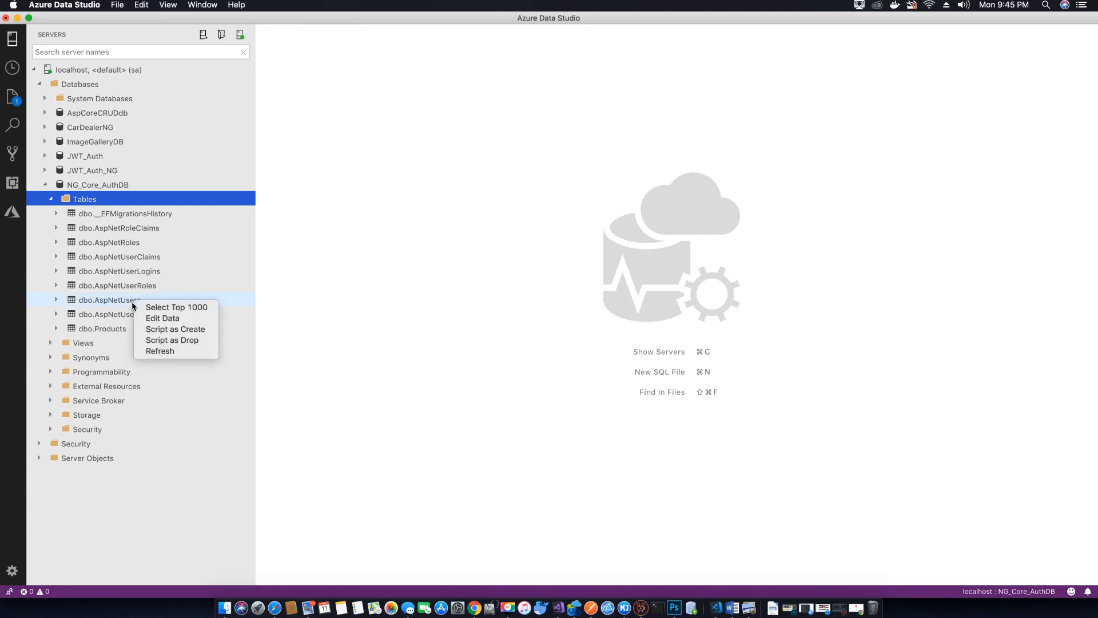
click(177, 308)
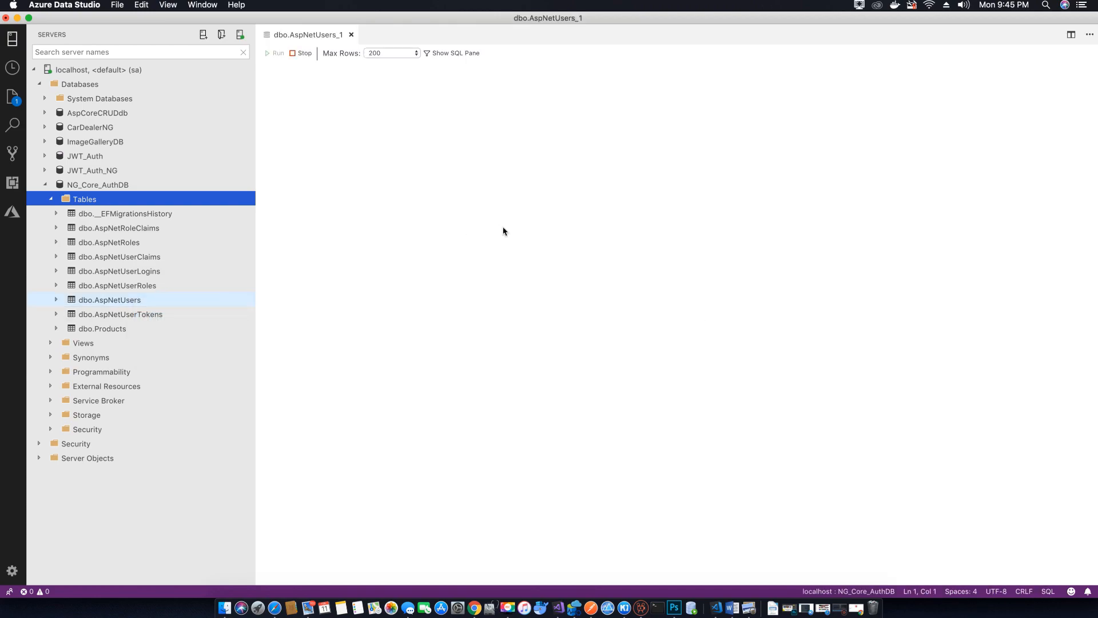
click(274, 53)
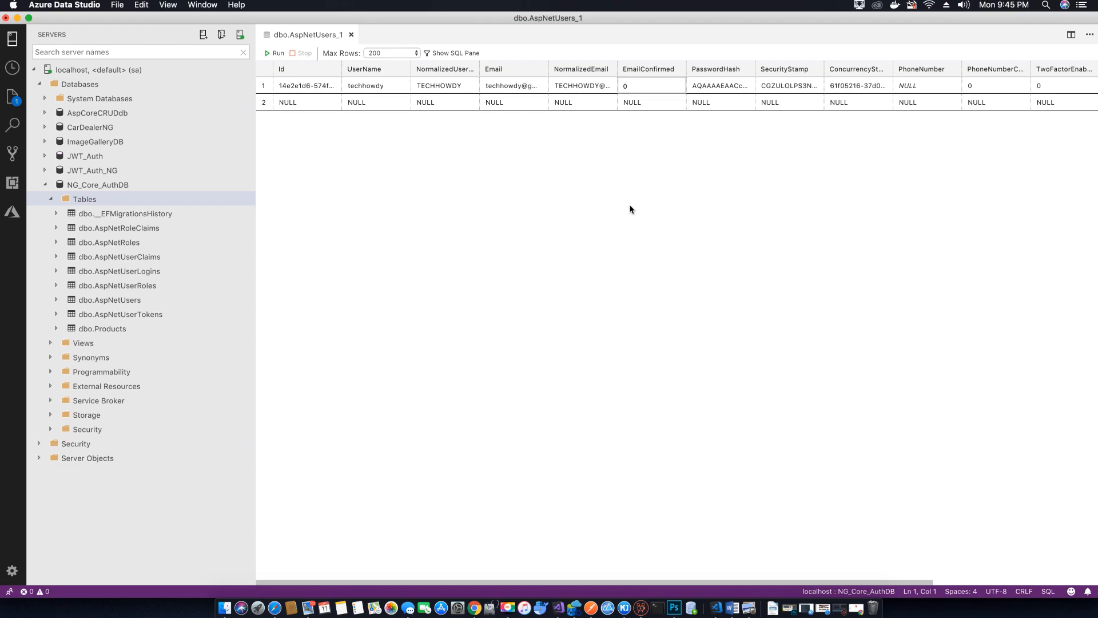
mouse_move(67, 92)
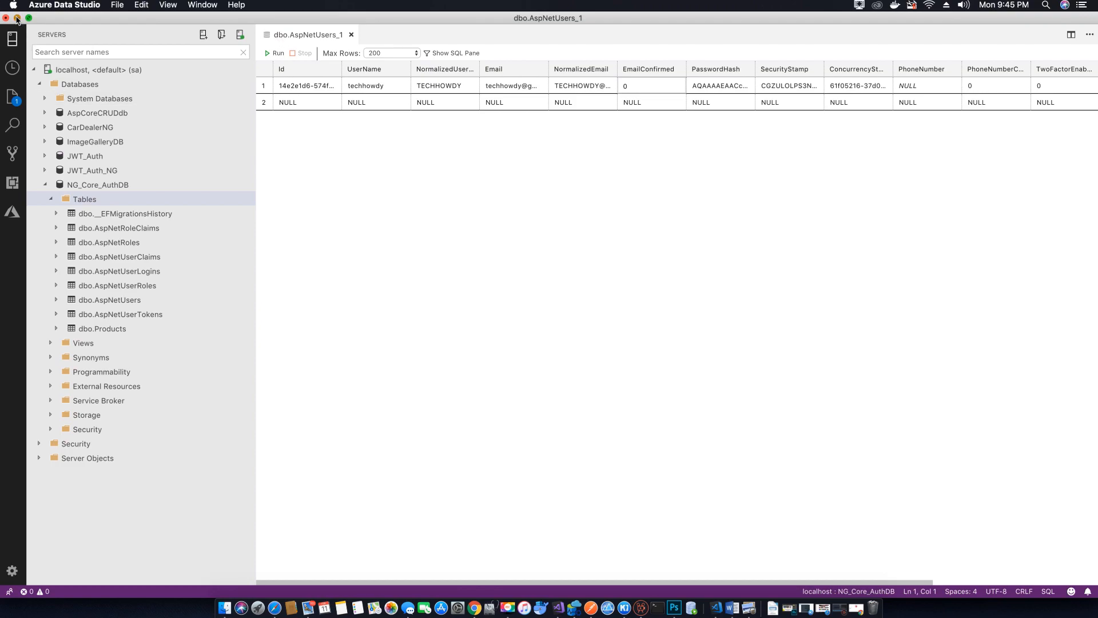
mouse_move(30, 20)
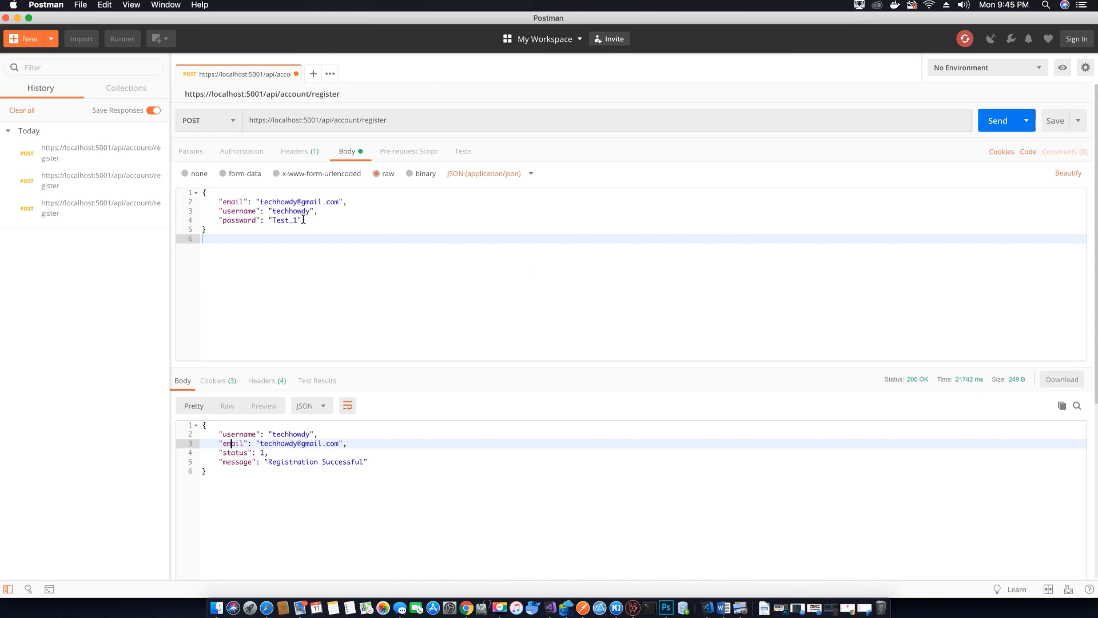
double_click(290, 211)
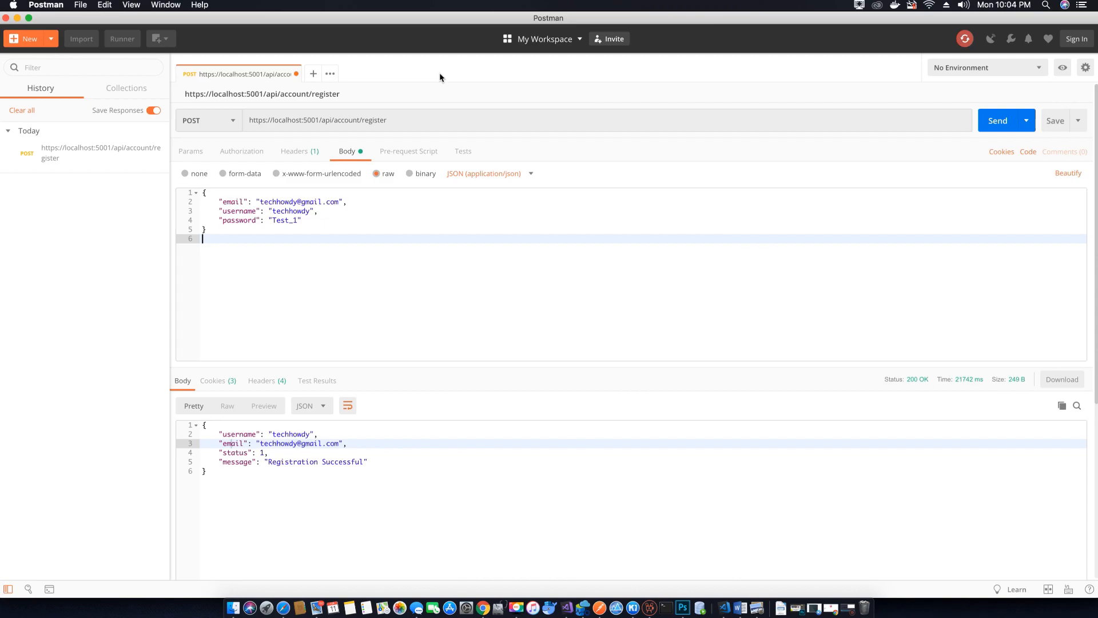
mouse_move(311, 111)
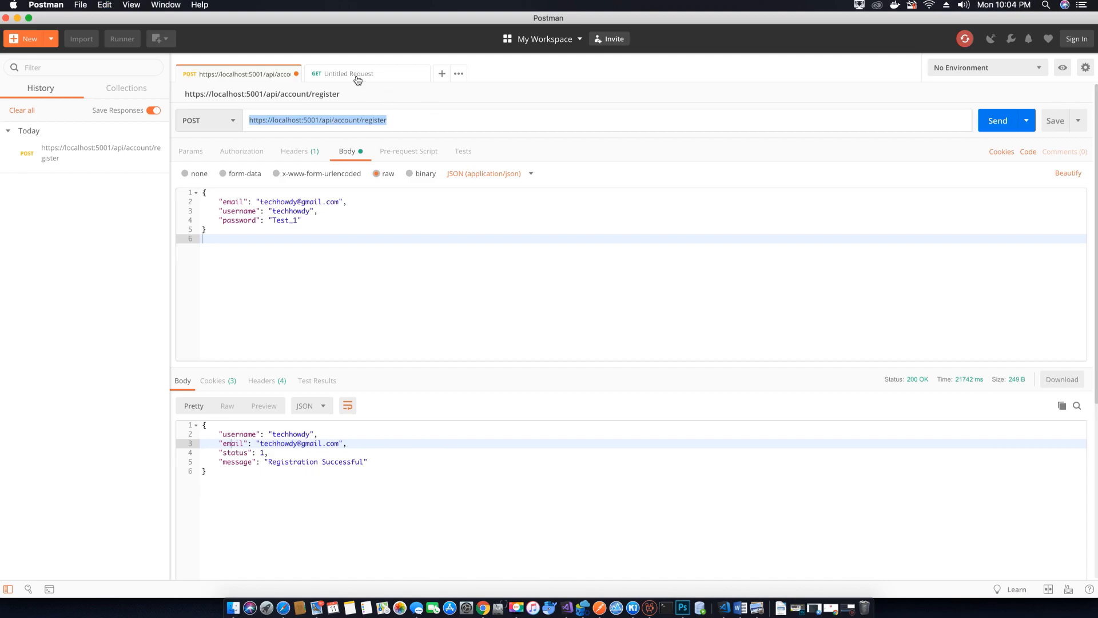
click(355, 73)
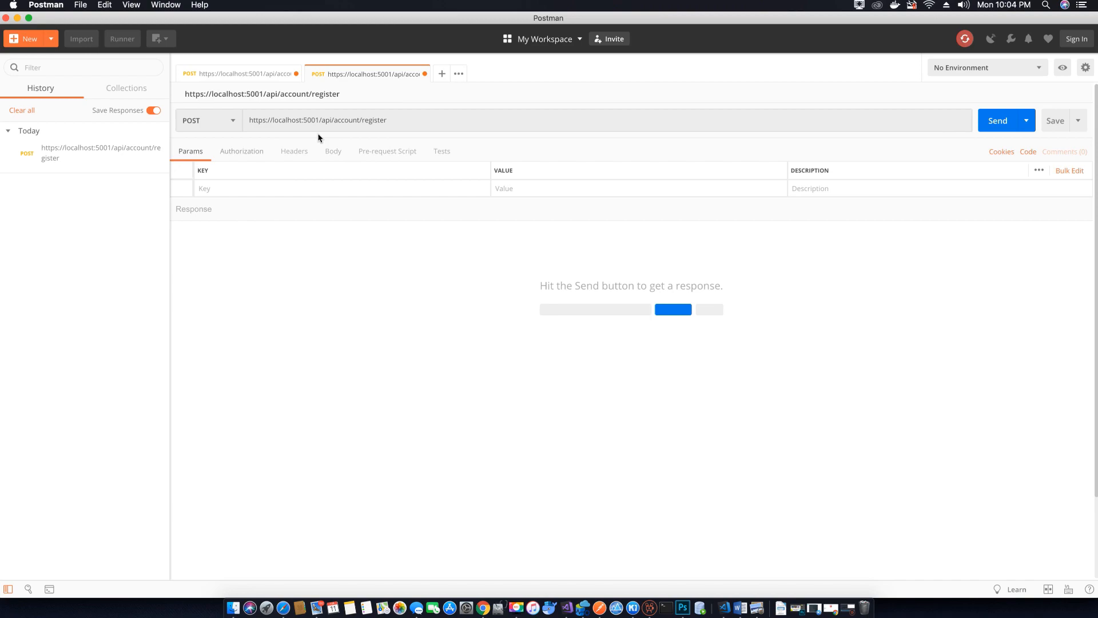
double_click(374, 120)
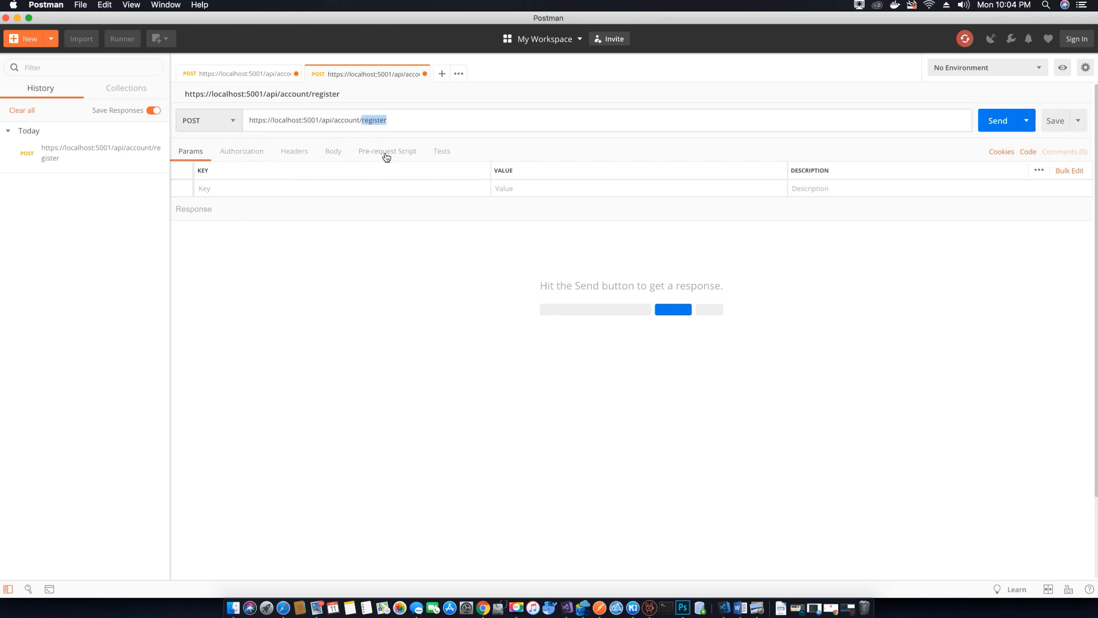
text(login)
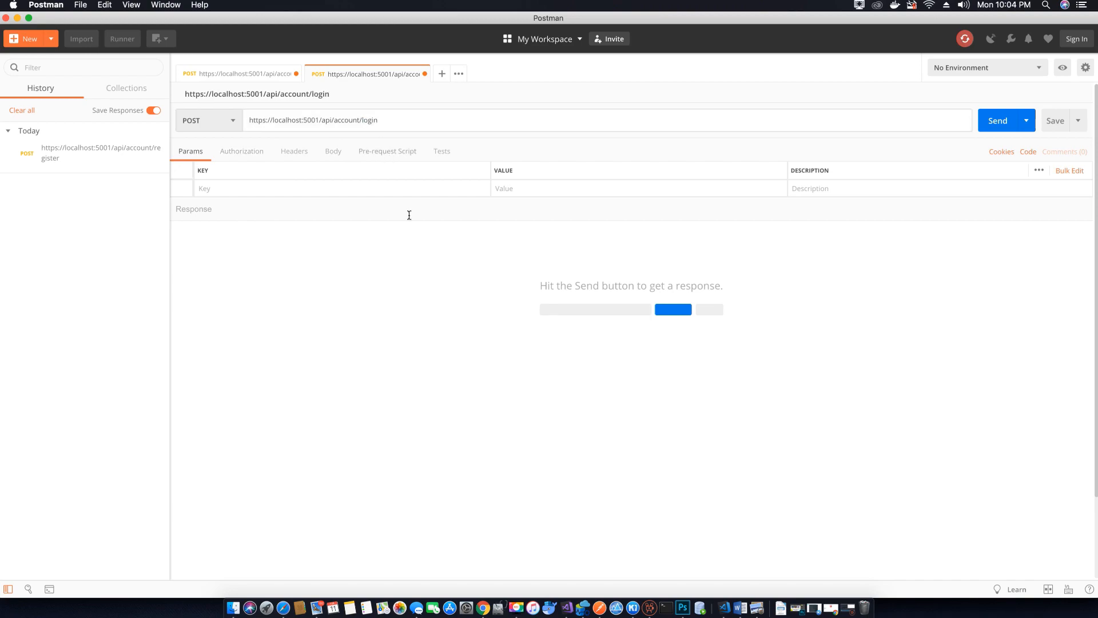
mouse_move(567, 611)
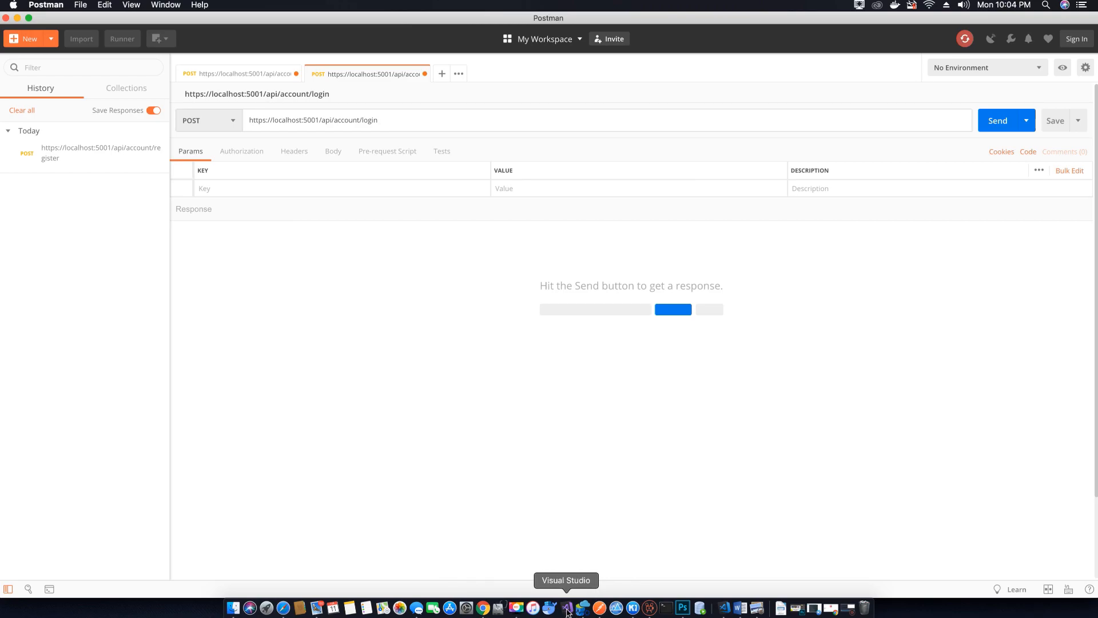
click(566, 608)
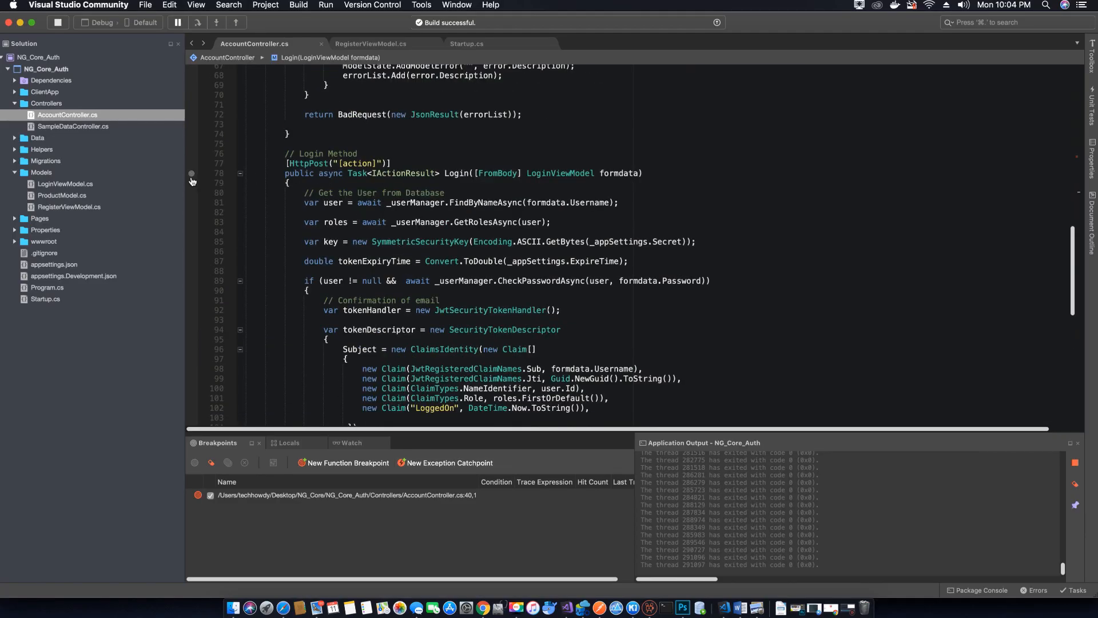
click(191, 173)
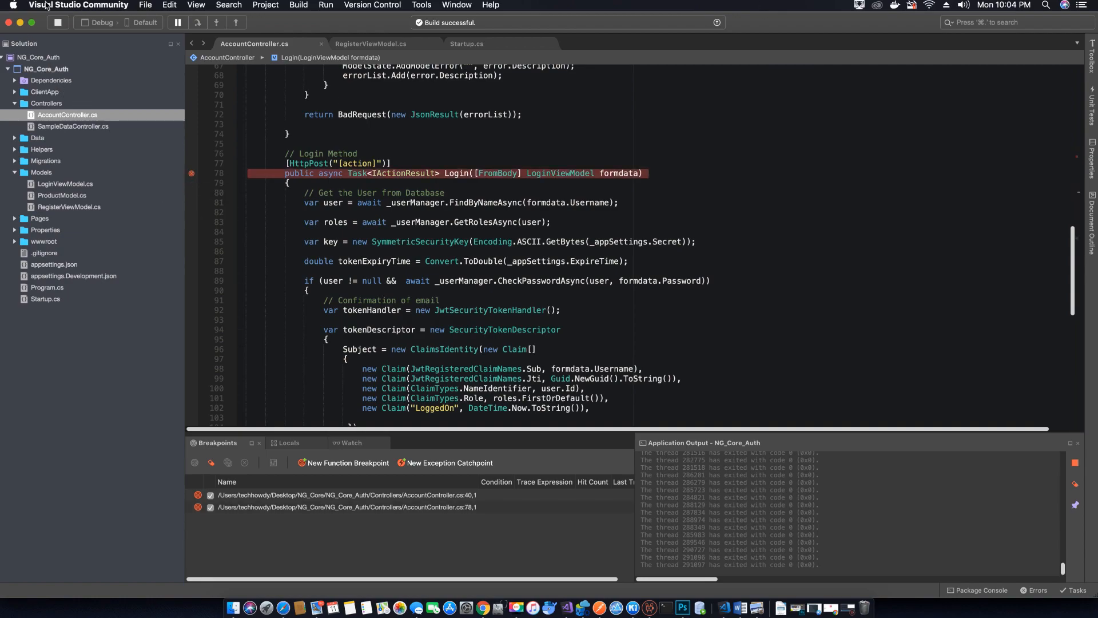
Copy the register request's JSON body and return to the login request tab.
click(600, 607)
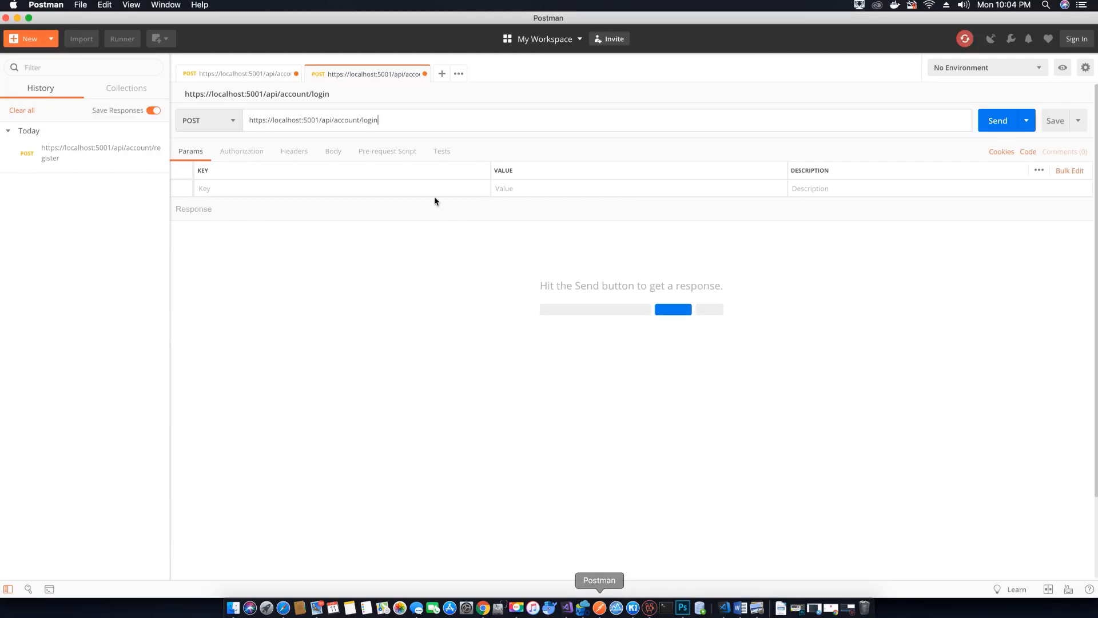
click(247, 74)
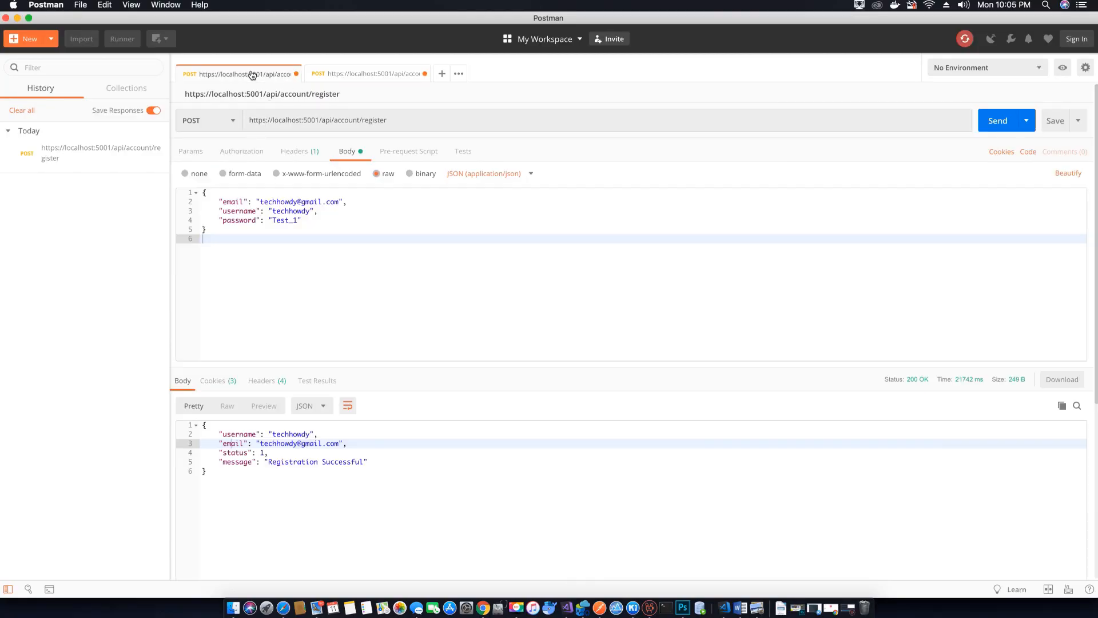
click(367, 73)
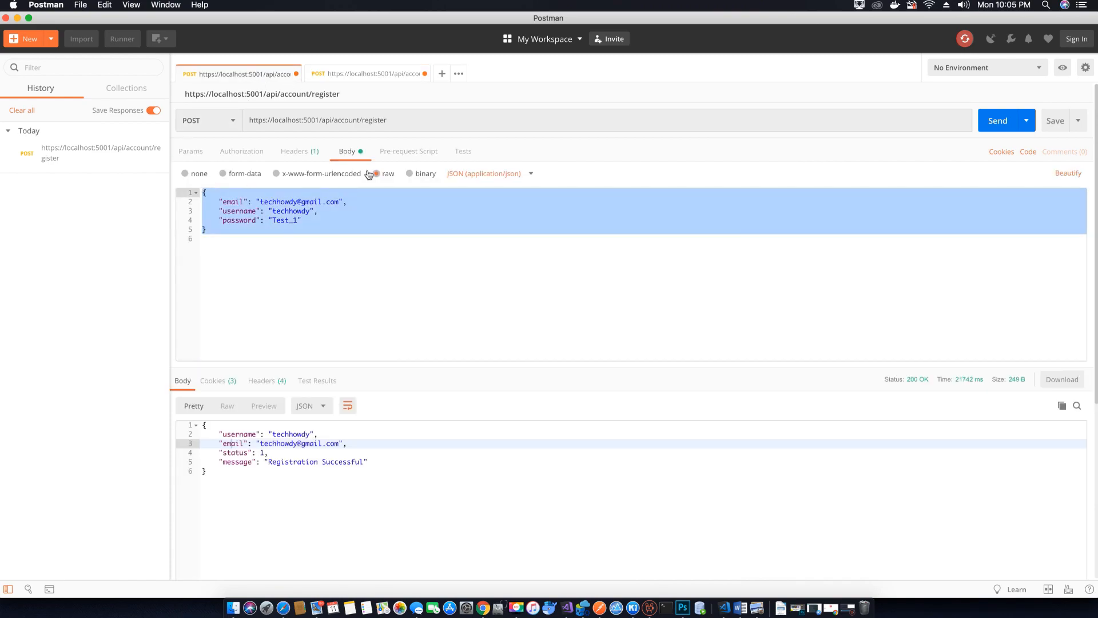
click(370, 73)
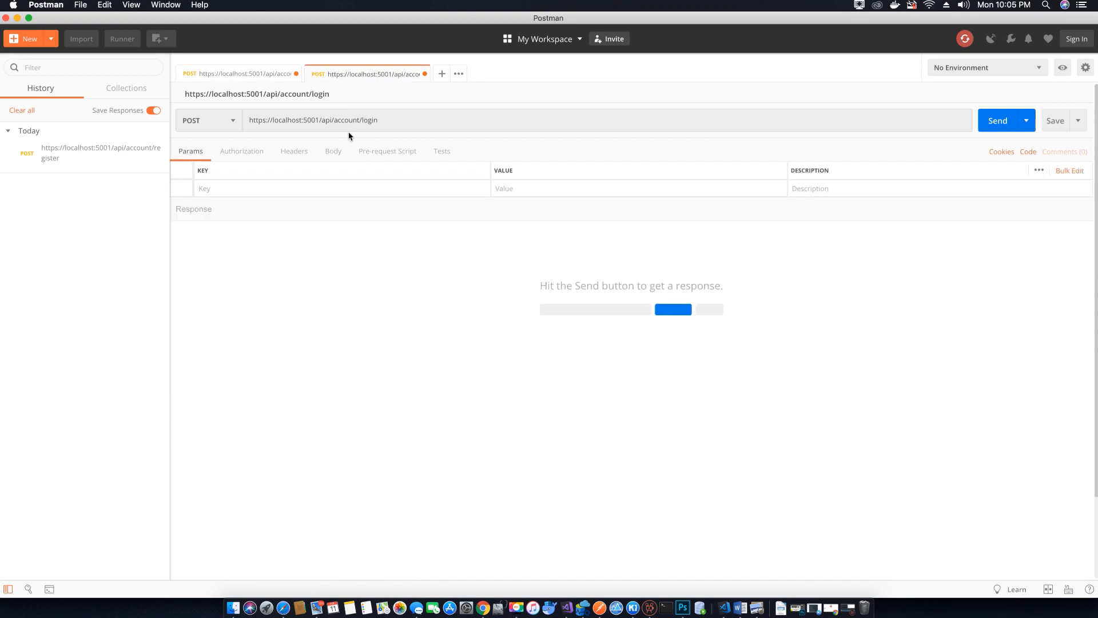
mouse_move(293, 157)
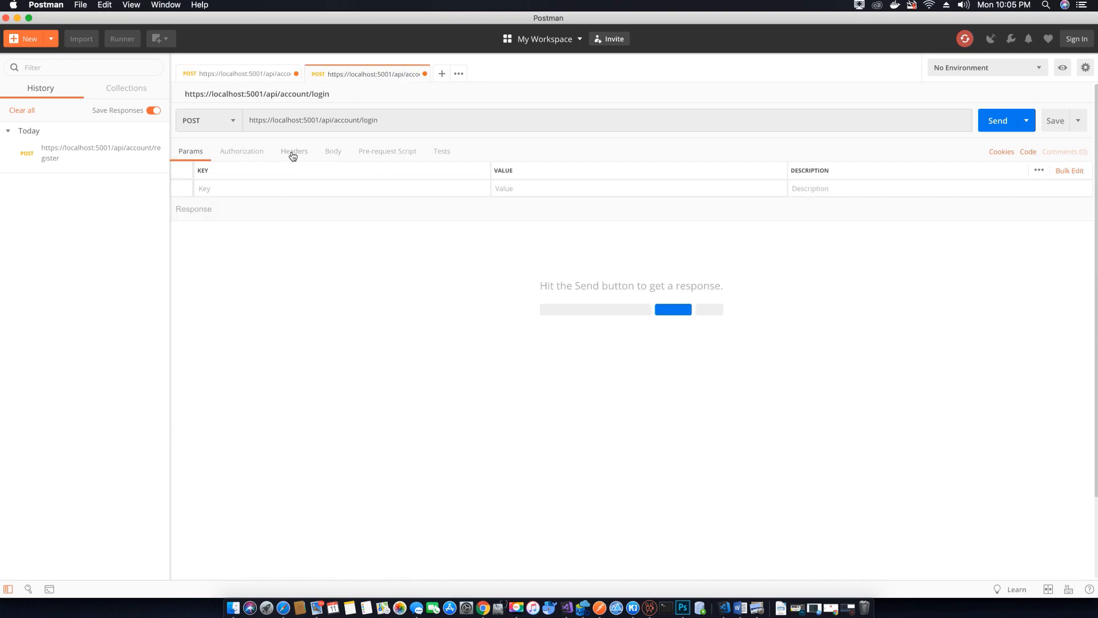
Add a Content-Type: application/json header to the login request and set its body to raw.
click(294, 151)
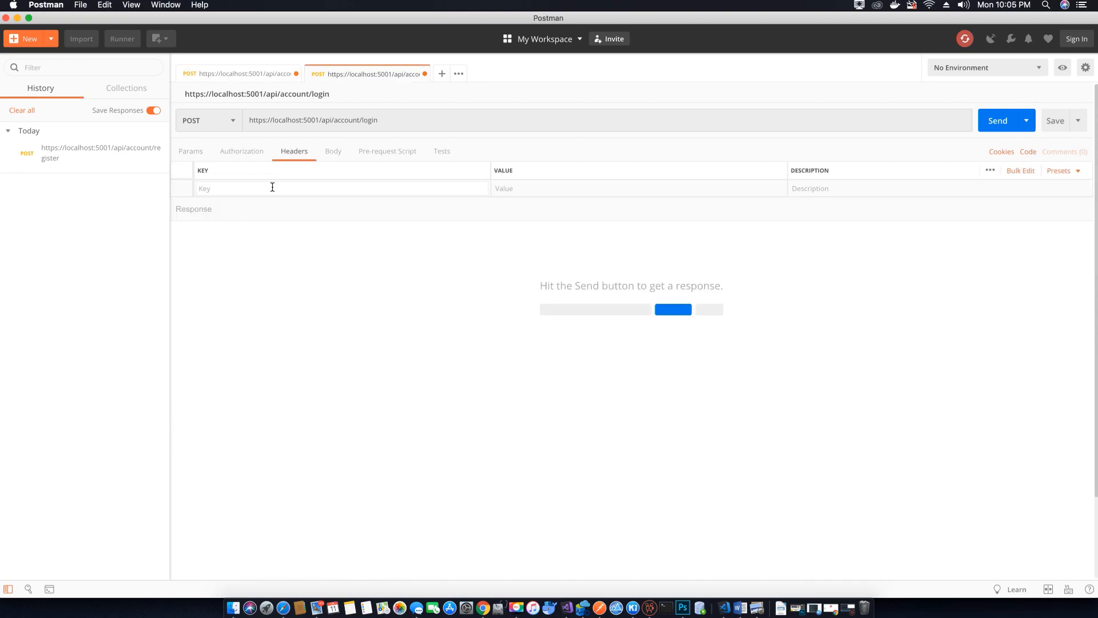
text(Con)
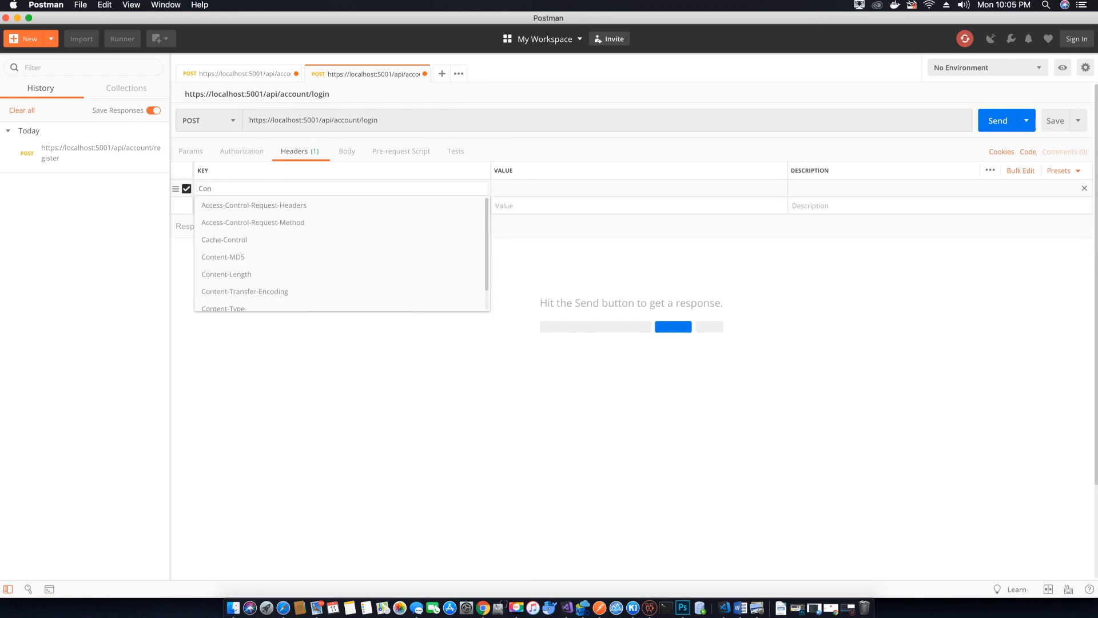
click(223, 308)
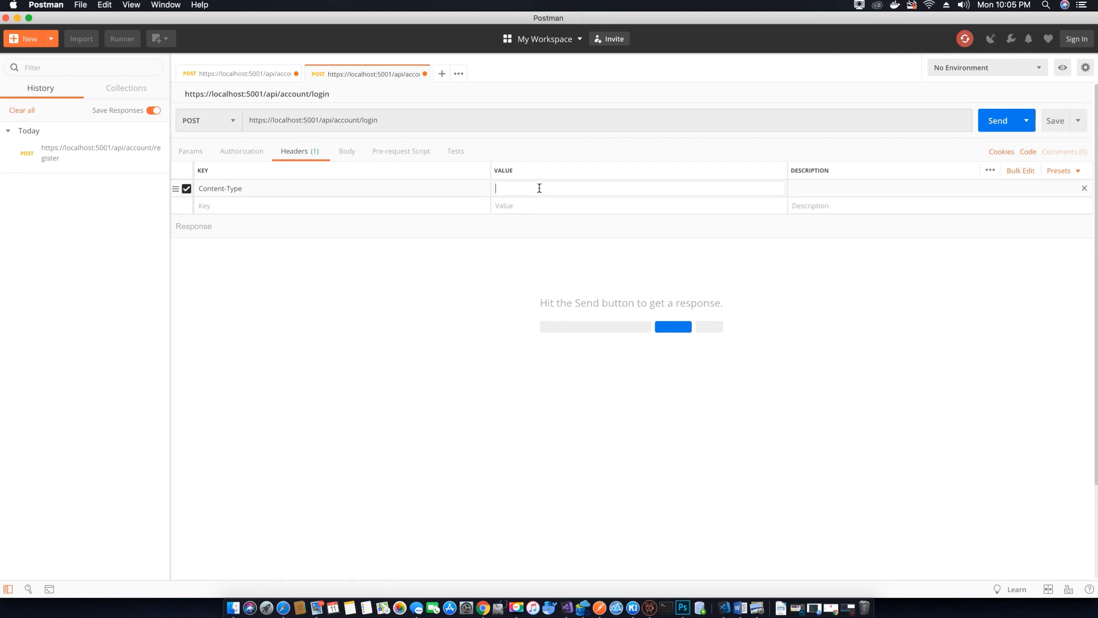
text(application/json)
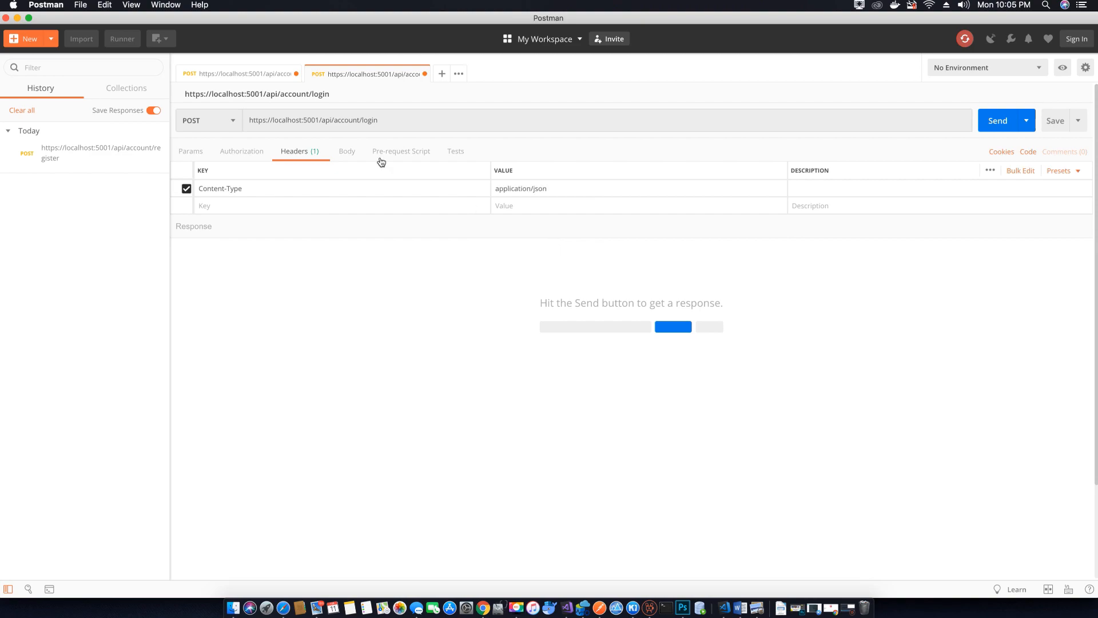
click(347, 151)
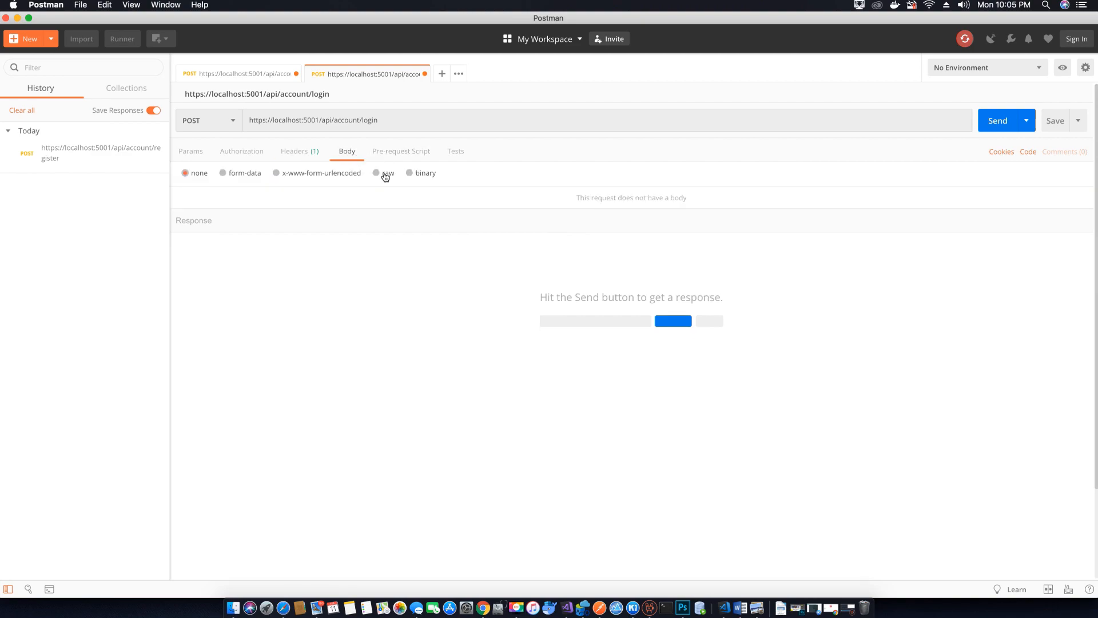
click(376, 172)
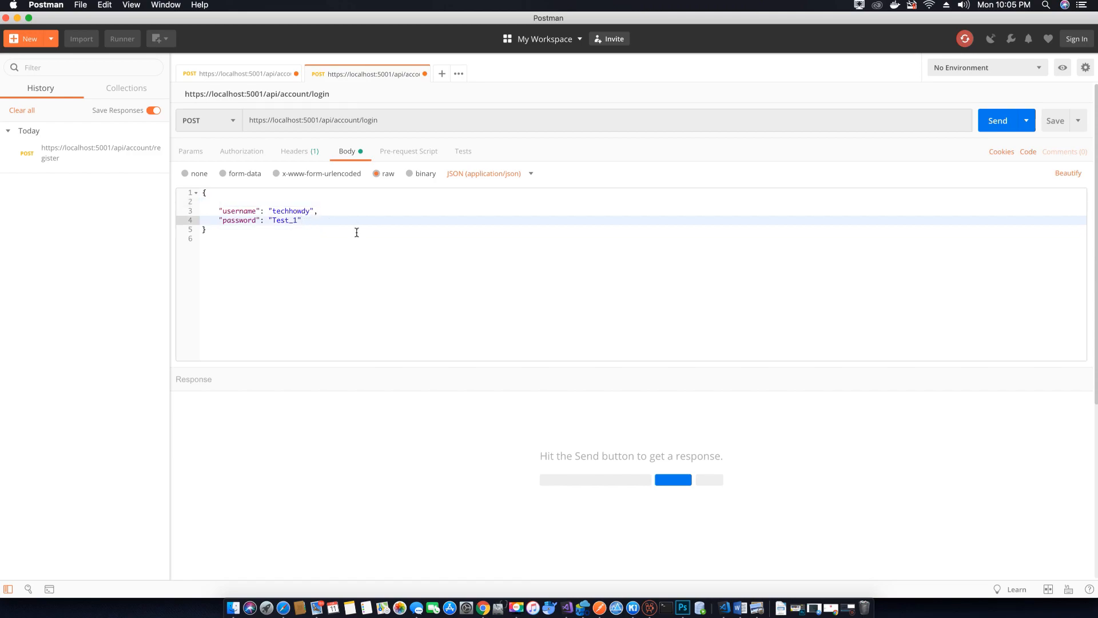
mouse_move(815, 138)
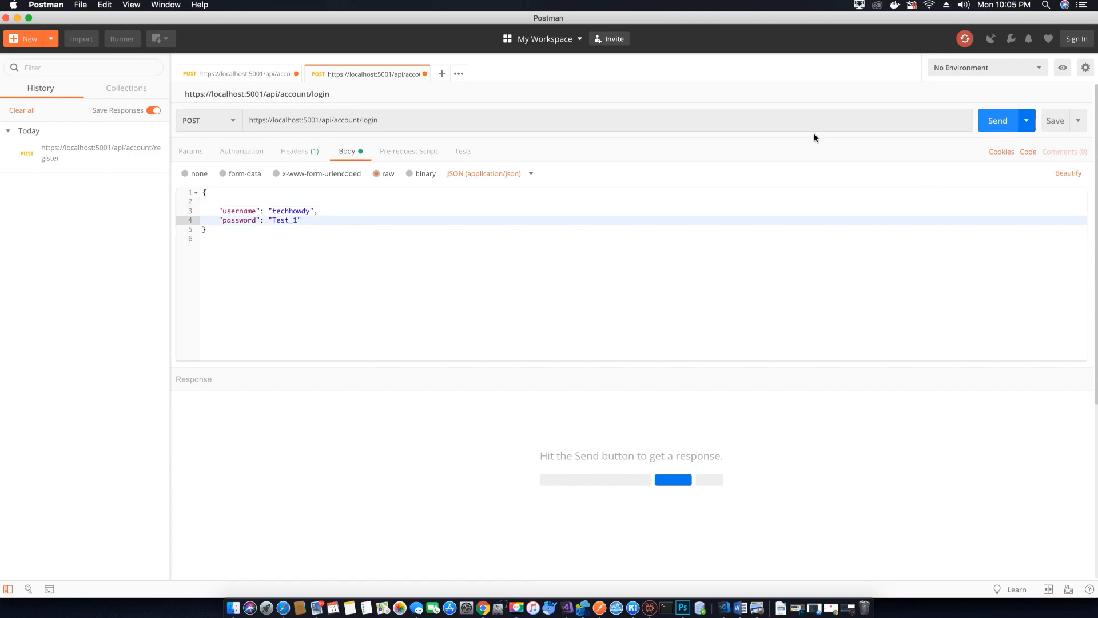
mouse_move(596, 577)
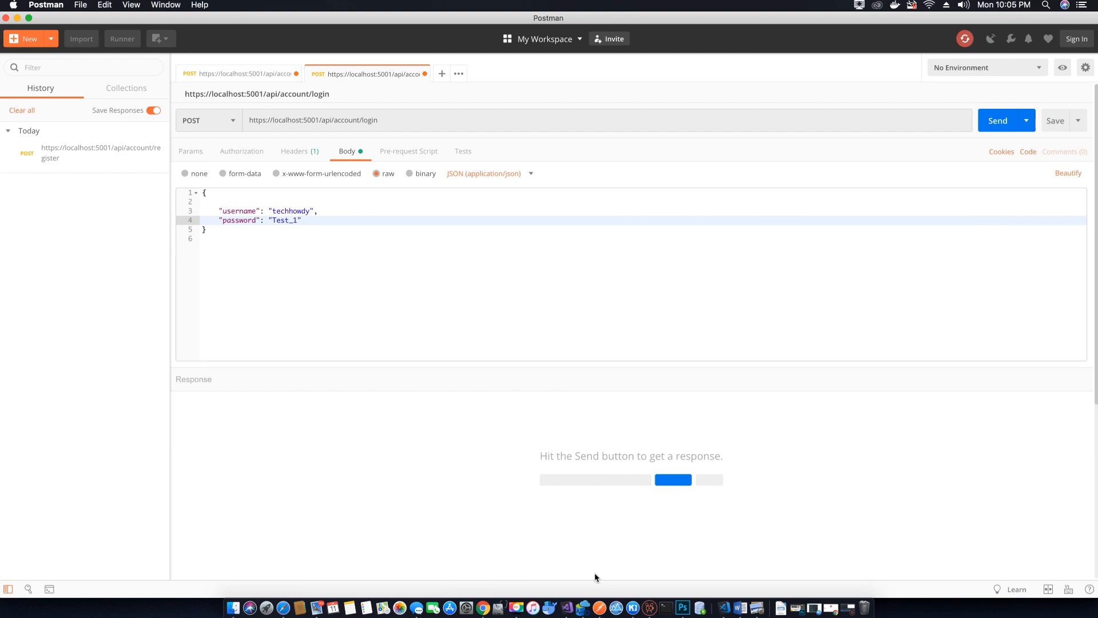
mouse_move(573, 608)
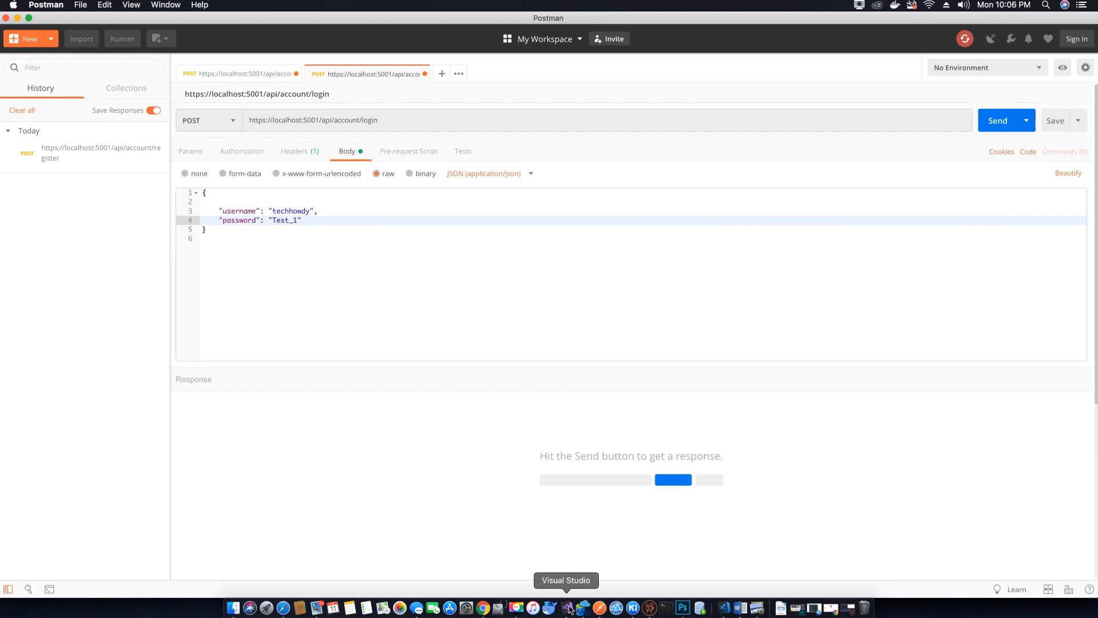
click(569, 608)
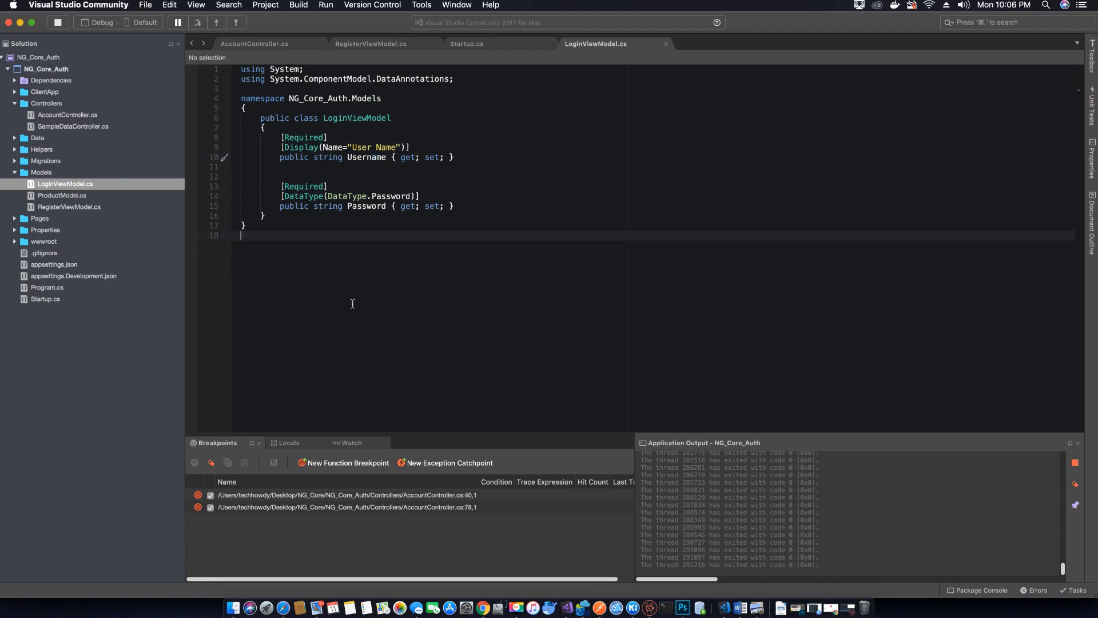
click(255, 44)
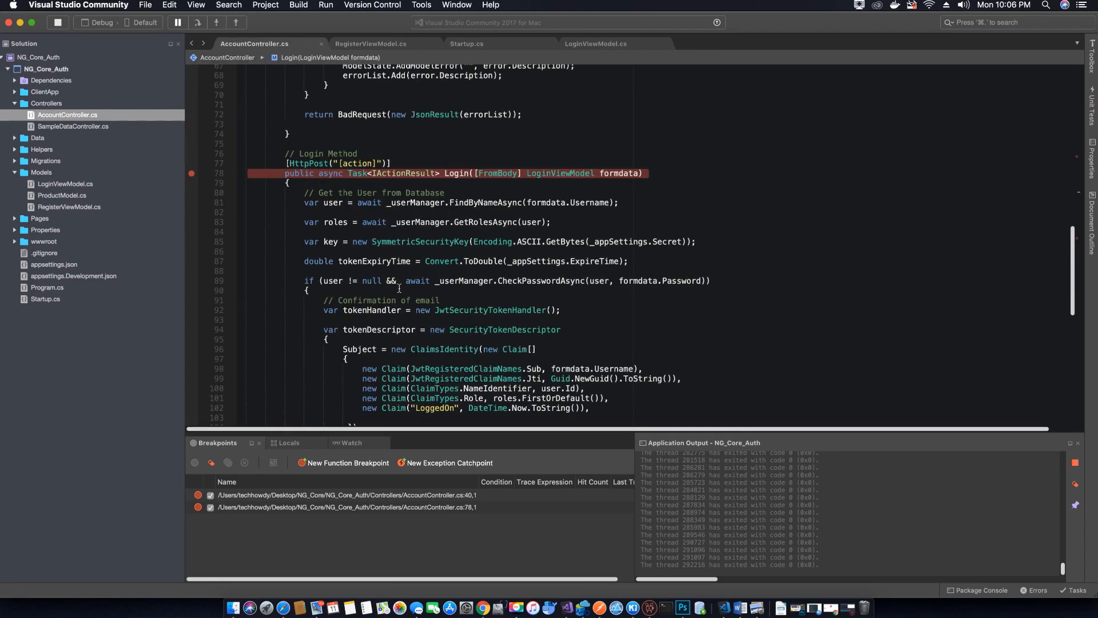
scroll(down, 3)
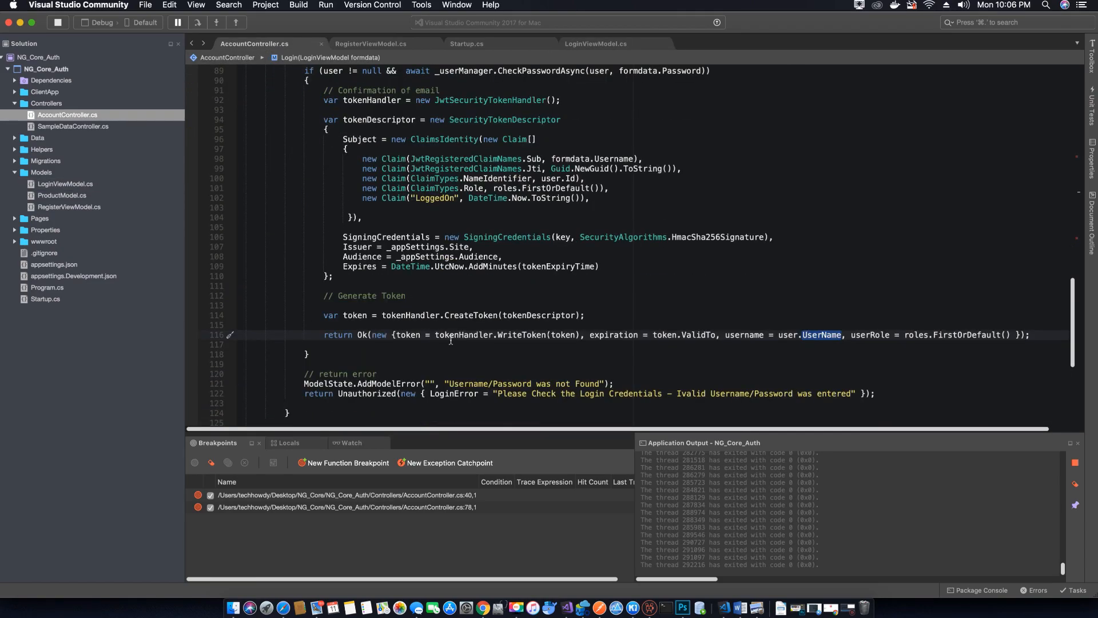
mouse_move(450, 340)
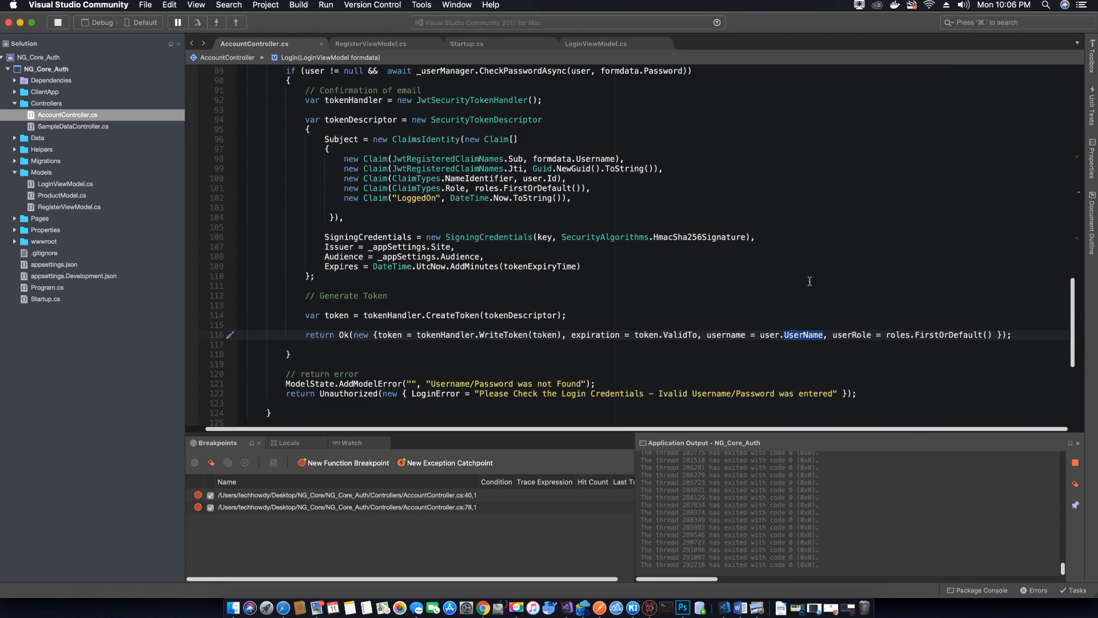
mouse_move(943, 340)
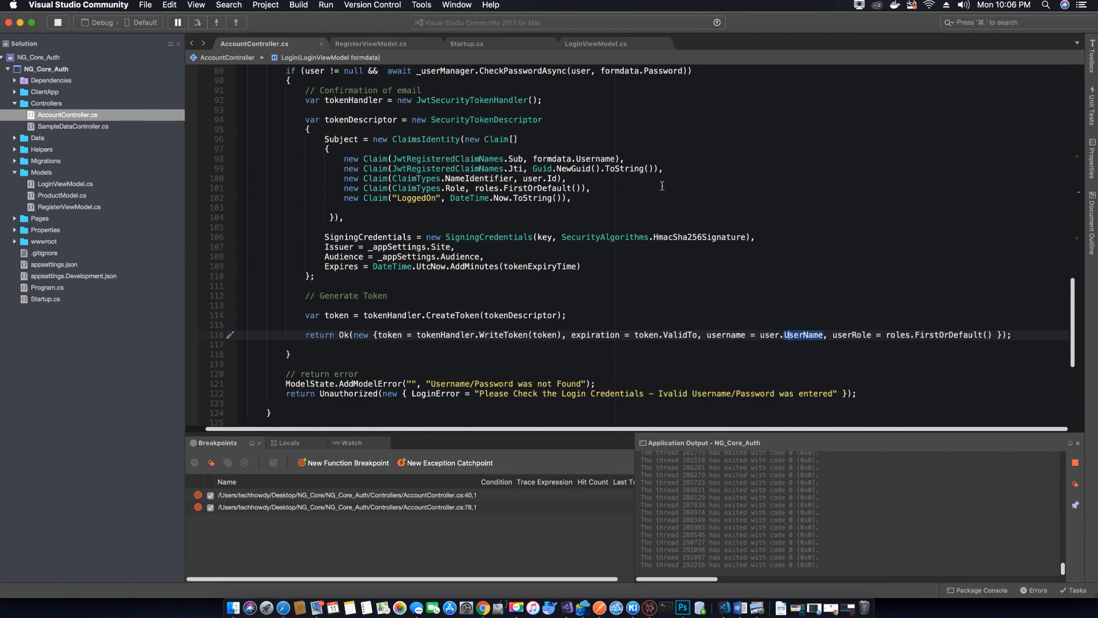
mouse_move(667, 179)
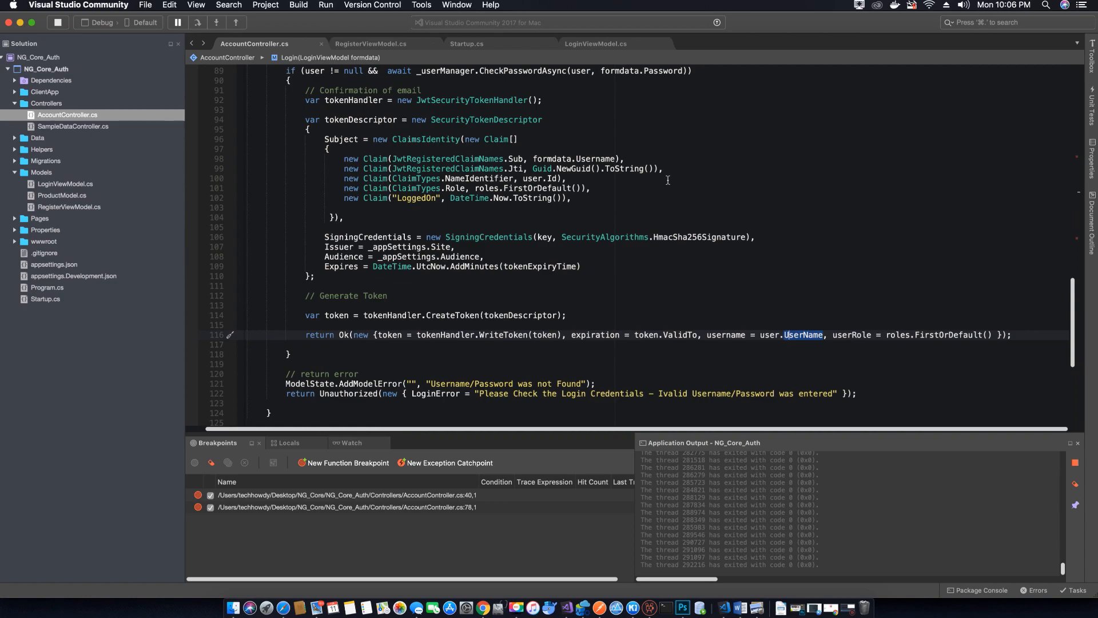
mouse_move(485, 609)
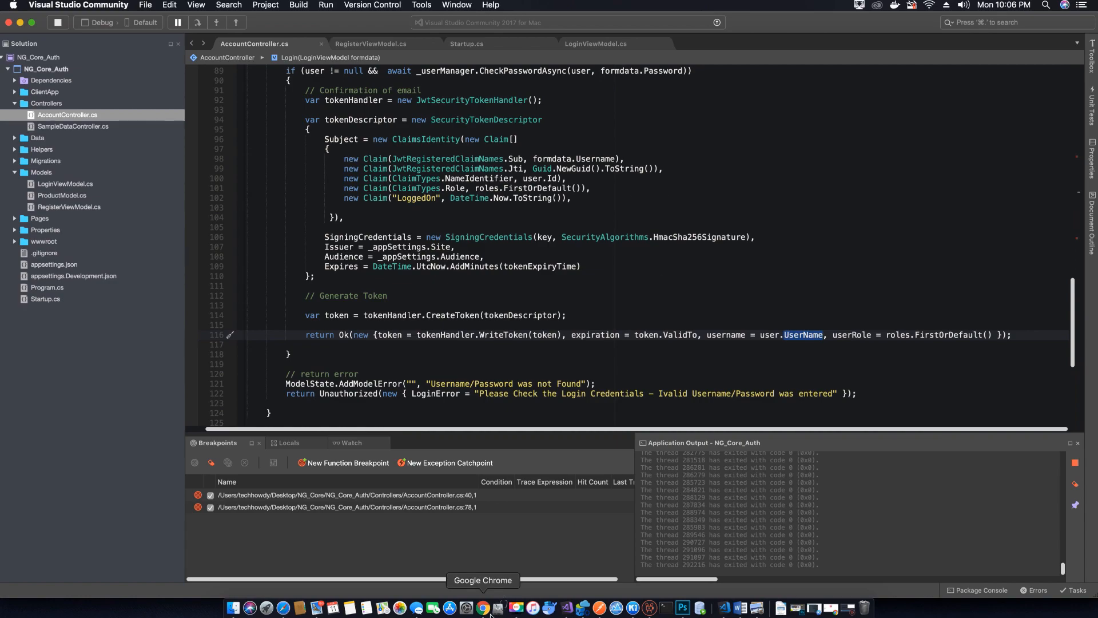
mouse_move(603, 614)
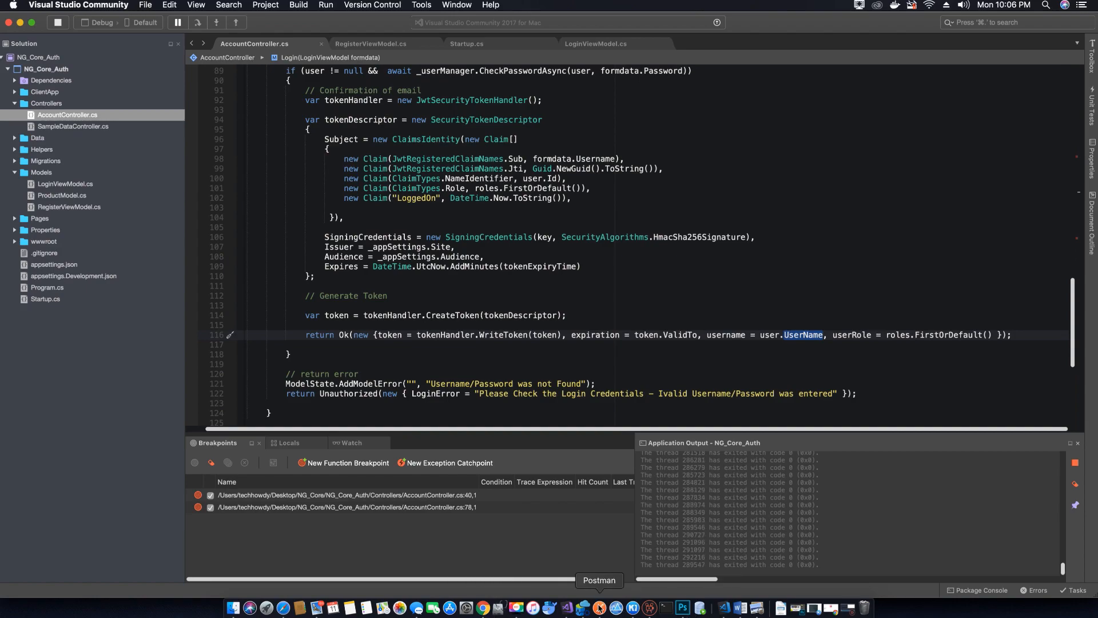
Inspect the login formdata at the breakpoint, continue, and see Postman return 200 OK with a JWT.
click(604, 607)
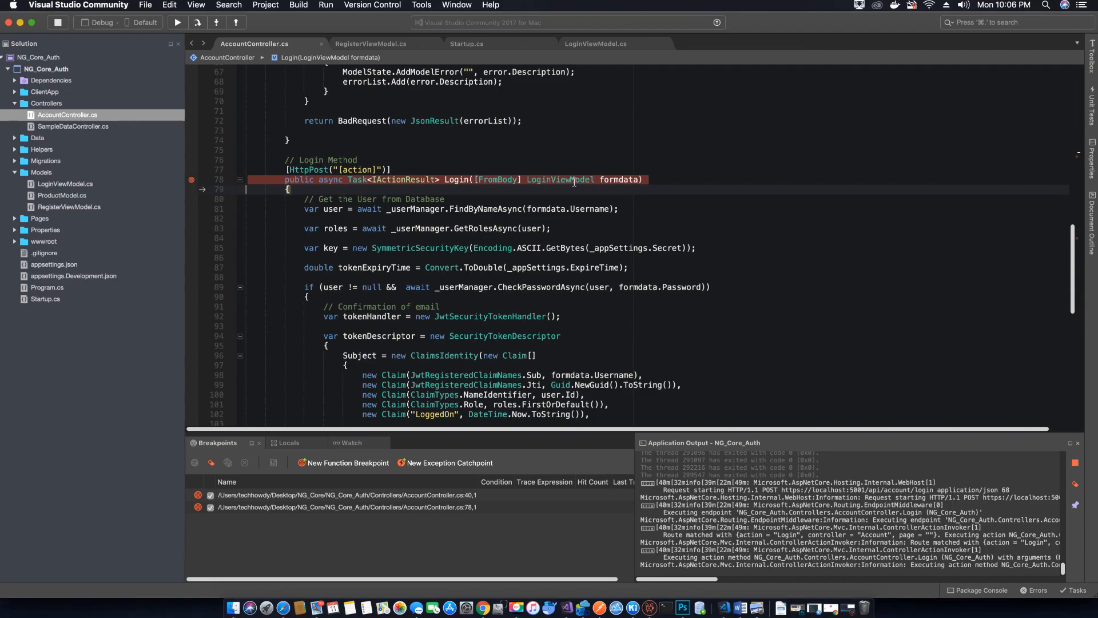
mouse_move(606, 197)
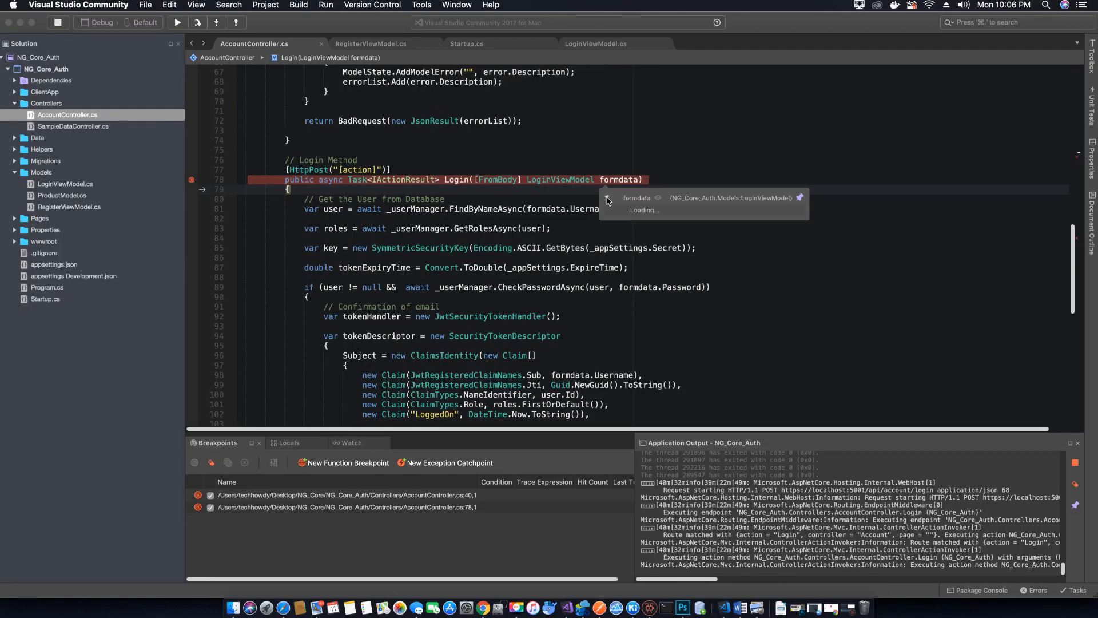
click(606, 199)
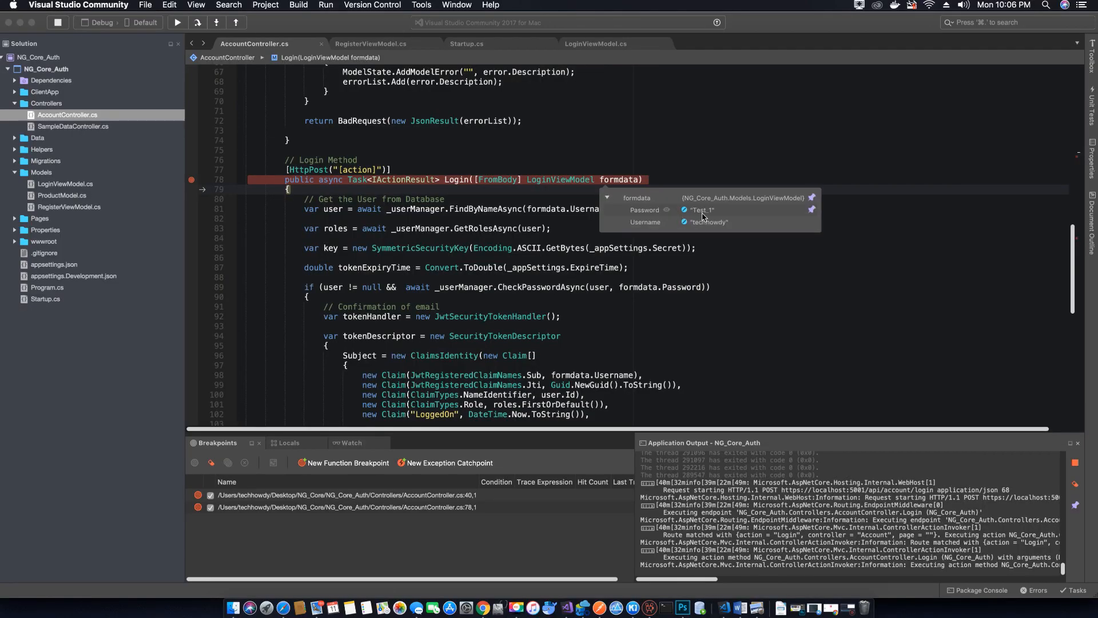
mouse_move(709, 232)
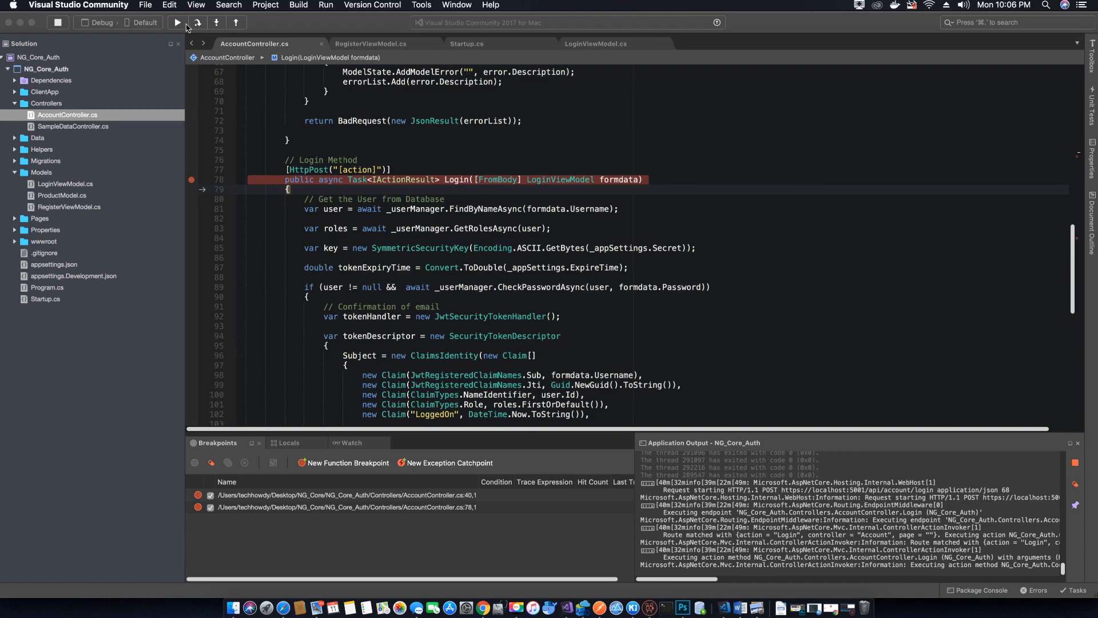
click(177, 23)
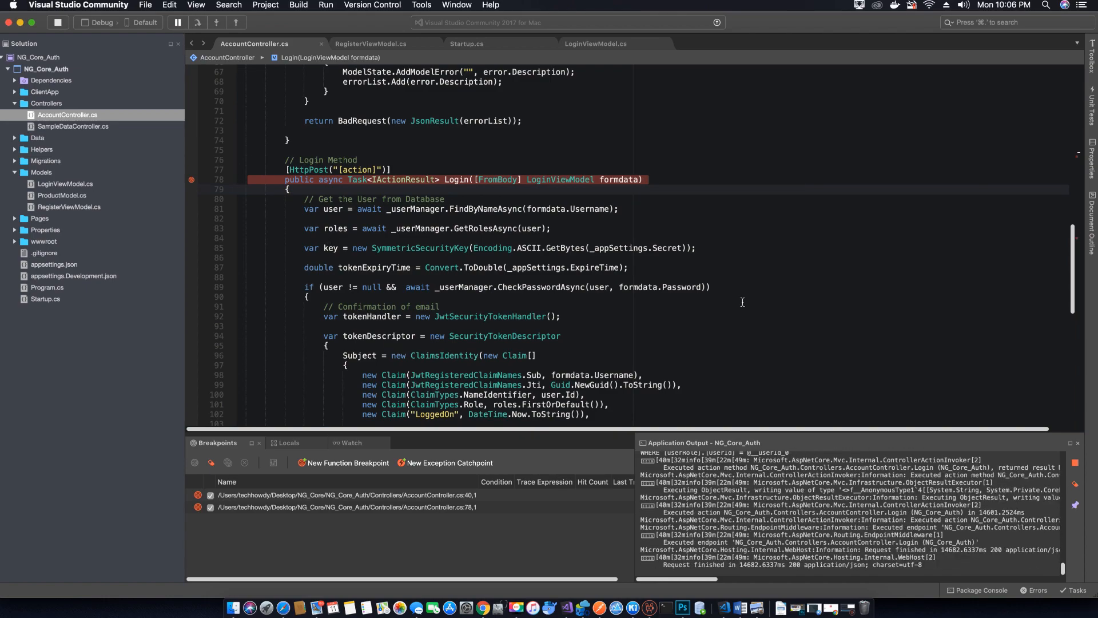
mouse_move(666, 604)
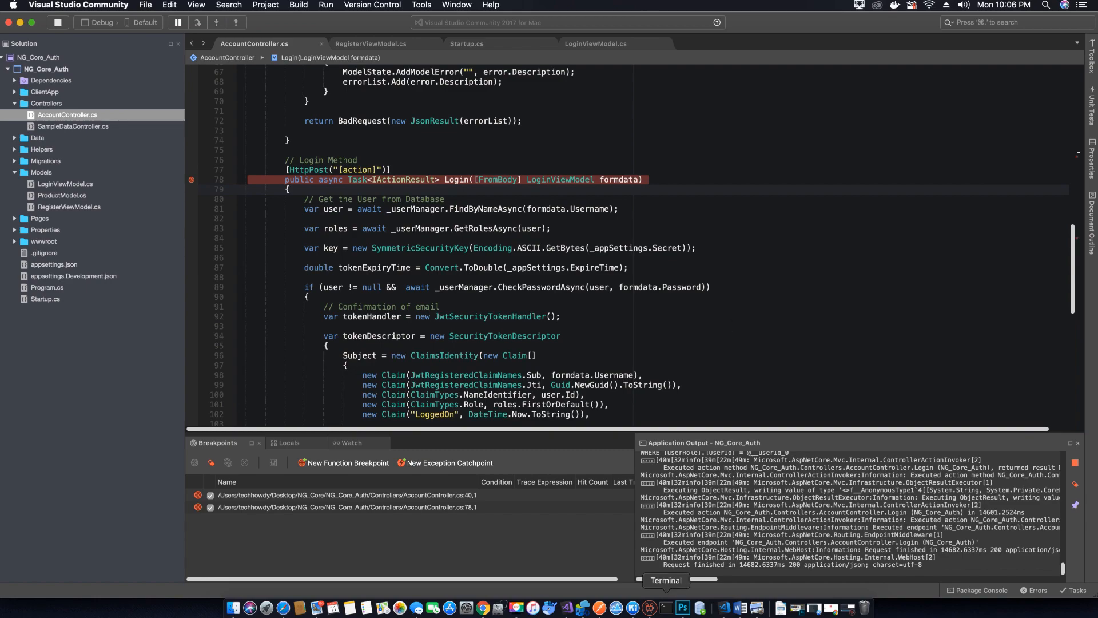
click(677, 604)
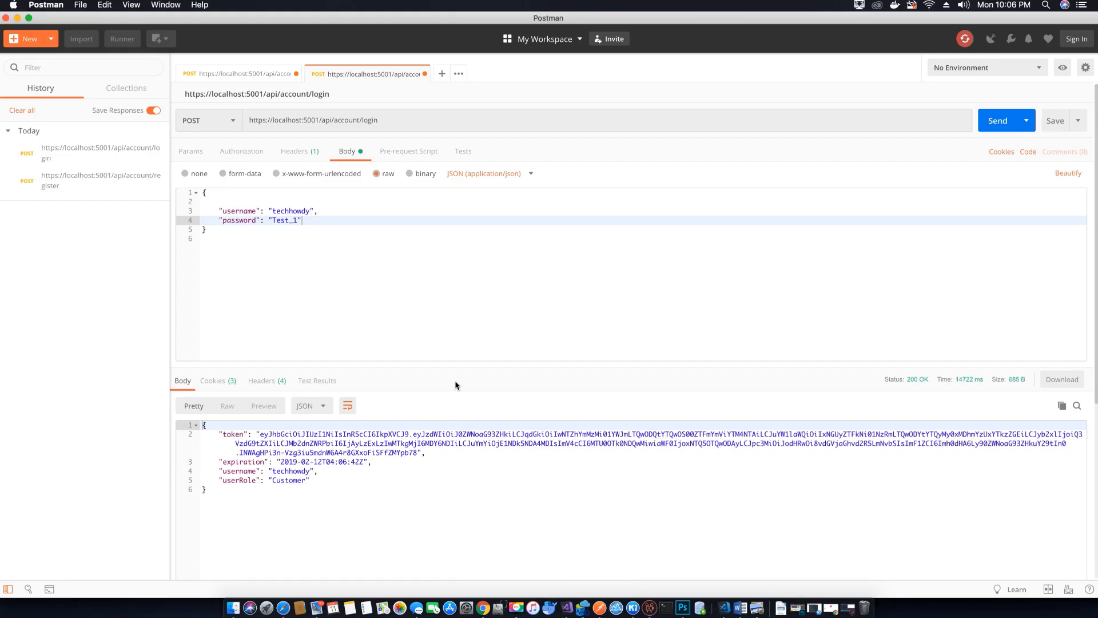
mouse_move(462, 350)
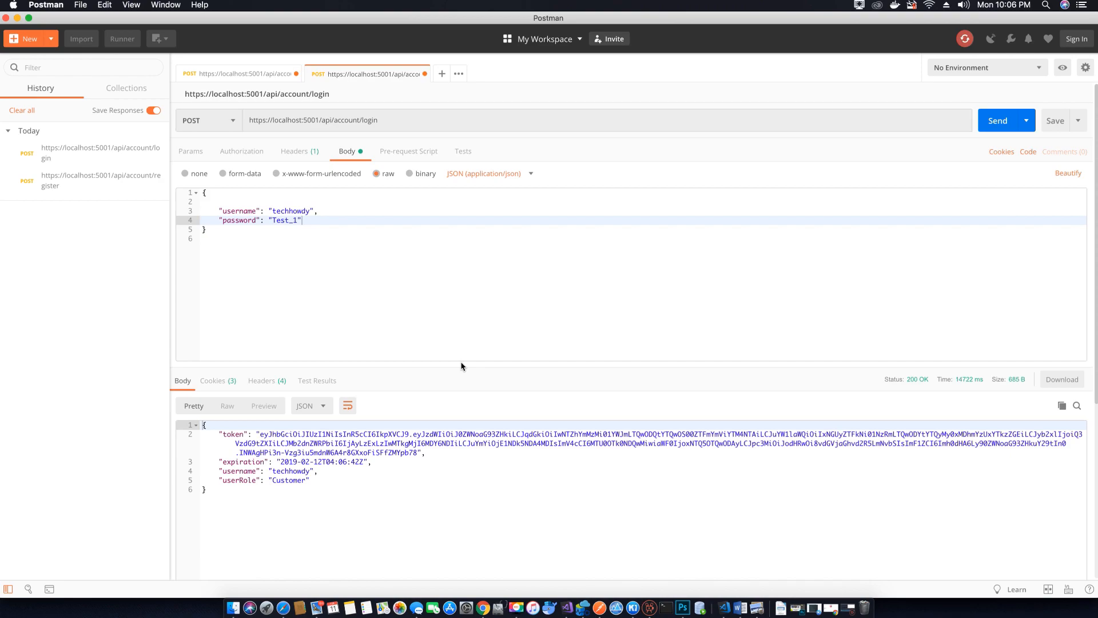
mouse_move(918, 379)
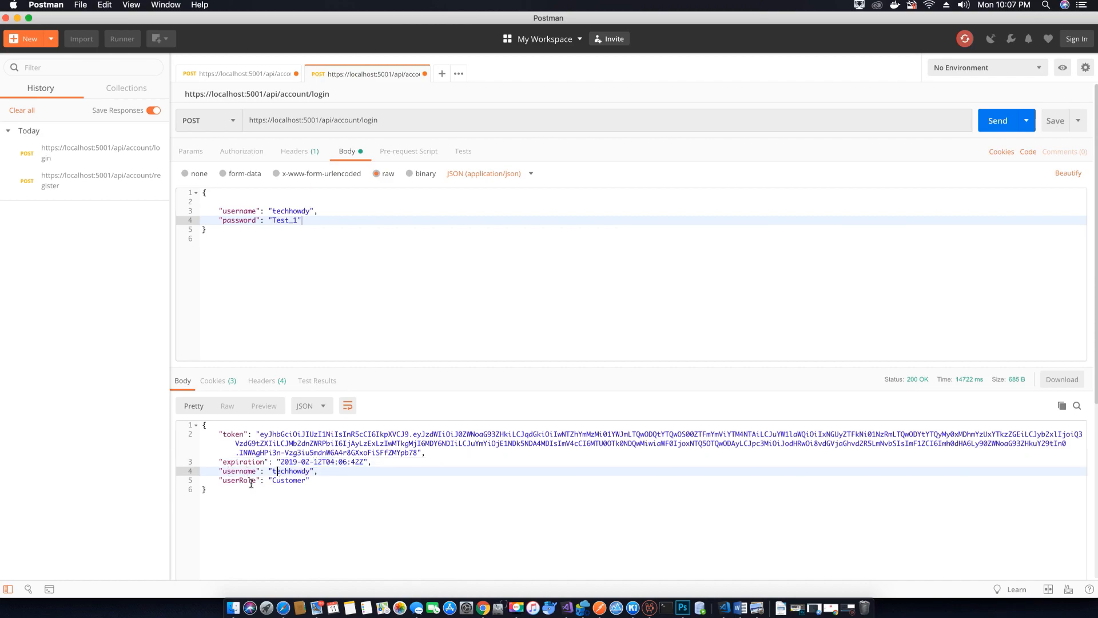
double_click(289, 481)
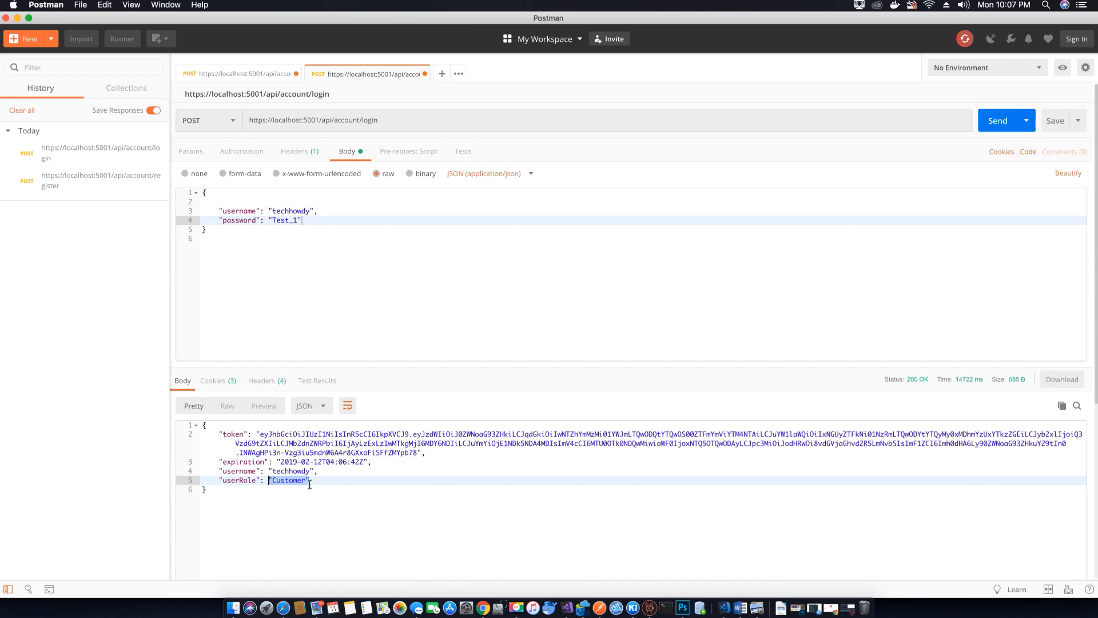
mouse_move(354, 309)
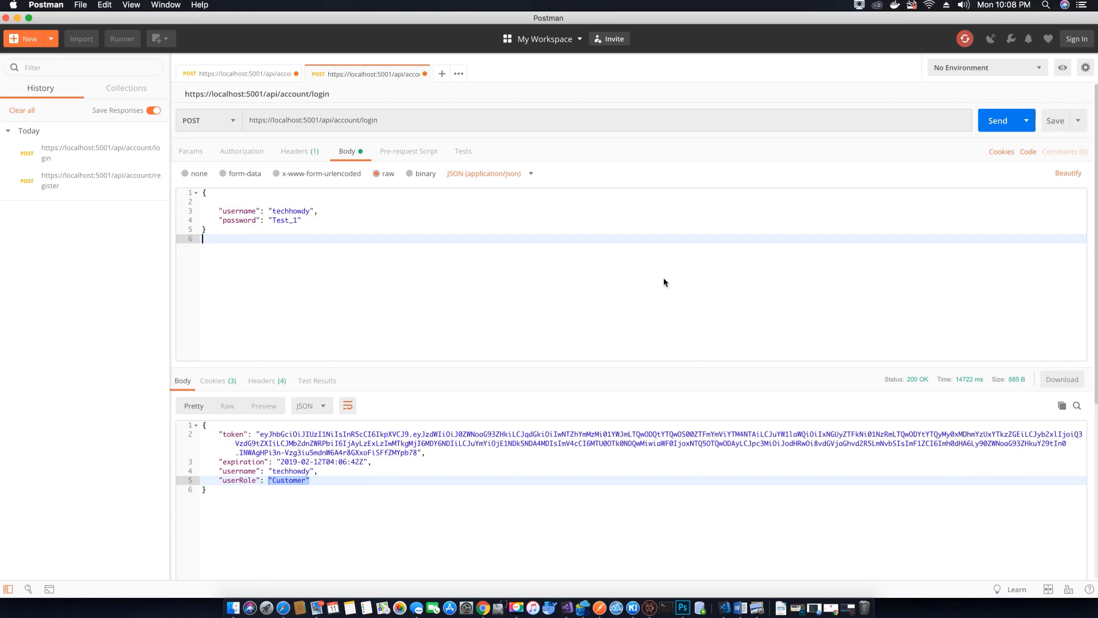
mouse_move(651, 281)
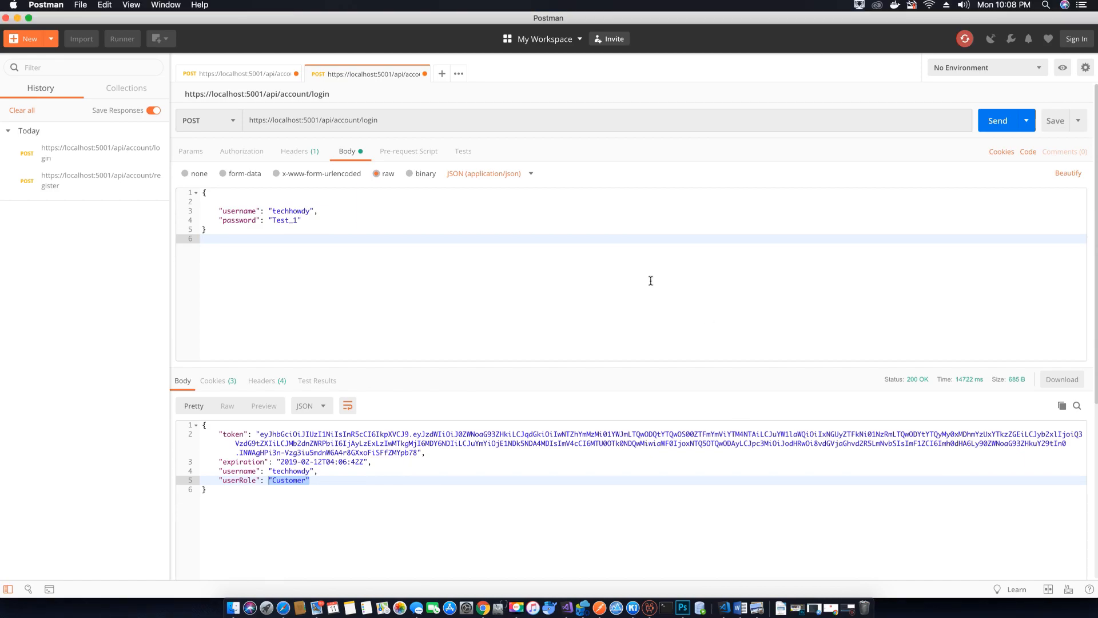
mouse_move(312, 452)
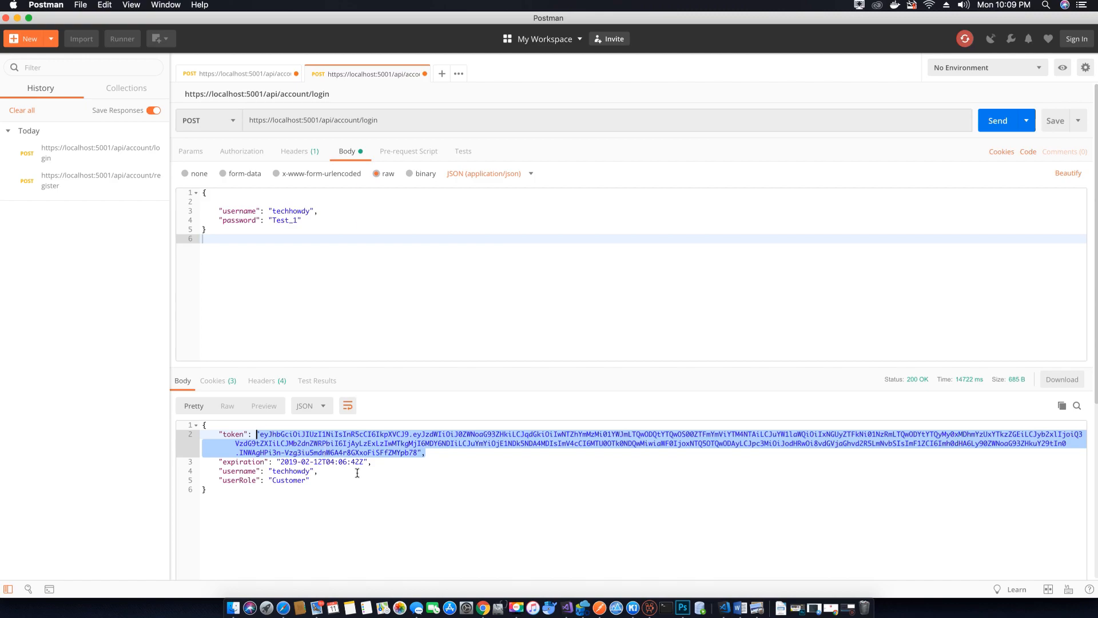
mouse_move(368, 337)
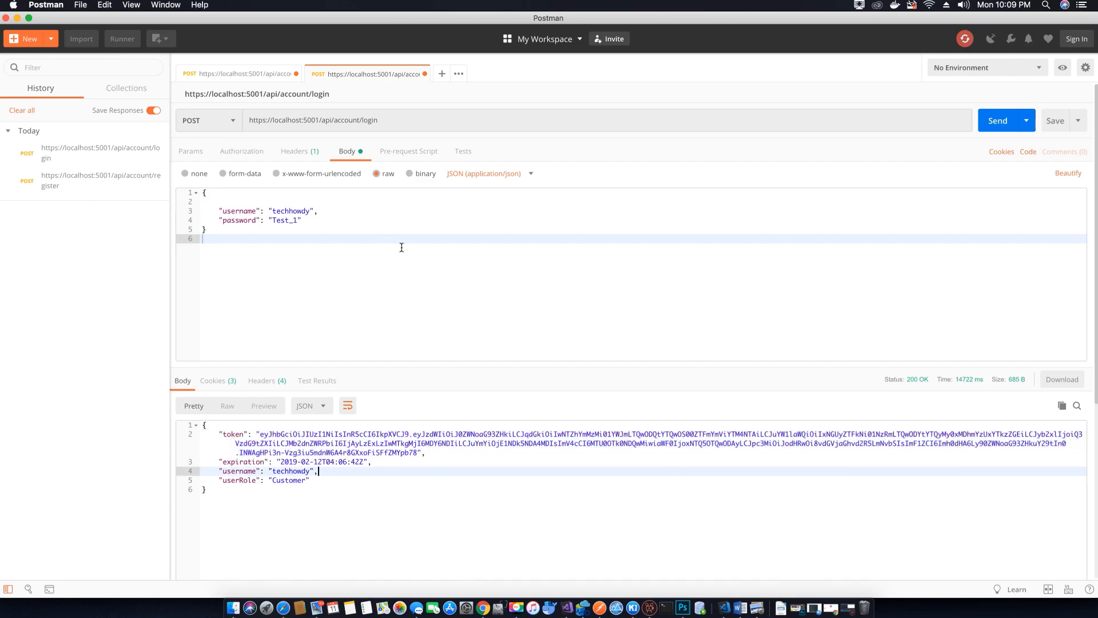
mouse_move(407, 254)
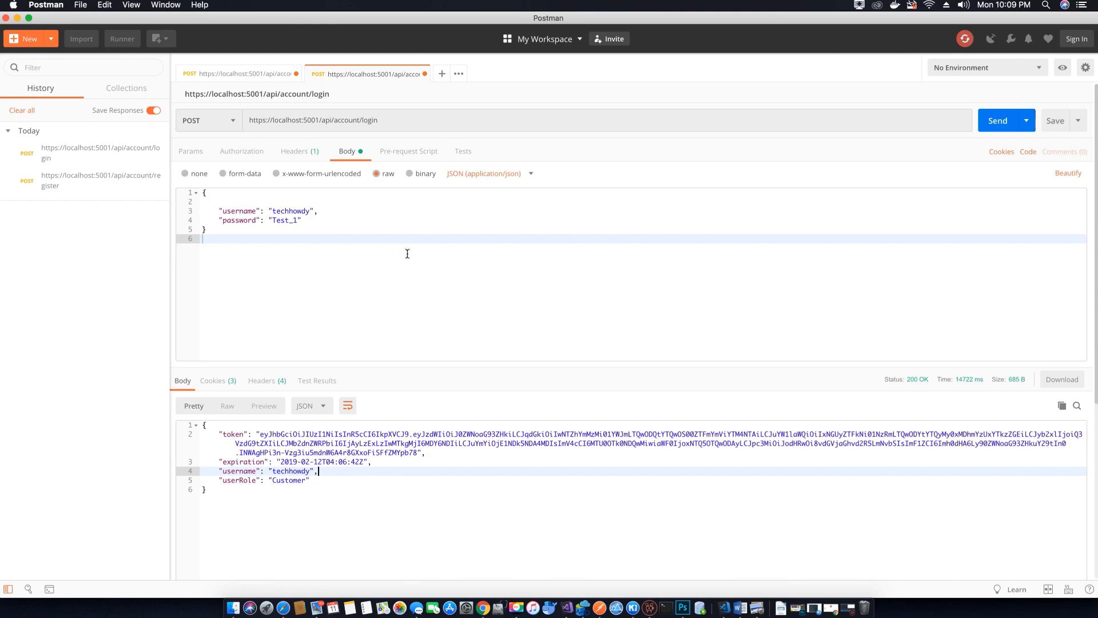
mouse_move(380, 321)
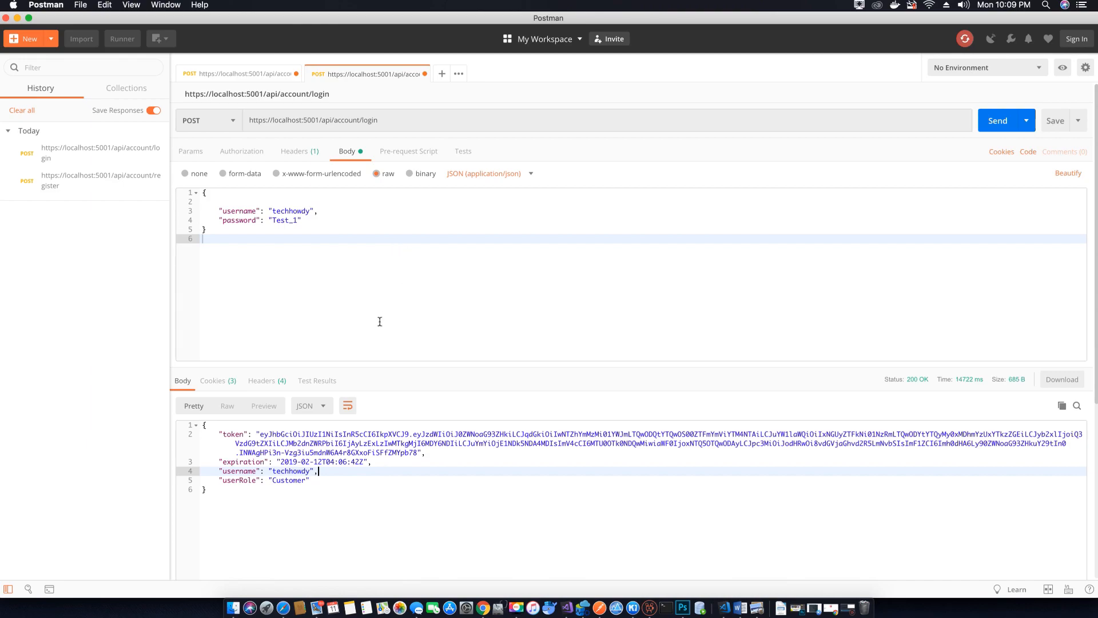
mouse_move(545, 520)
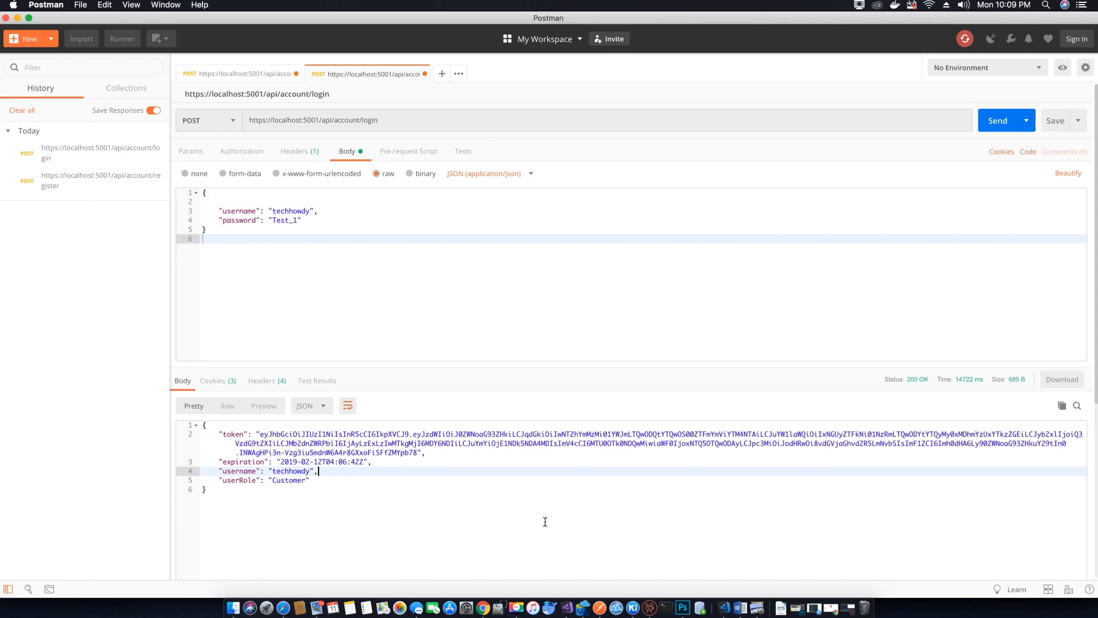
mouse_move(546, 506)
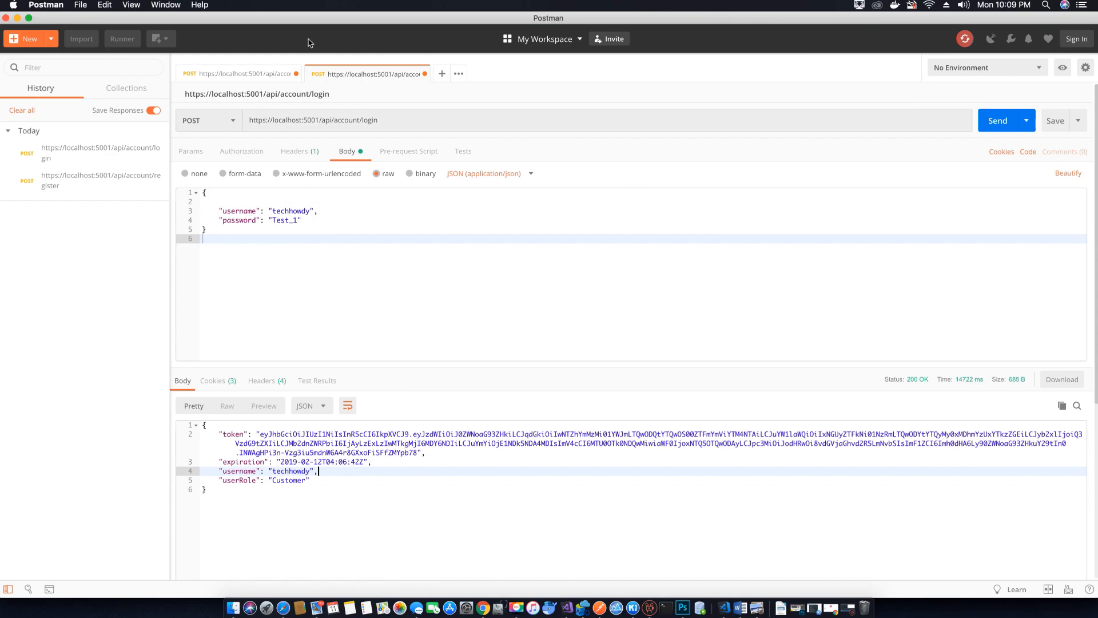
mouse_move(701, 617)
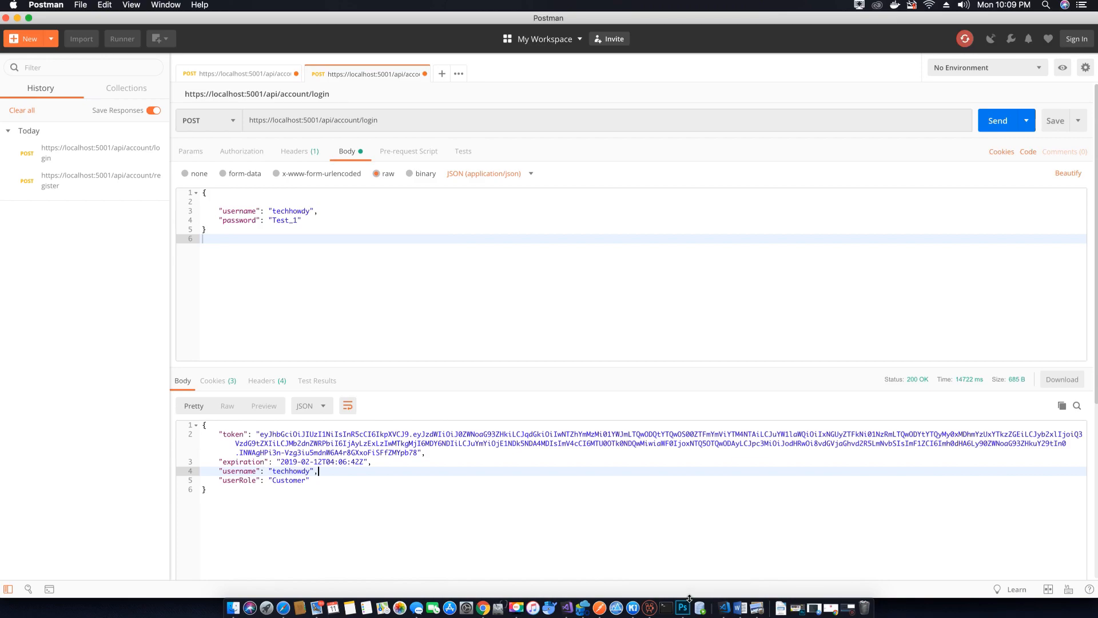
mouse_move(686, 574)
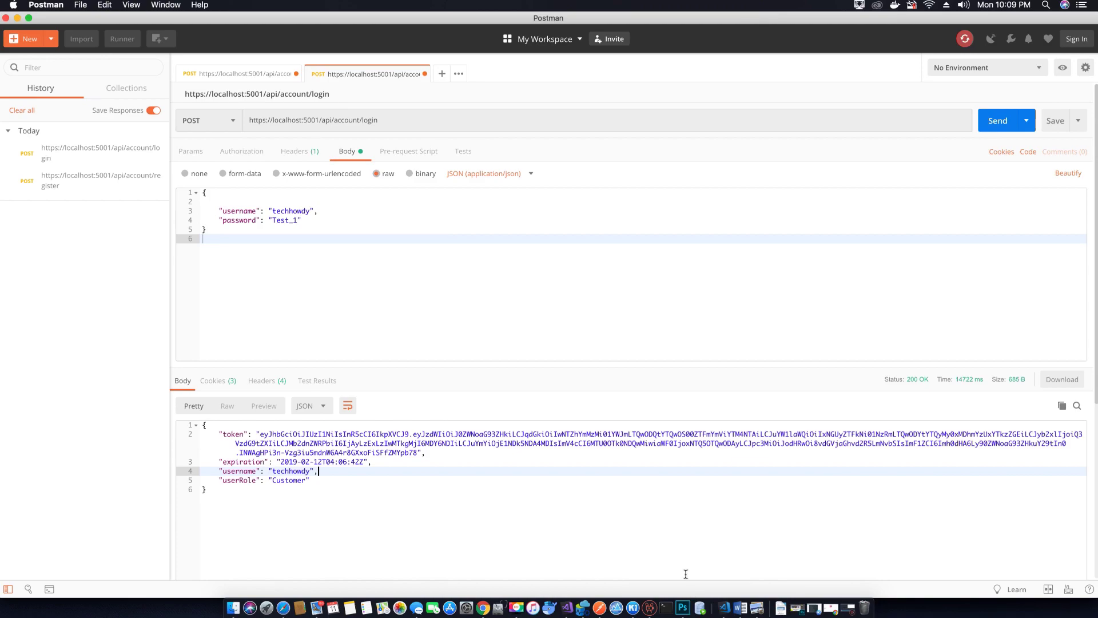
mouse_move(450, 258)
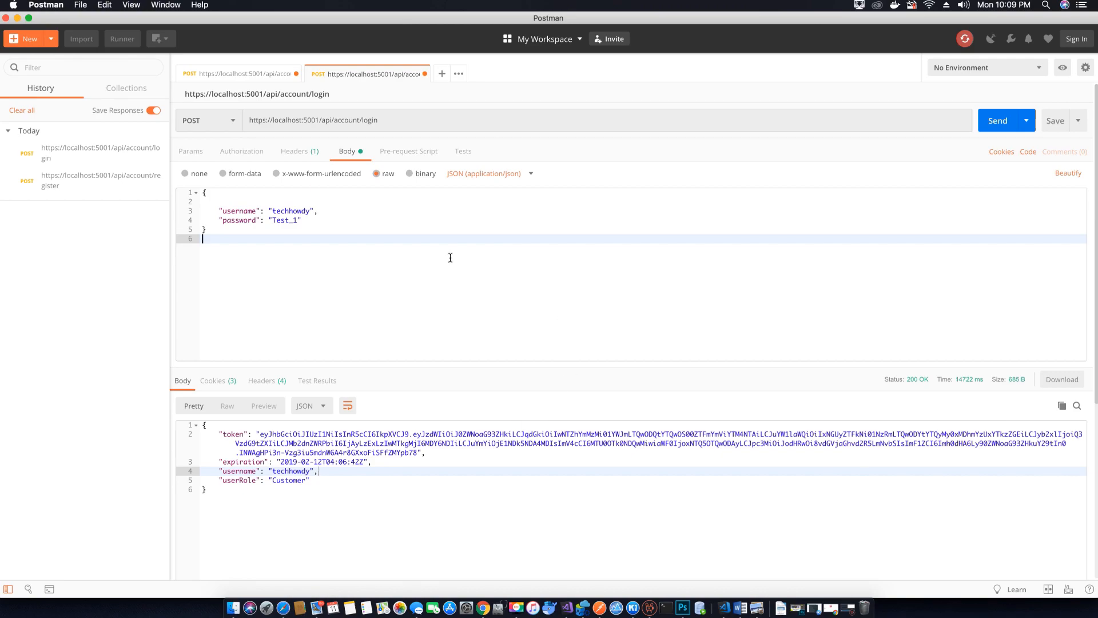
mouse_move(456, 265)
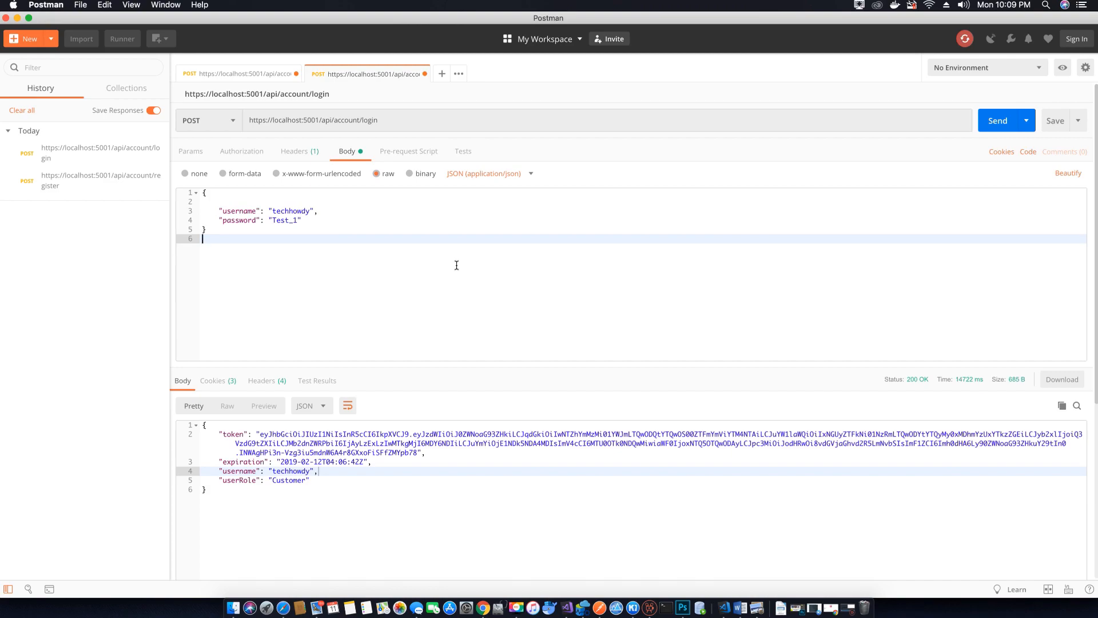